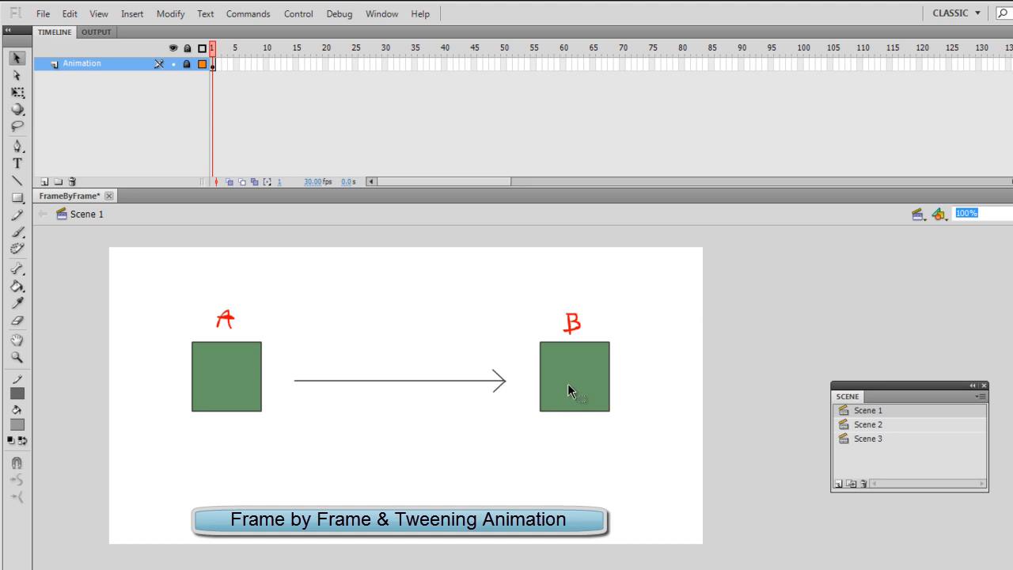
mouse_move(534, 374)
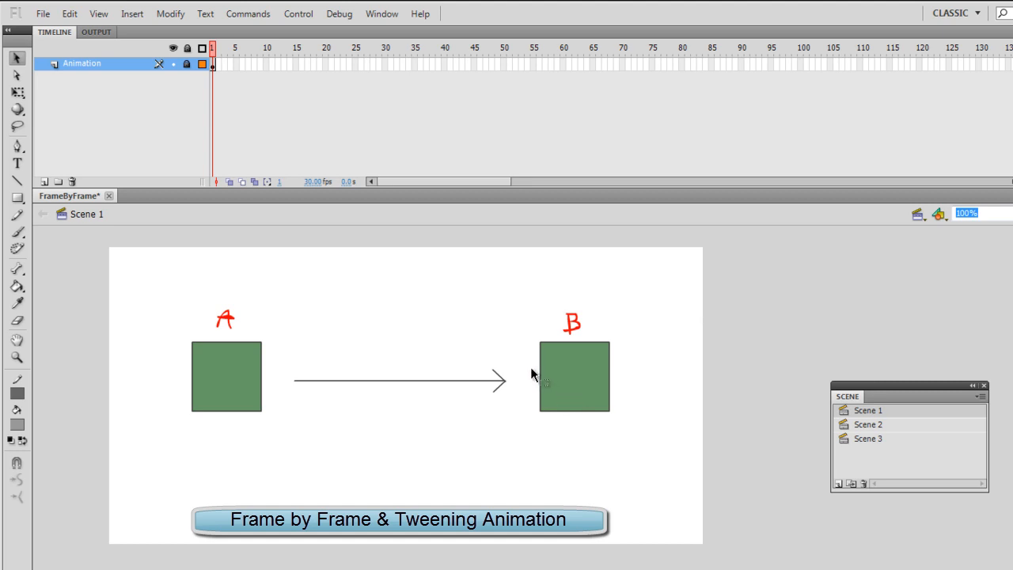
mouse_move(390, 402)
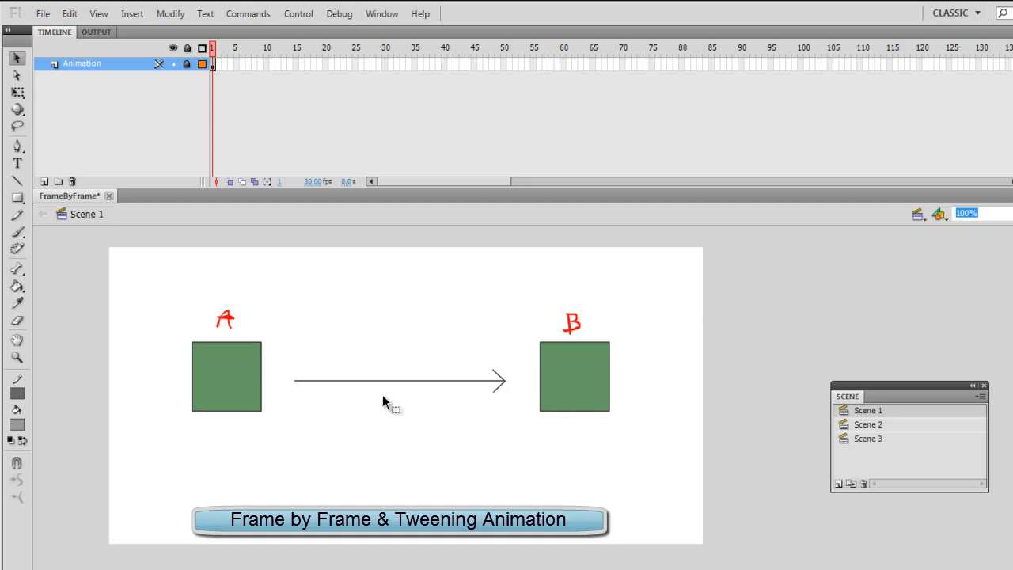
mouse_move(387, 415)
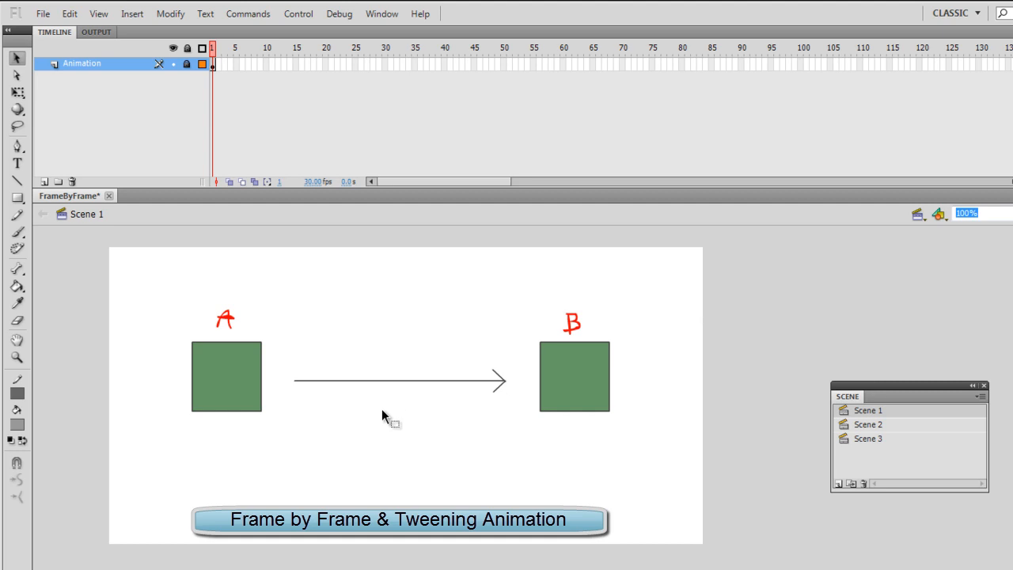
mouse_move(443, 427)
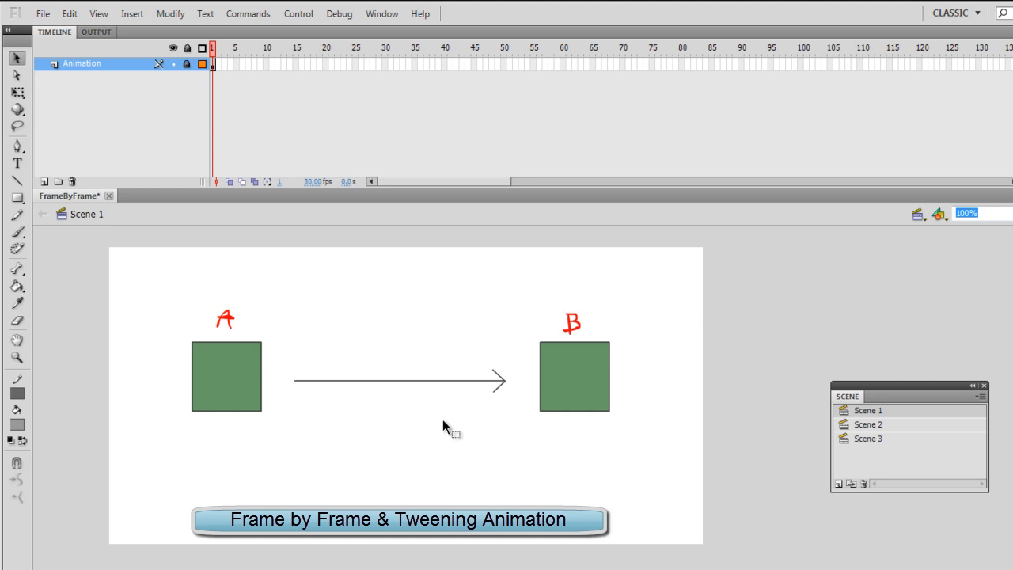
mouse_move(443, 431)
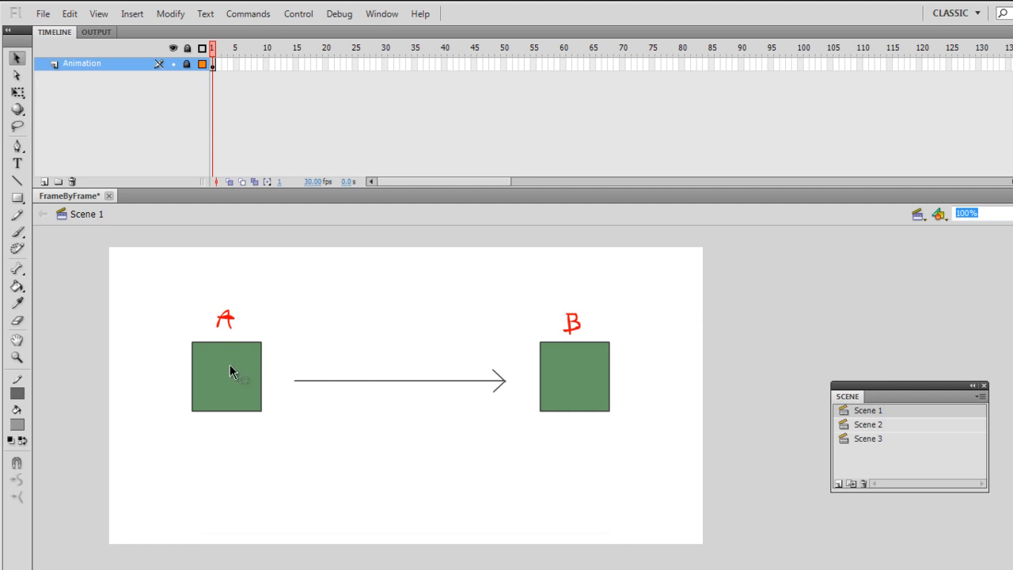
mouse_move(228, 366)
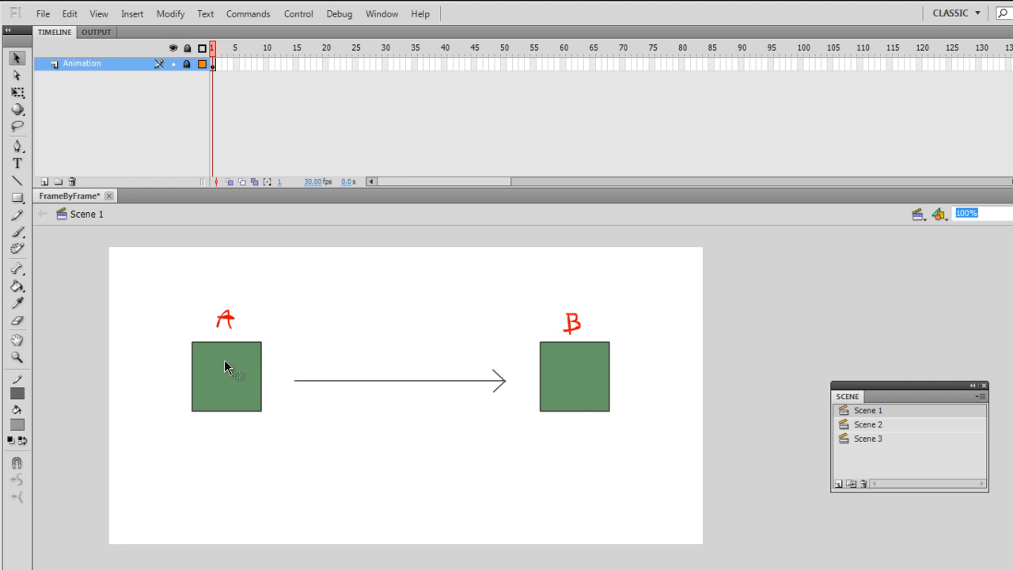
mouse_move(246, 357)
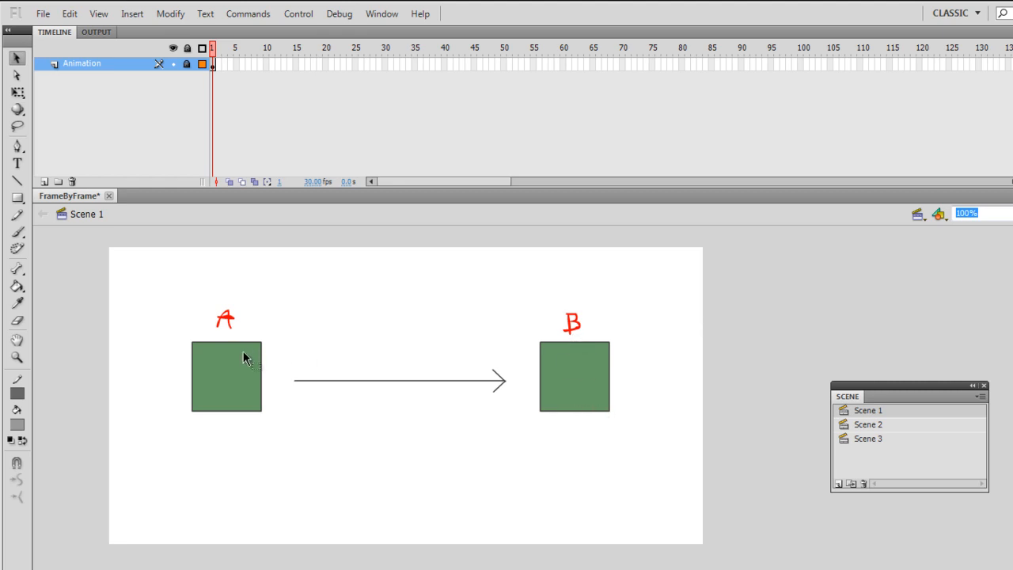
mouse_move(286, 417)
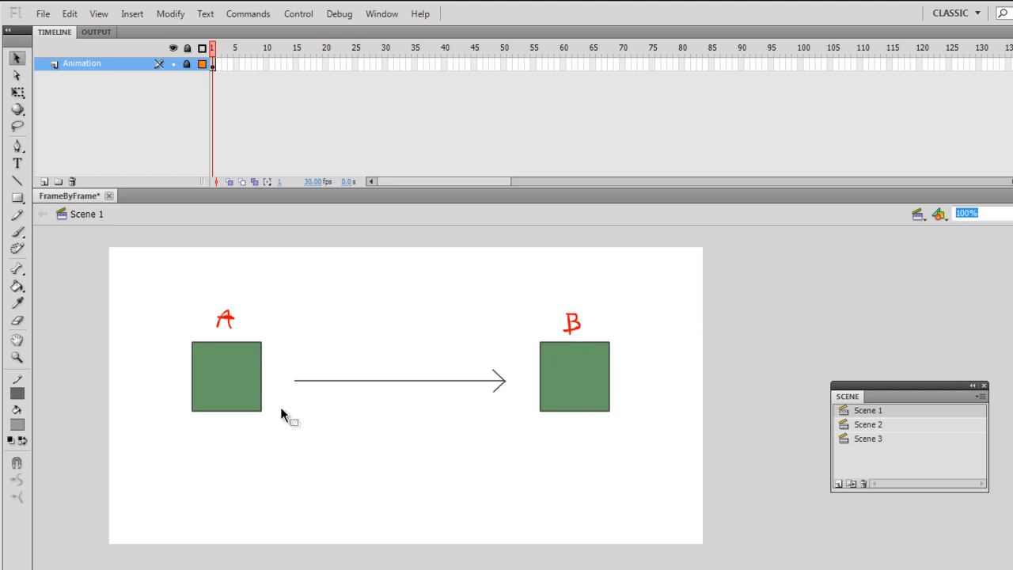
mouse_move(307, 418)
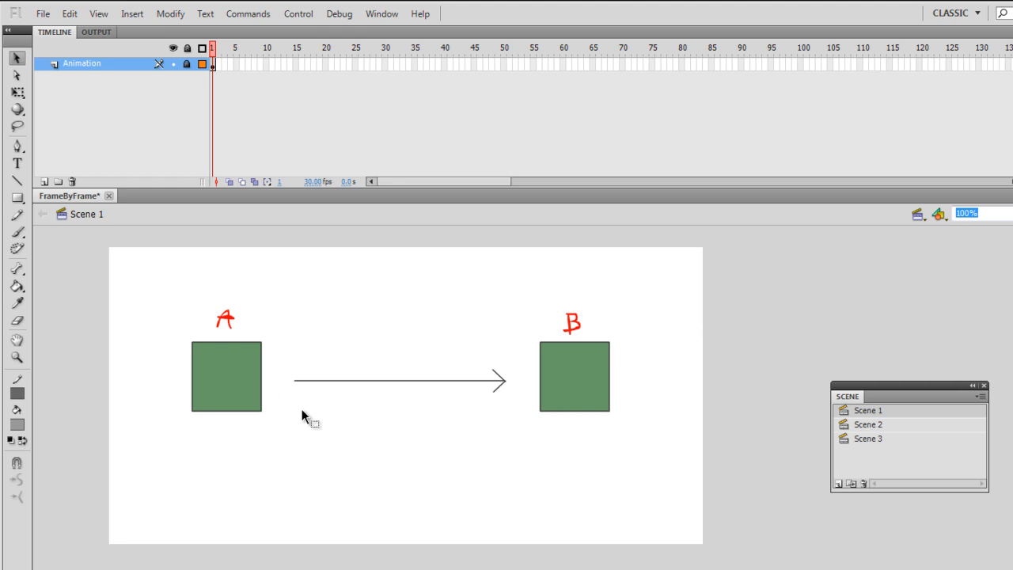
mouse_move(458, 411)
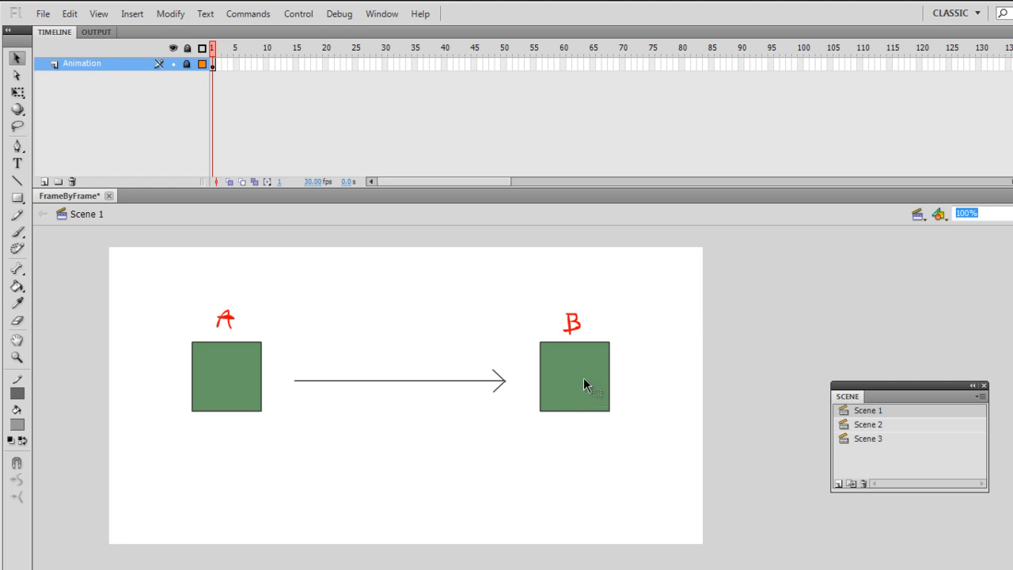
mouse_move(478, 405)
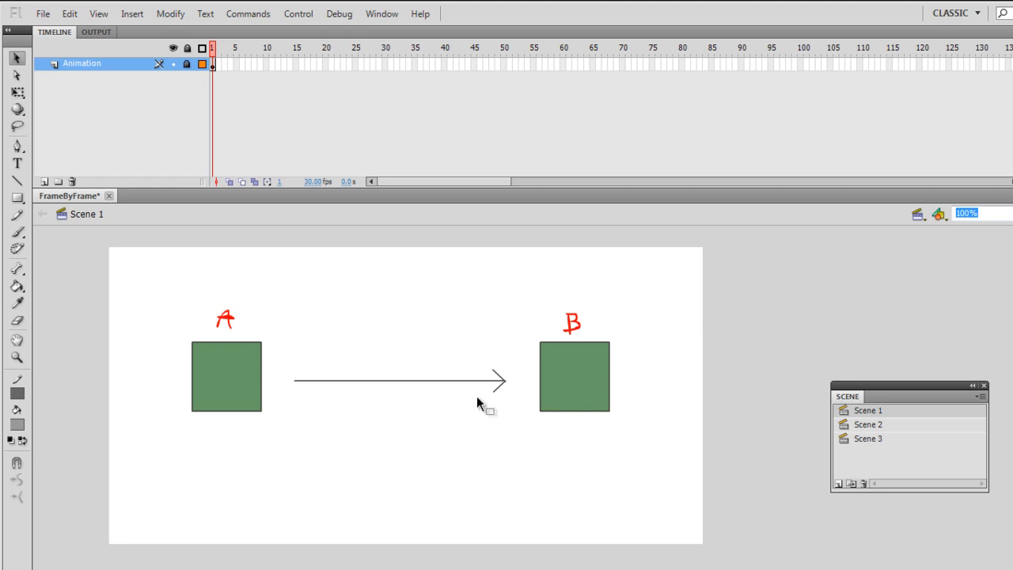
mouse_move(225, 358)
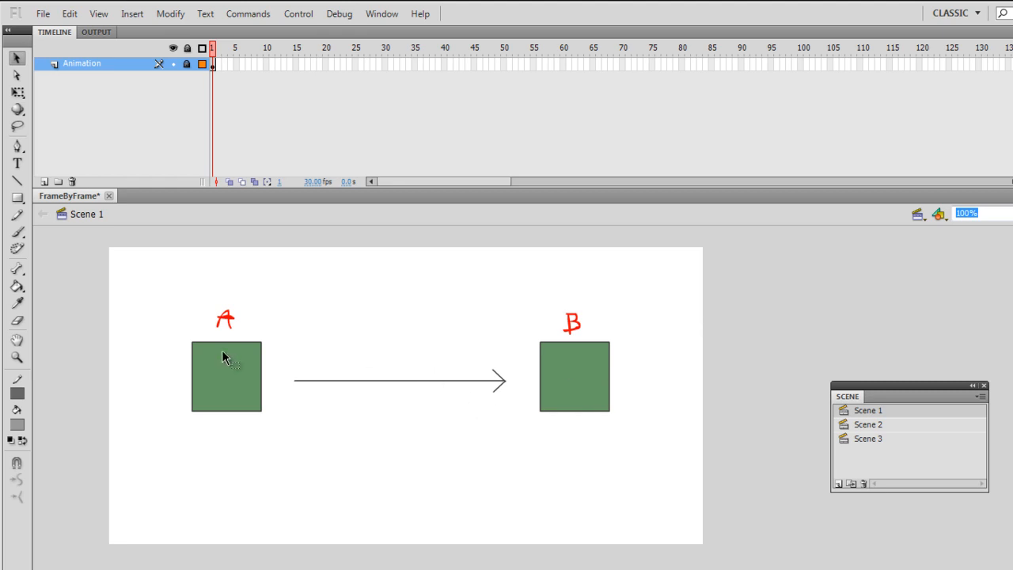
mouse_move(233, 370)
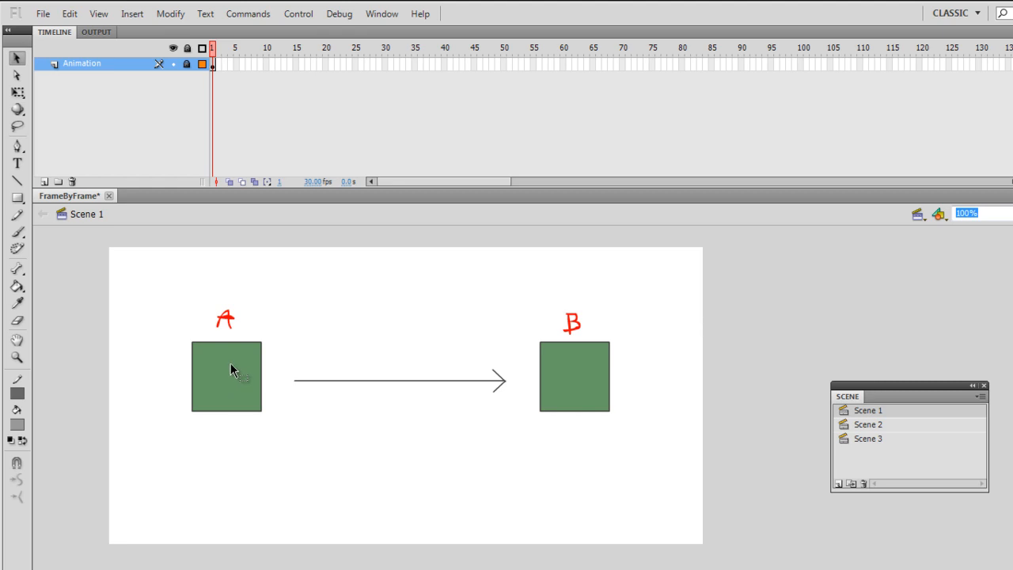
mouse_move(228, 381)
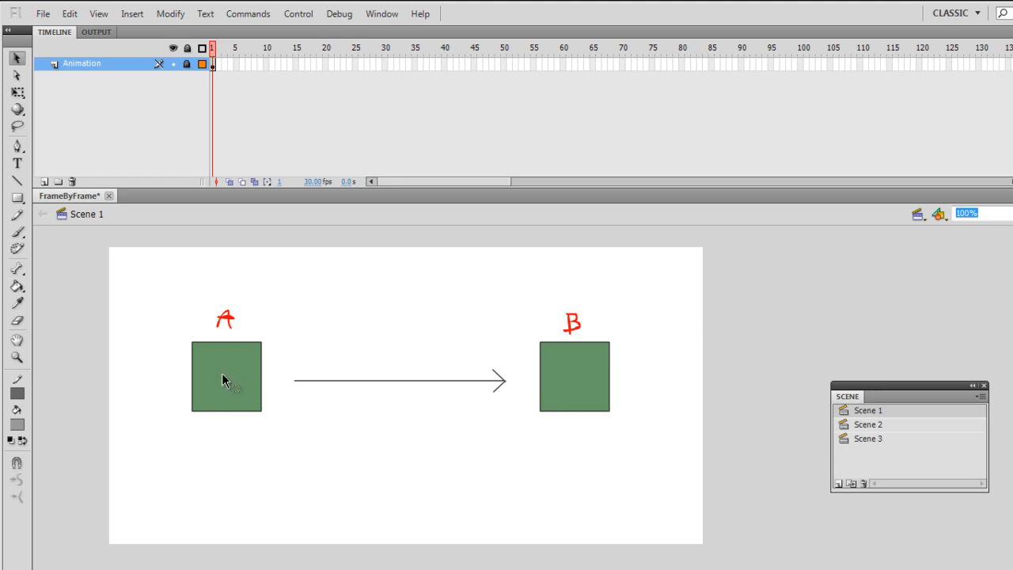
mouse_move(589, 380)
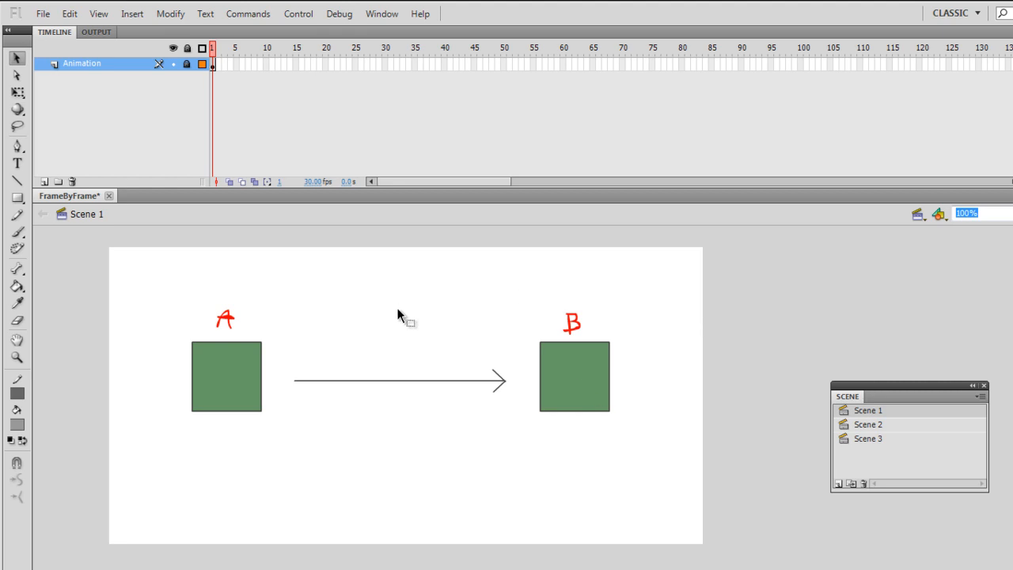
mouse_move(241, 378)
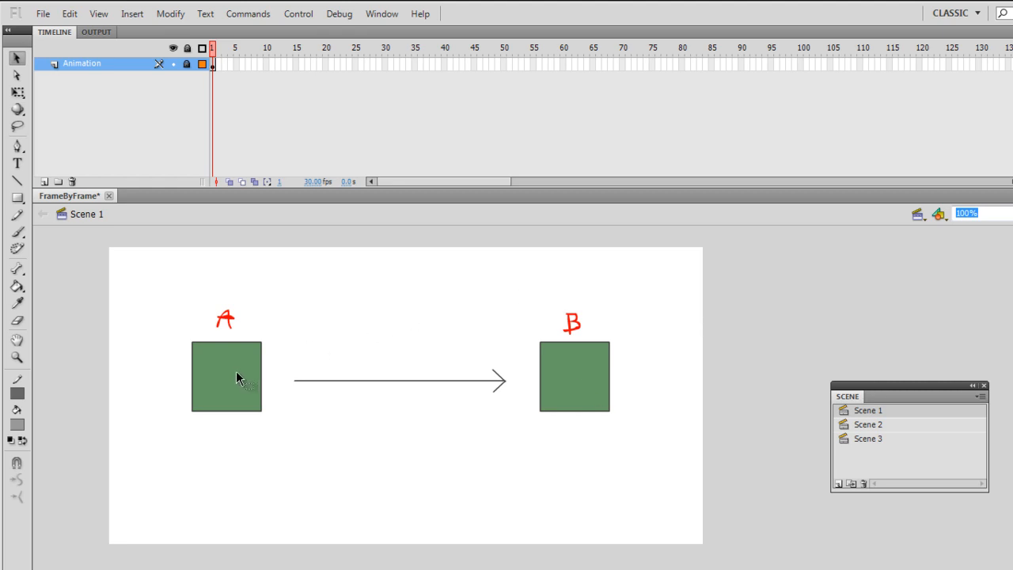
mouse_move(344, 400)
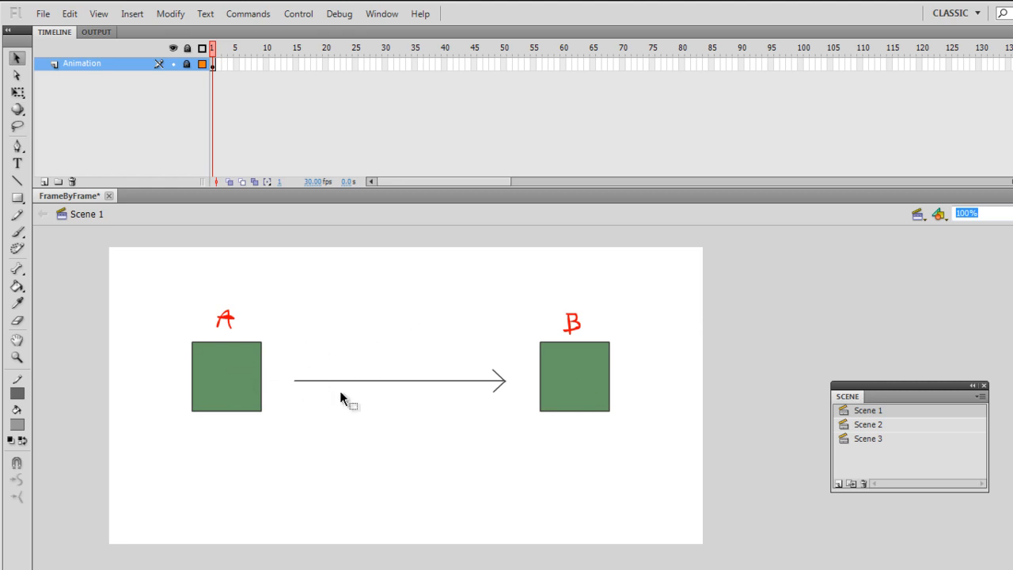
mouse_move(581, 393)
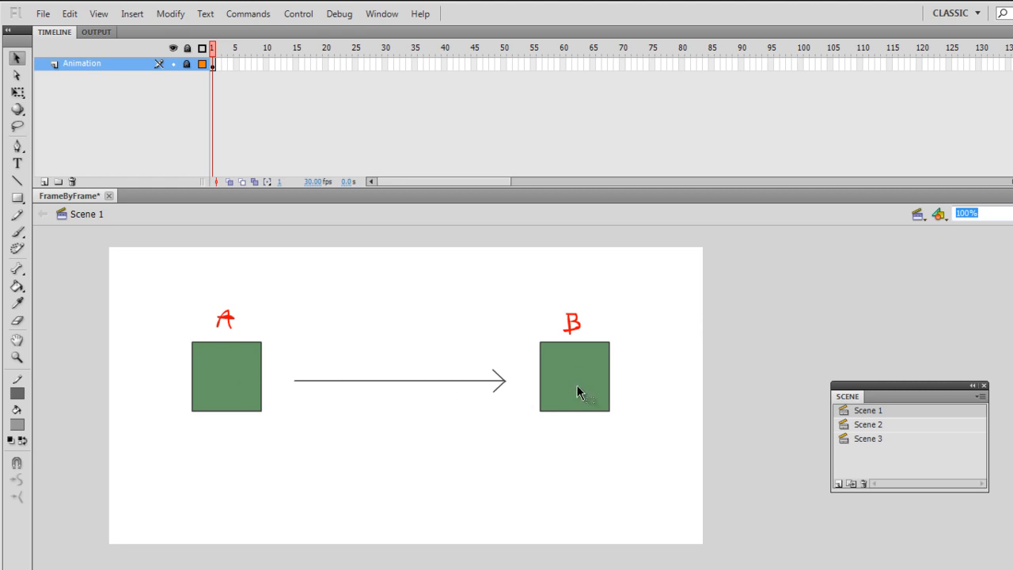
mouse_move(592, 373)
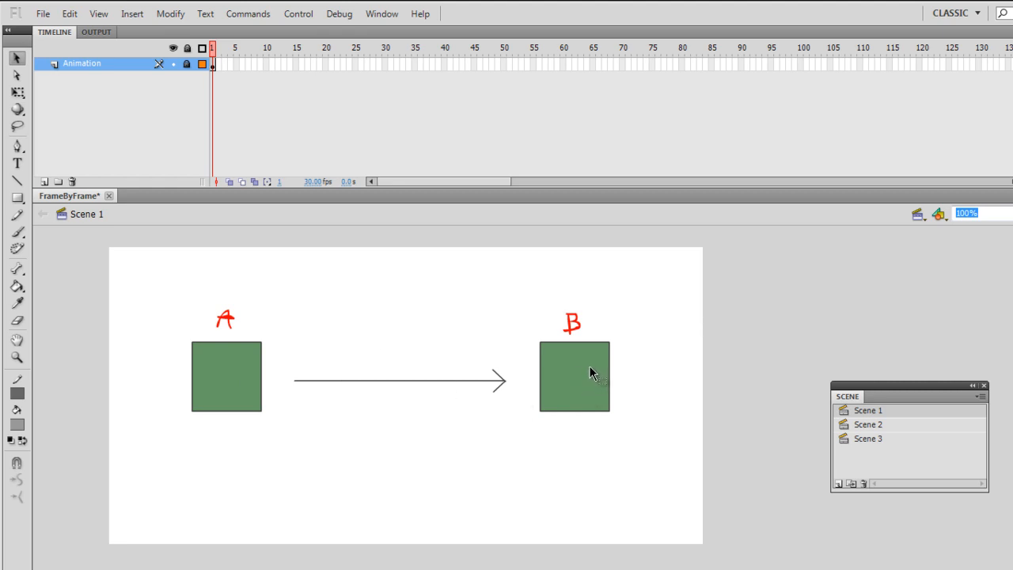
mouse_move(577, 364)
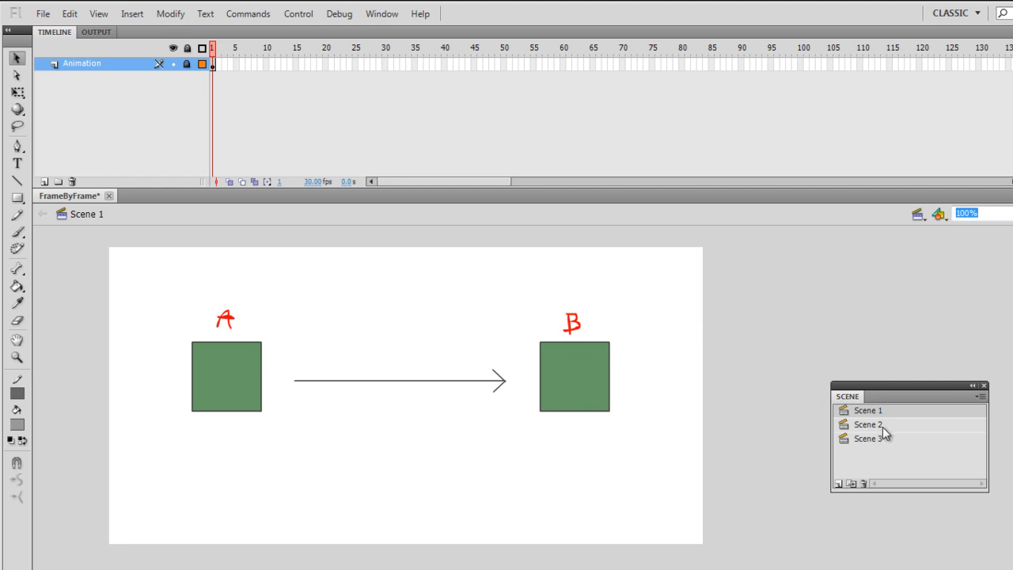
mouse_move(881, 430)
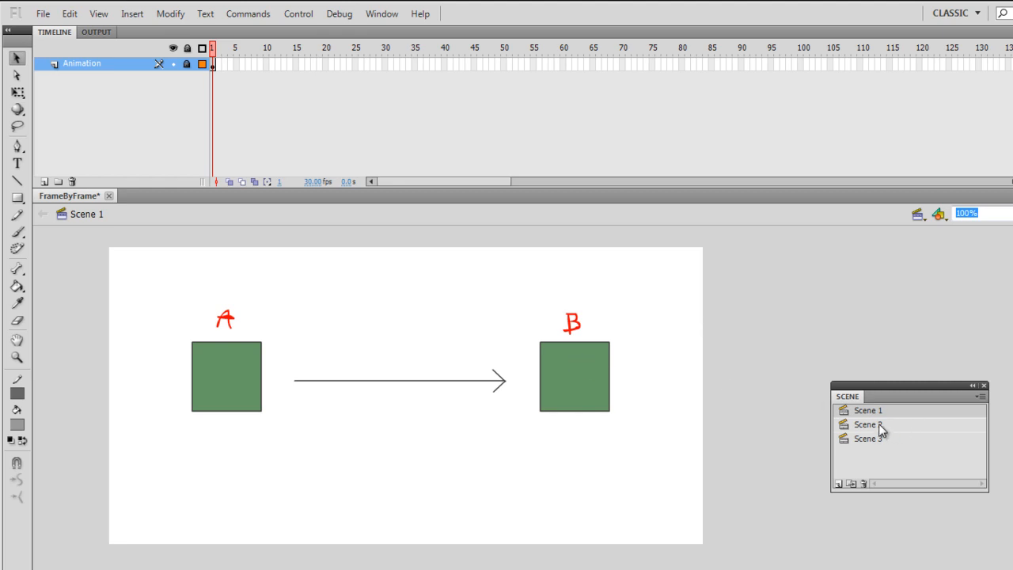
Preview Scene 2's frame-by-frame square animation from first to last frame, then switch to Scene 3's tweening example
click(867, 424)
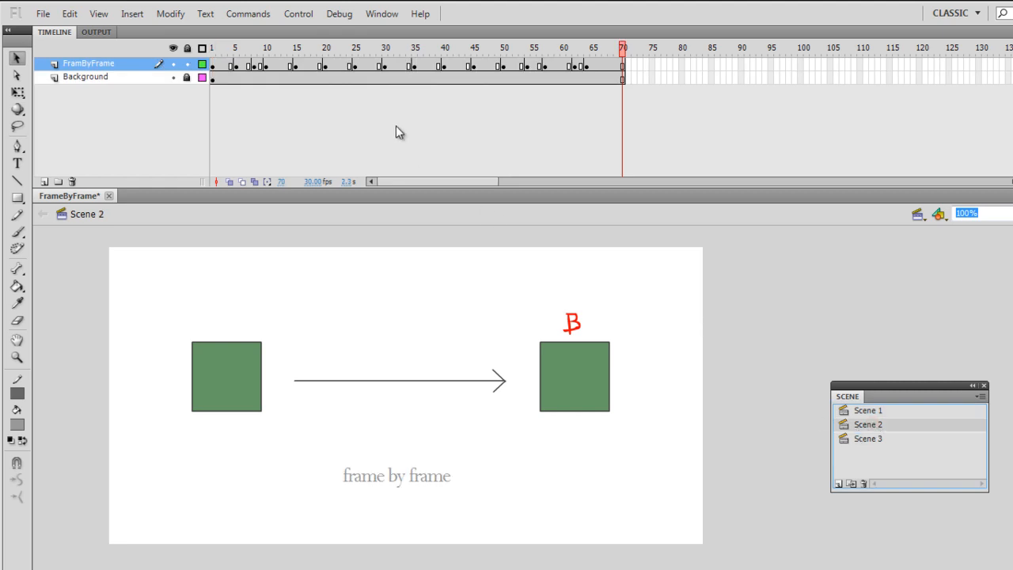
click(320, 47)
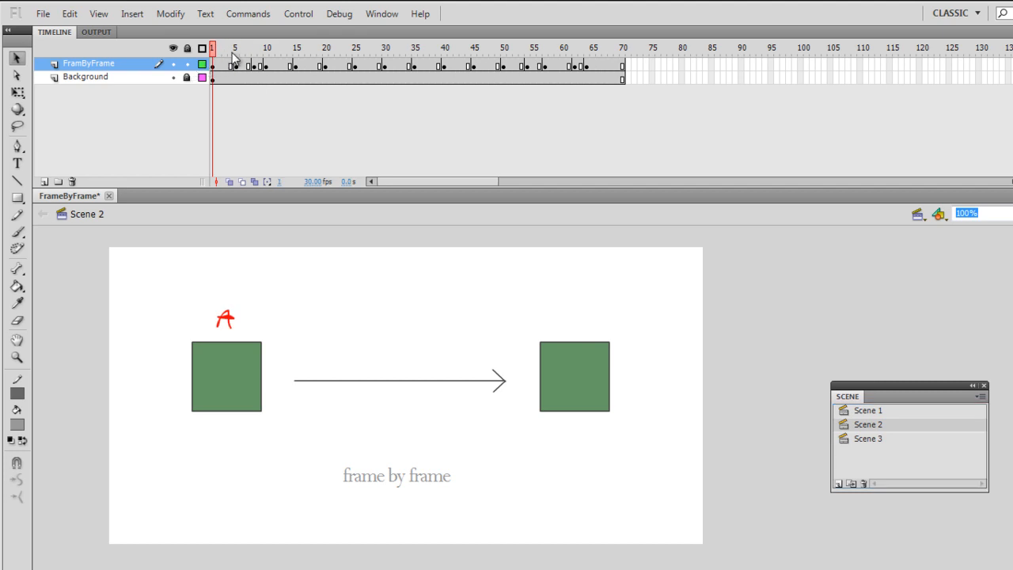
click(235, 48)
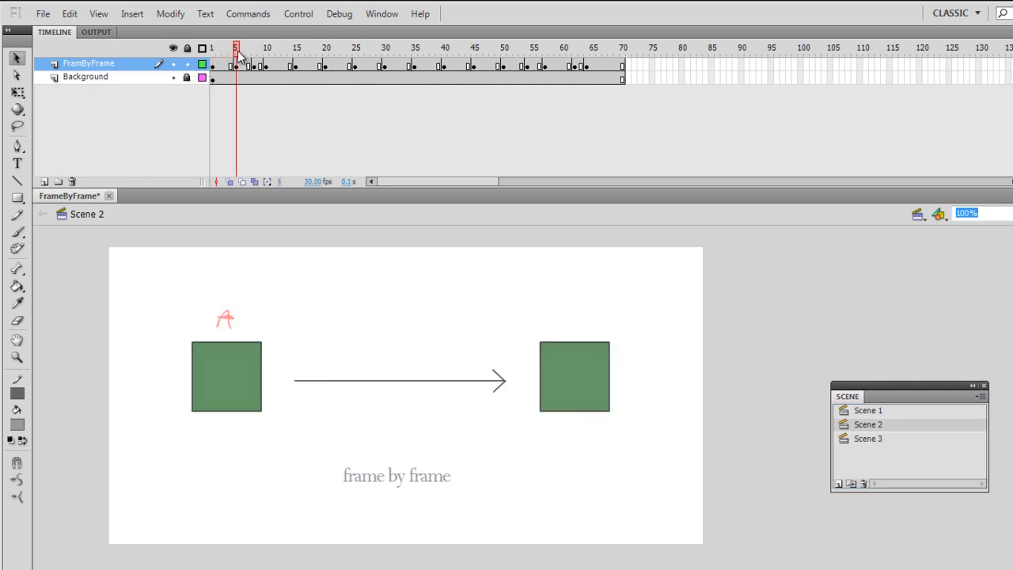
click(307, 48)
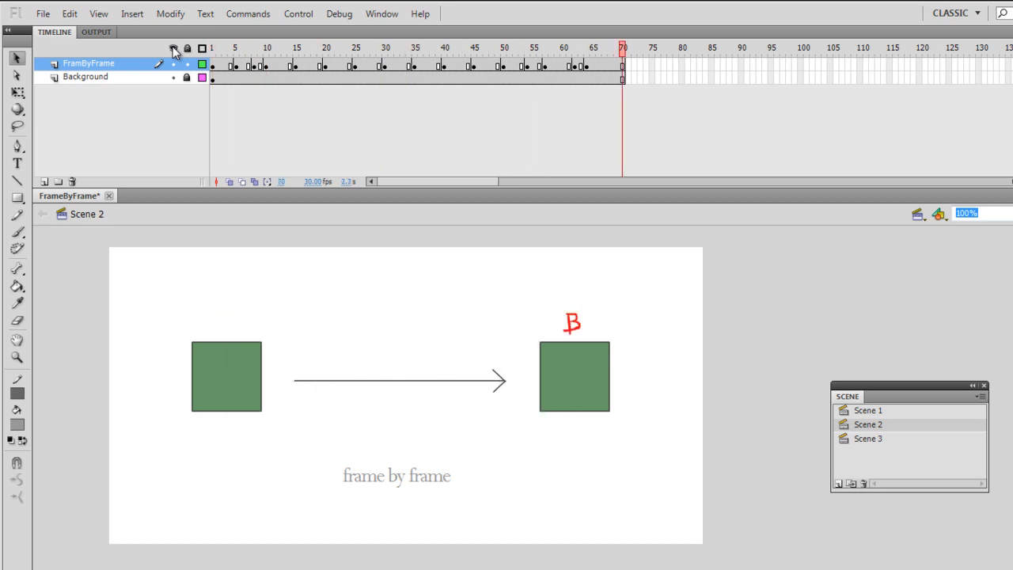
click(212, 47)
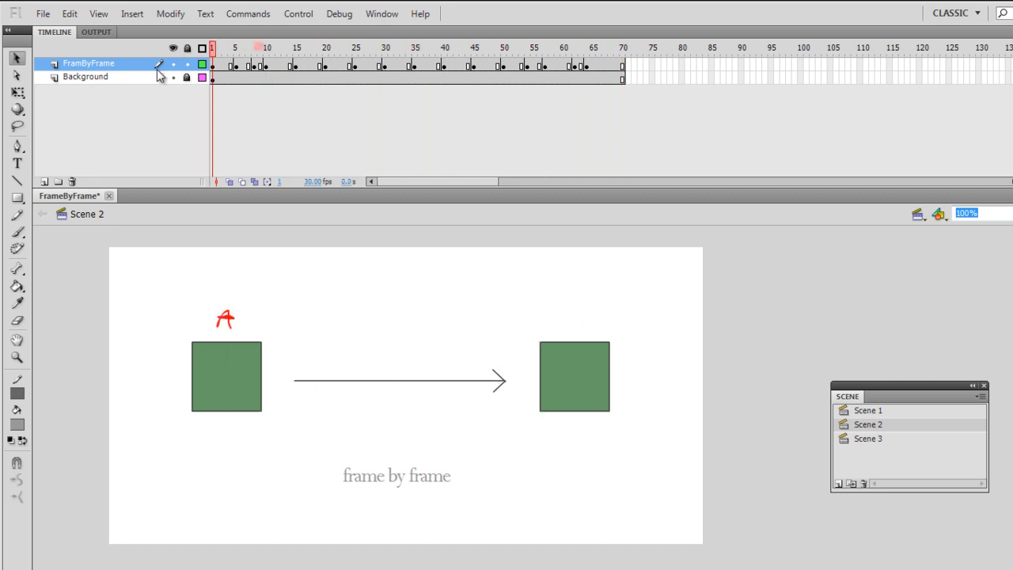
click(867, 438)
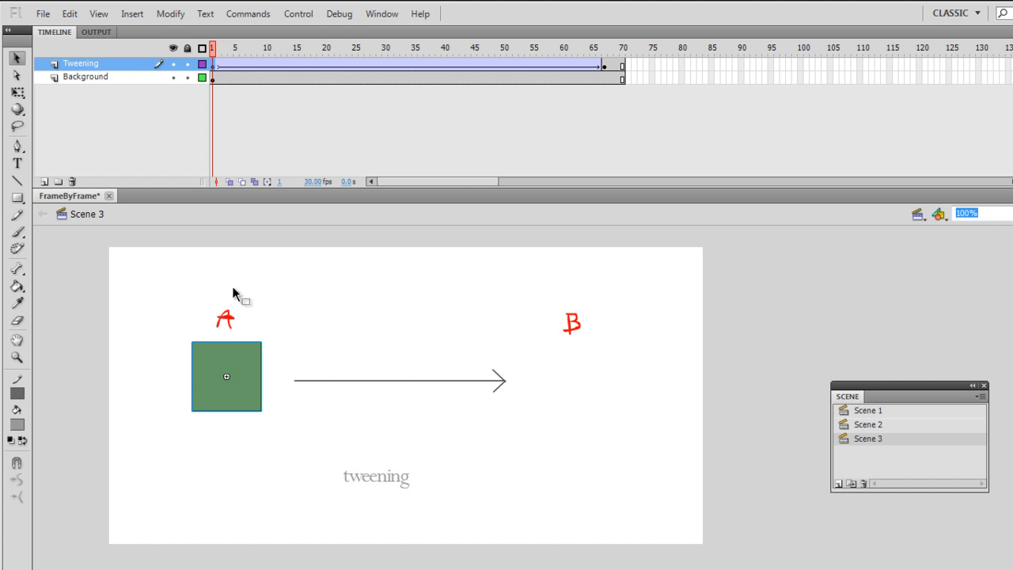
click(603, 67)
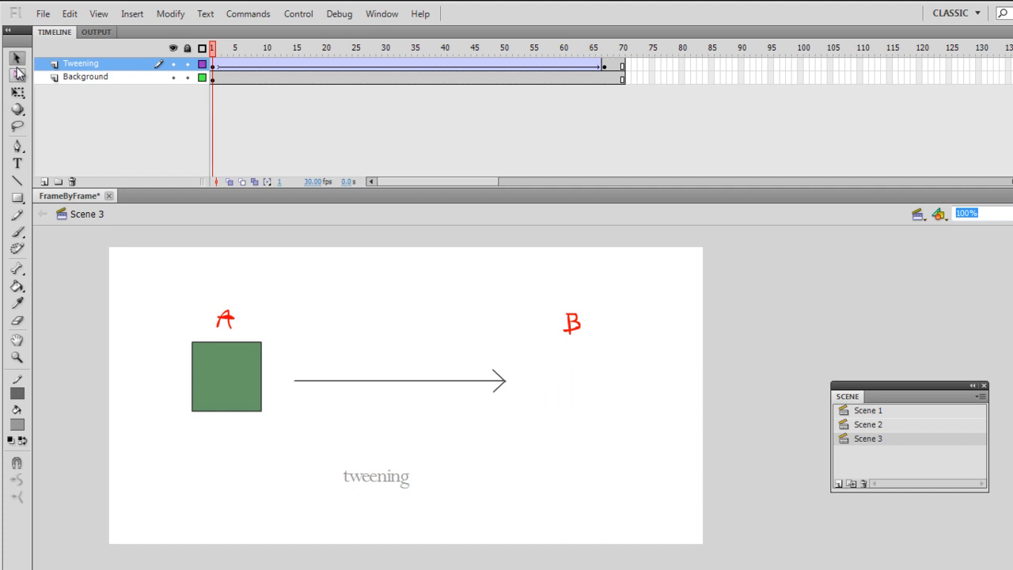
click(254, 47)
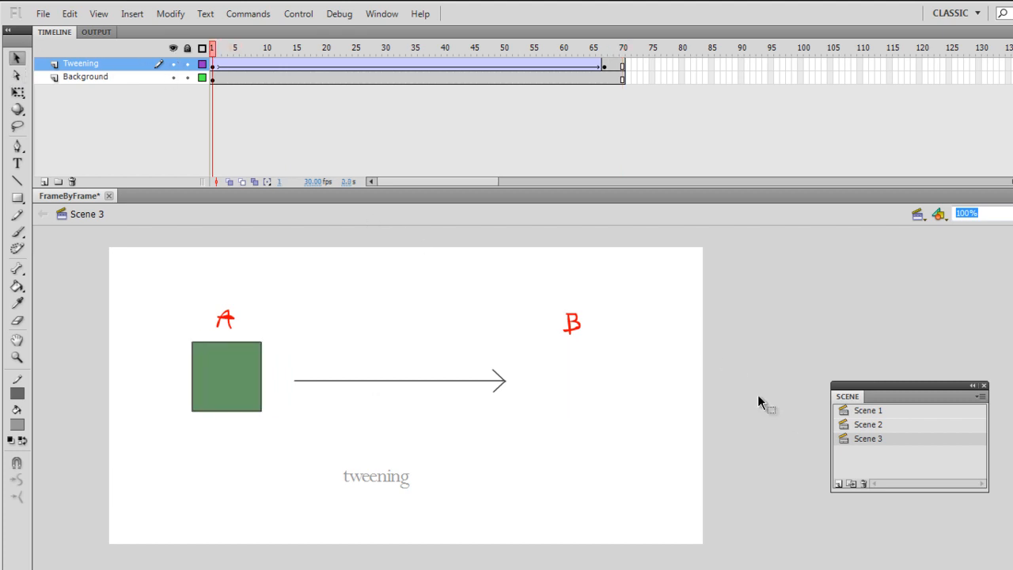
mouse_move(380, 465)
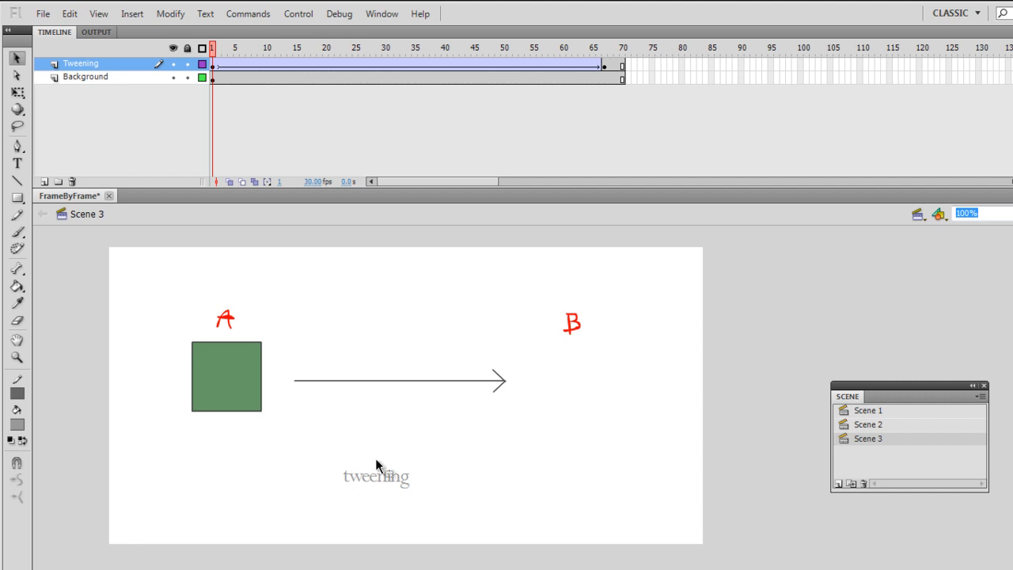
mouse_move(384, 487)
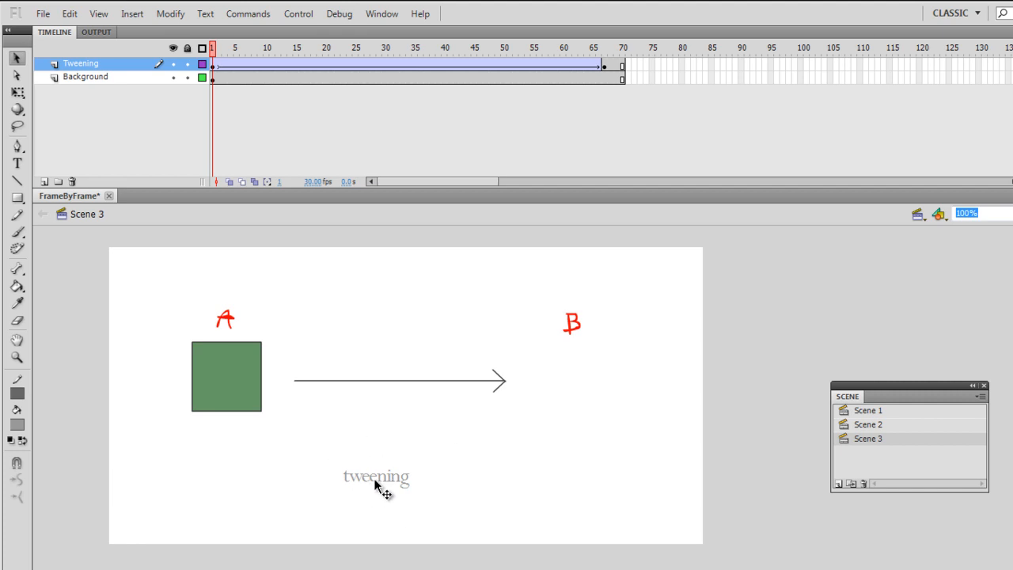
mouse_move(380, 484)
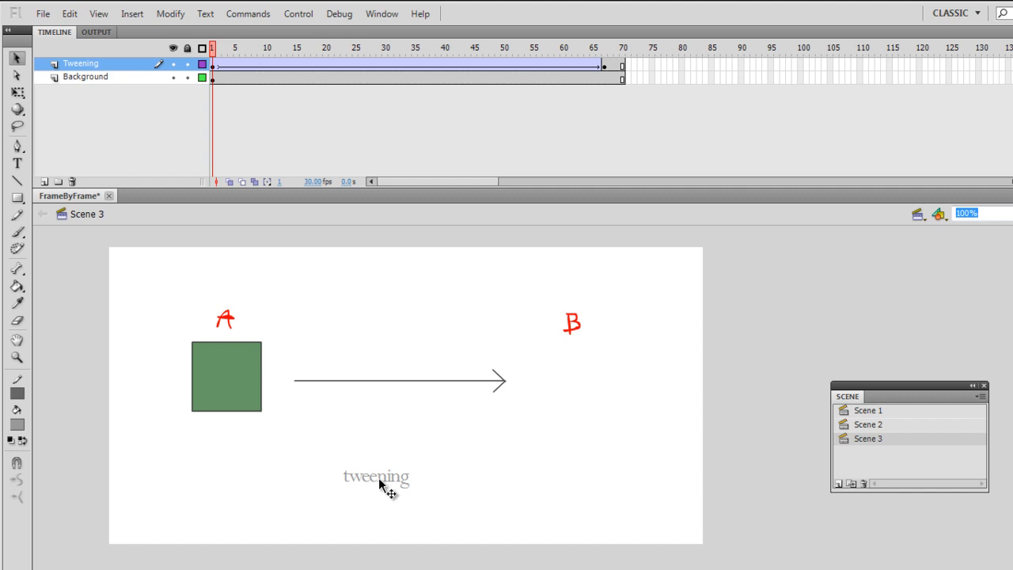
mouse_move(433, 480)
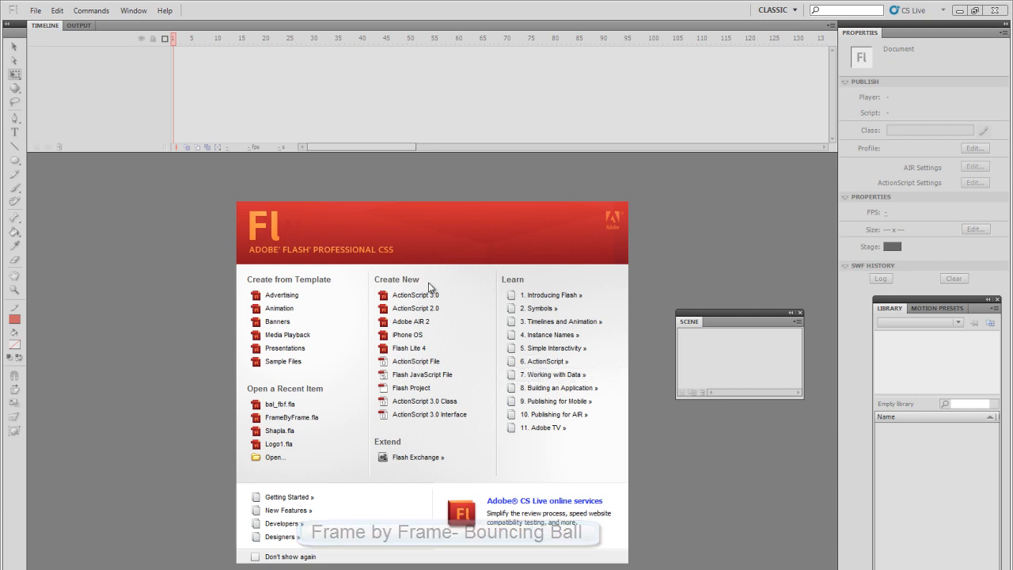
Create a new blank ActionScript 3.0 document (Untitled-10) from the Welcome screen
click(415, 294)
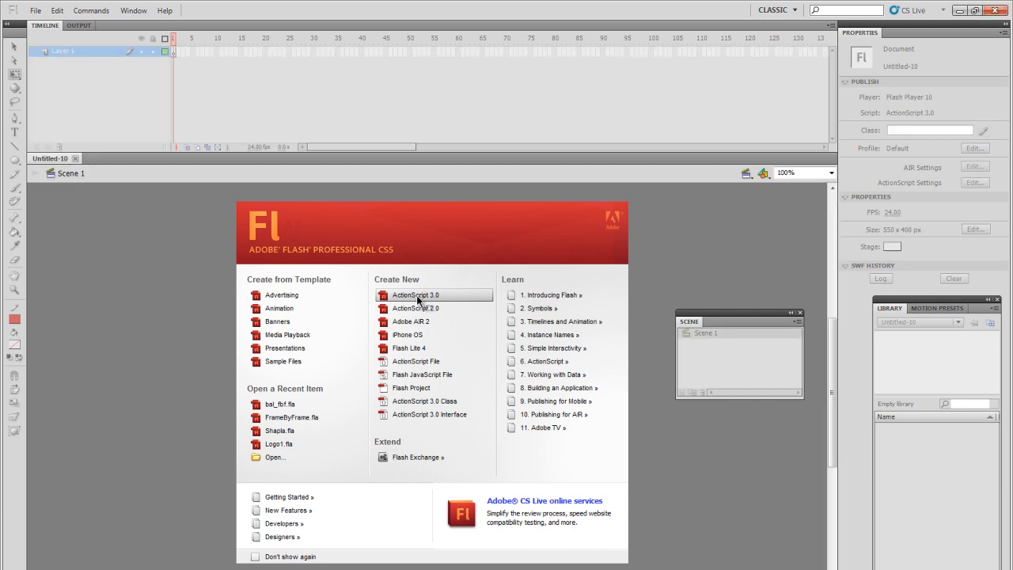
click(415, 294)
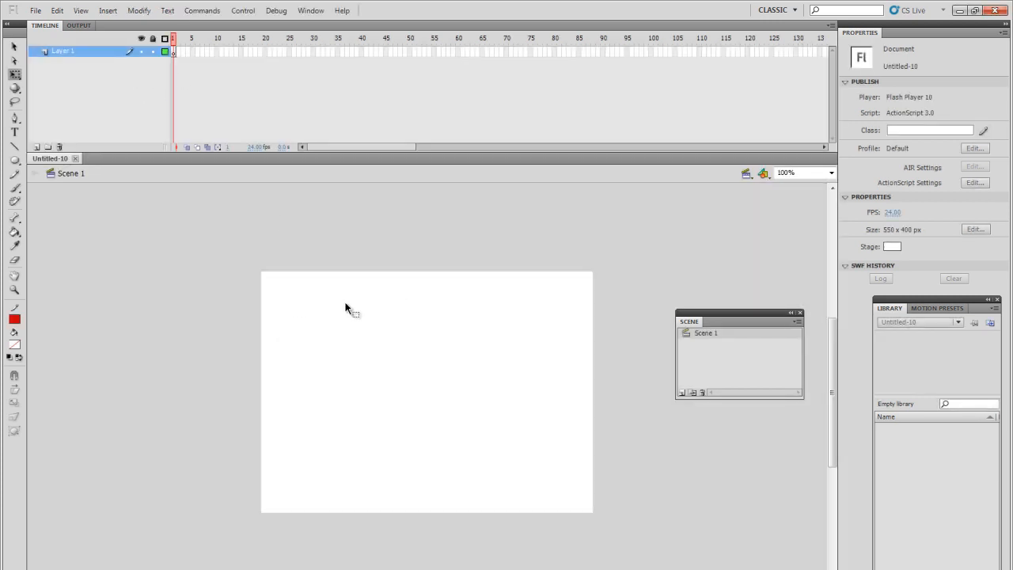
mouse_move(367, 316)
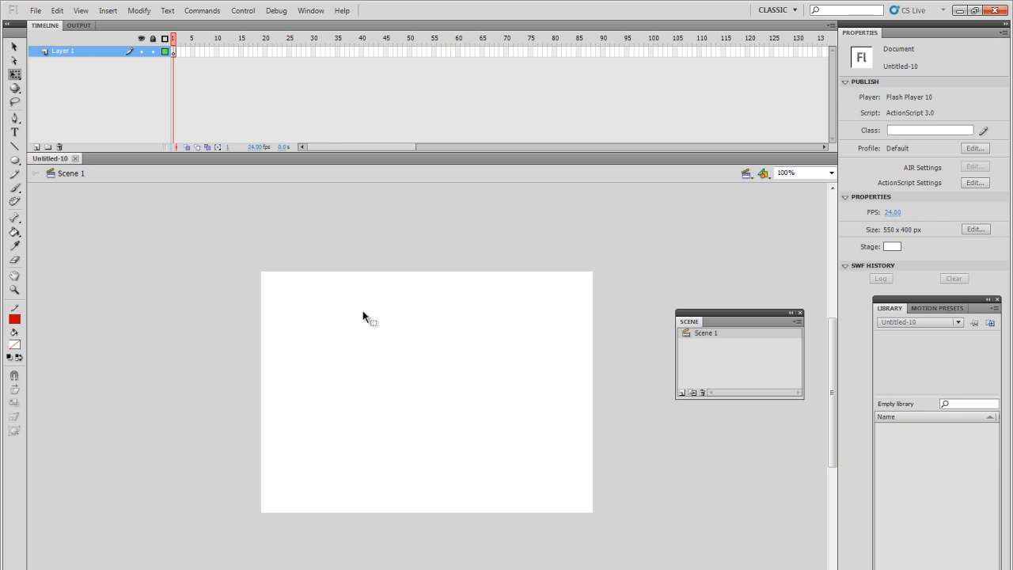
mouse_move(366, 317)
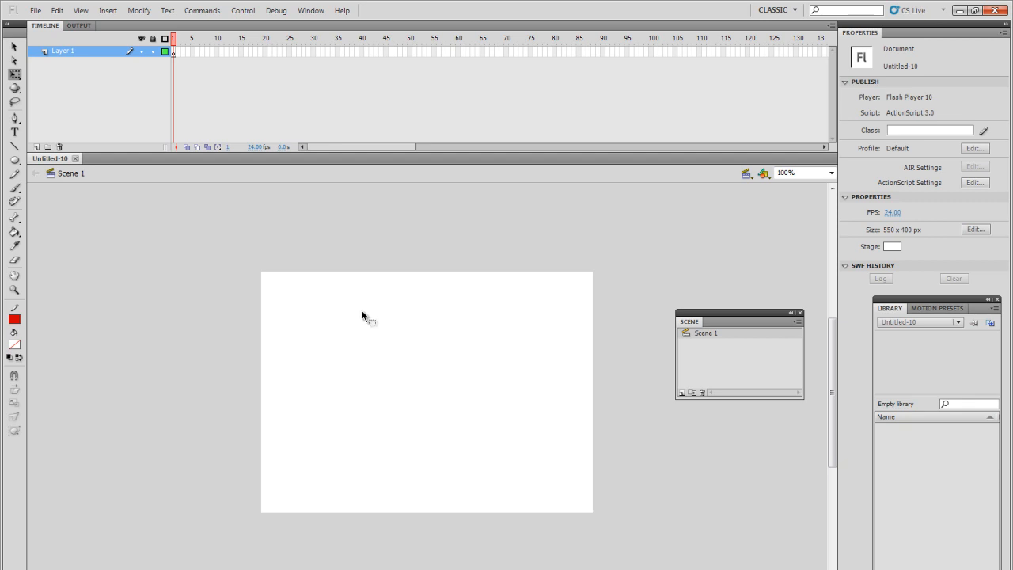
mouse_move(79, 6)
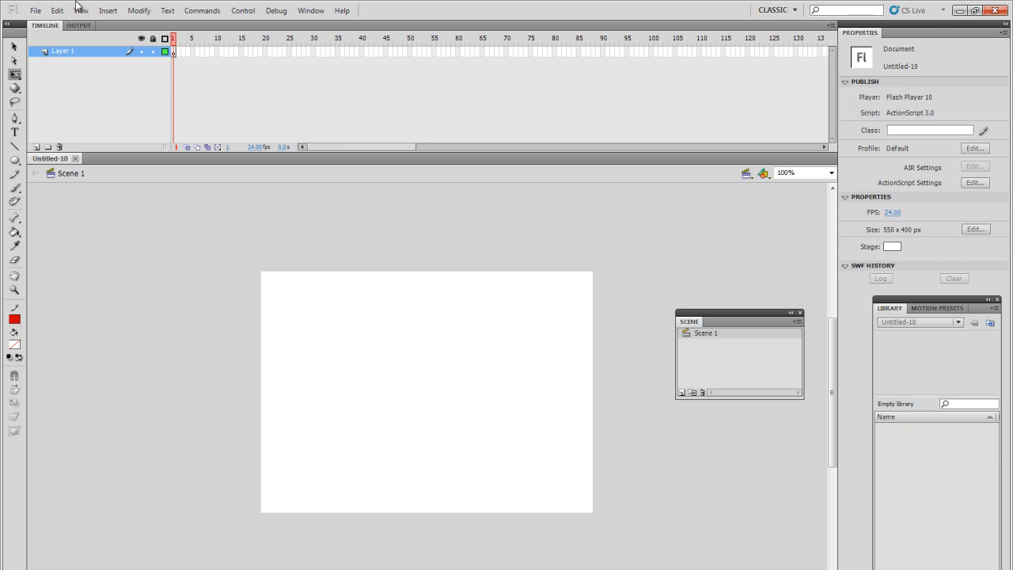
mouse_move(56, 16)
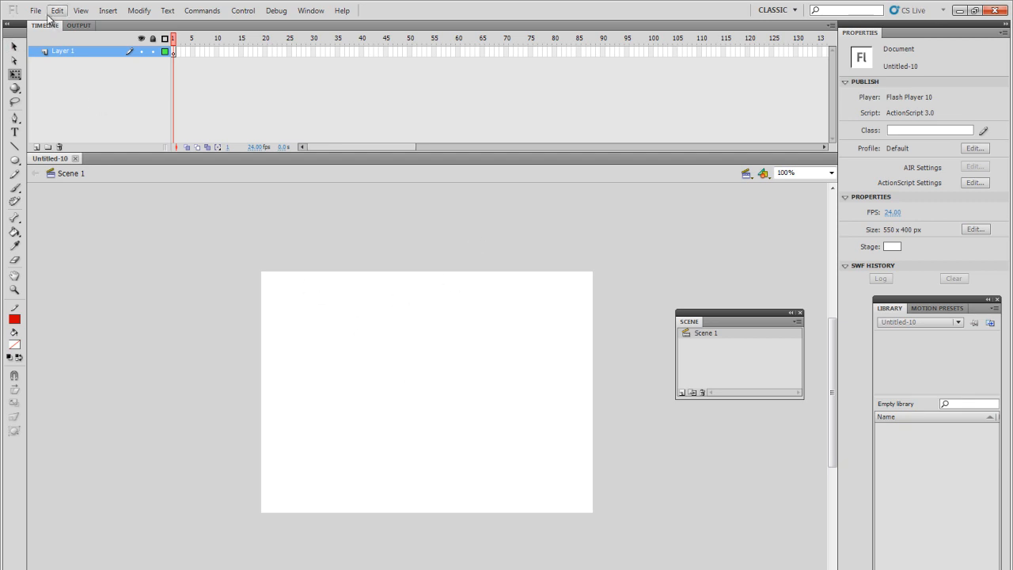
Import Ball Reference.jpg from the Desktop onto the stage and position the sketch over the stage
click(35, 11)
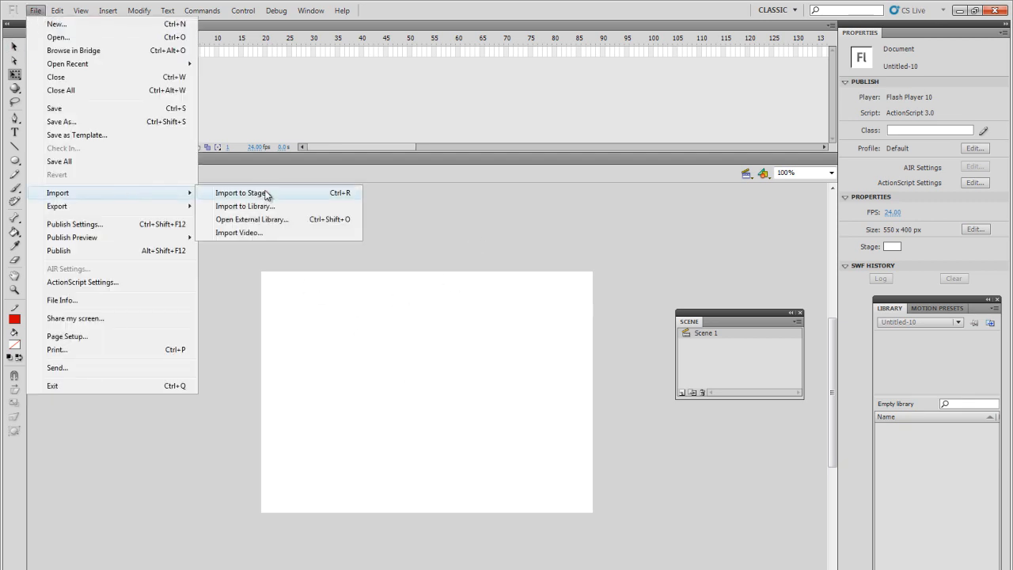
click(240, 193)
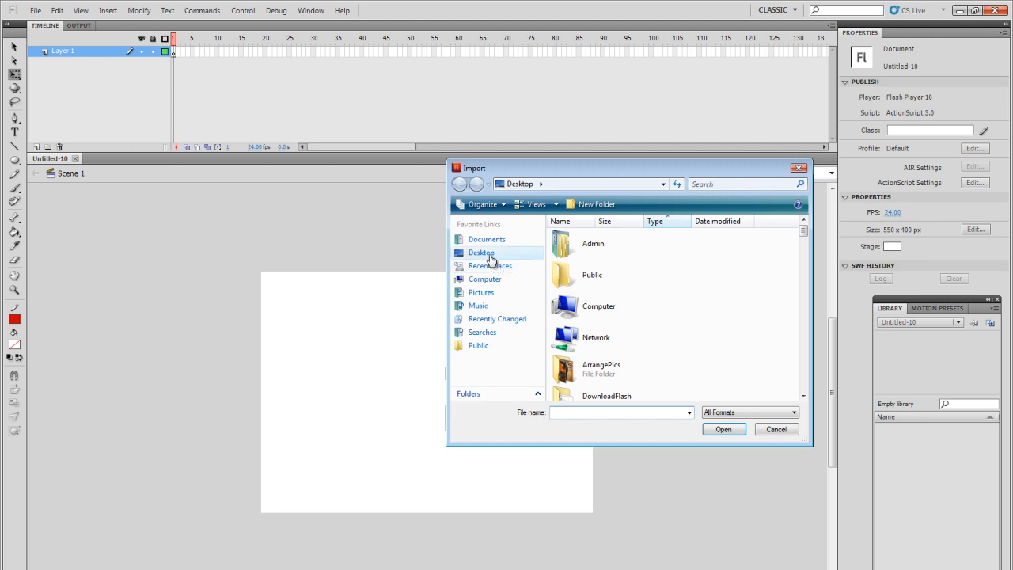
click(593, 243)
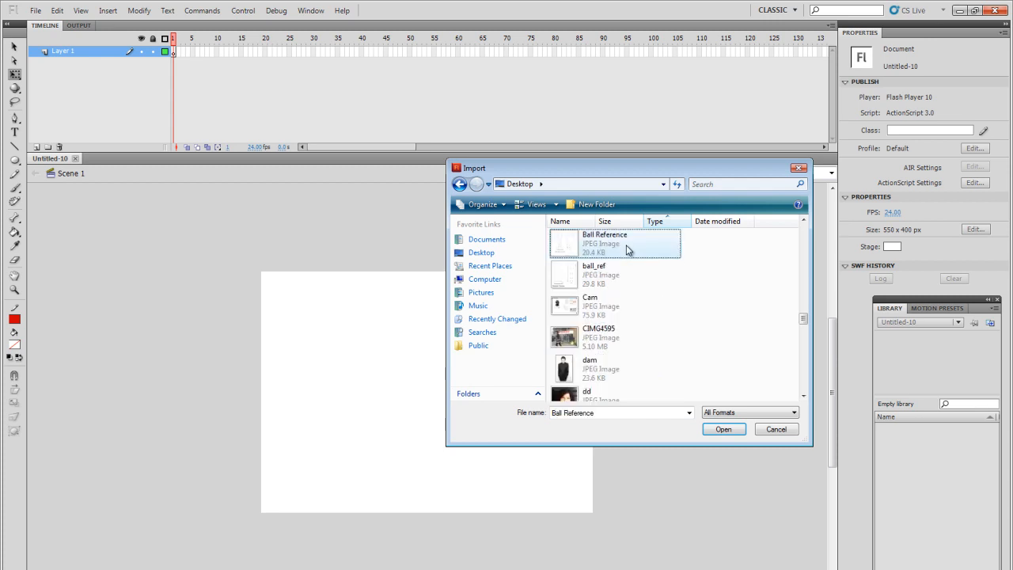
click(723, 428)
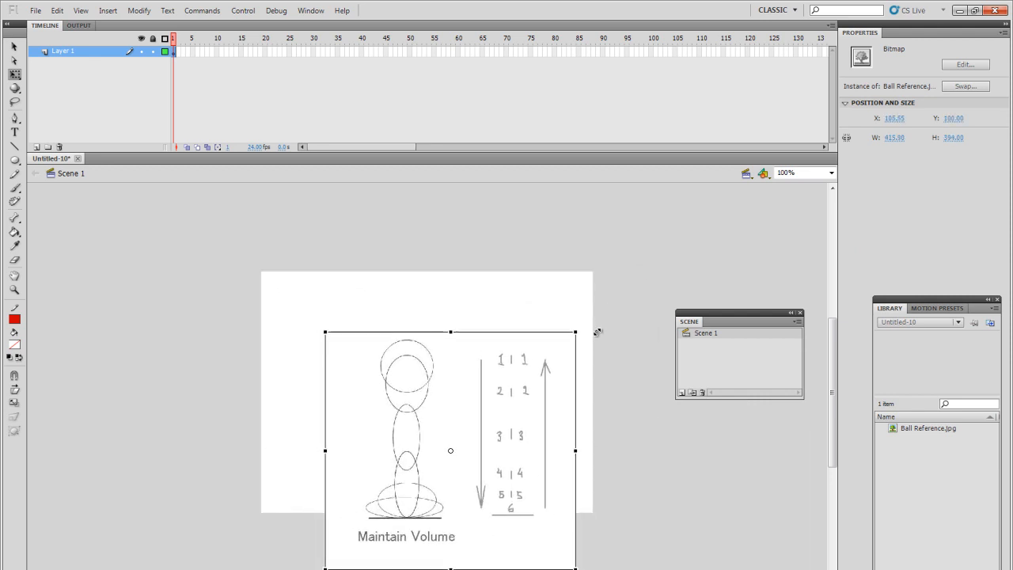
drag(451, 450, 422, 413)
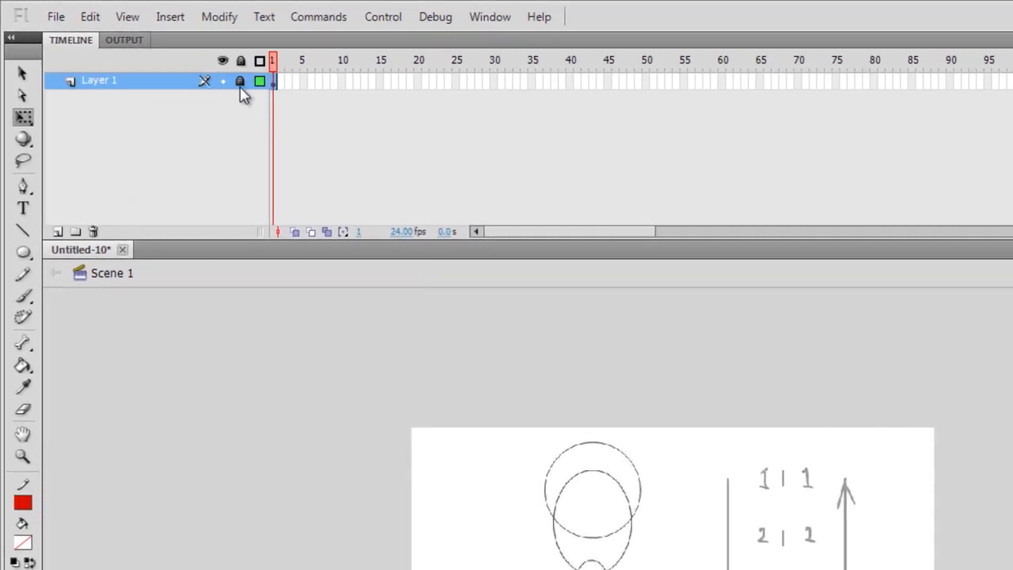
Lock the image layer and rename it Reference for the ball sketch
click(240, 80)
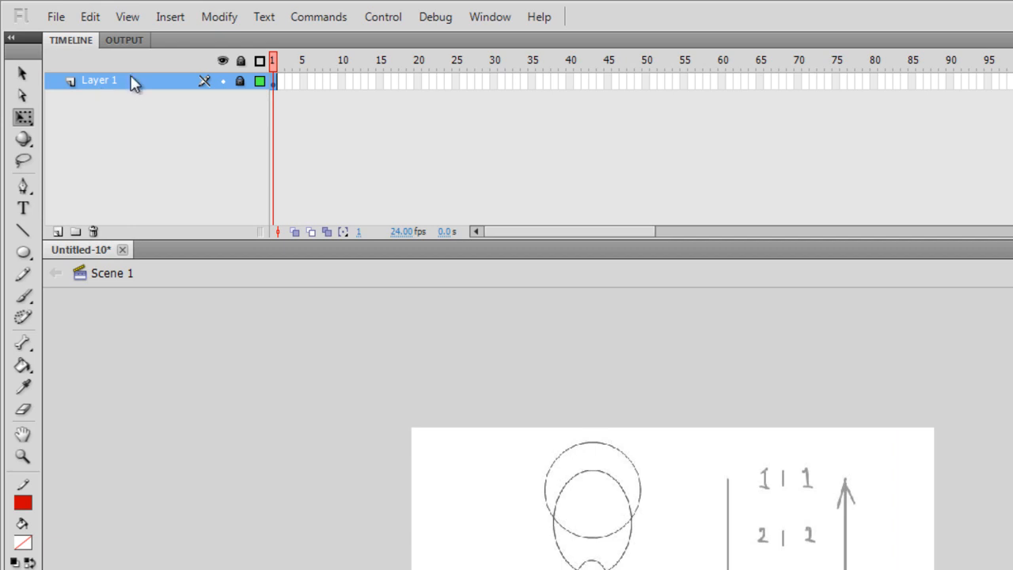
double_click(99, 80)
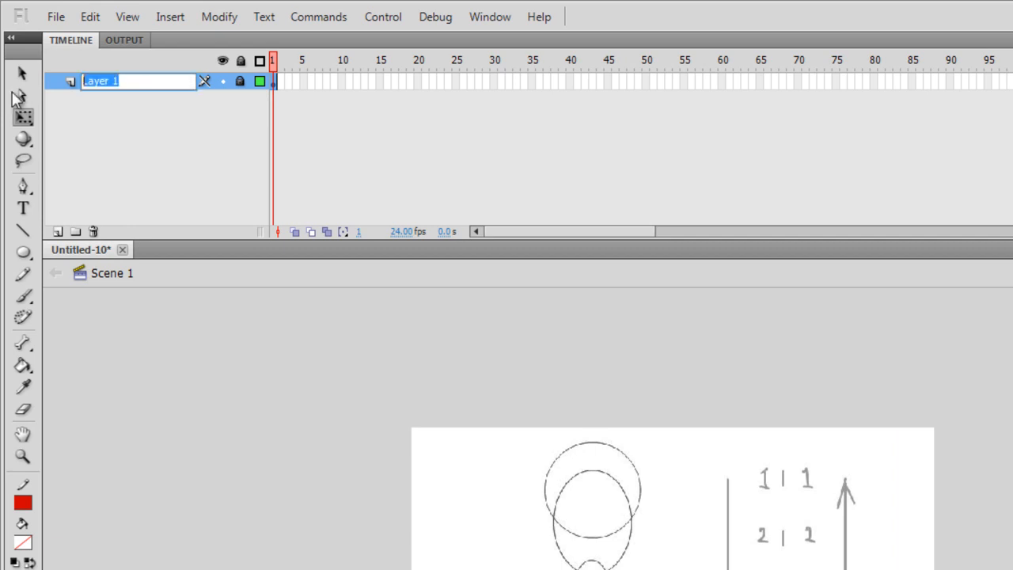
text(F)
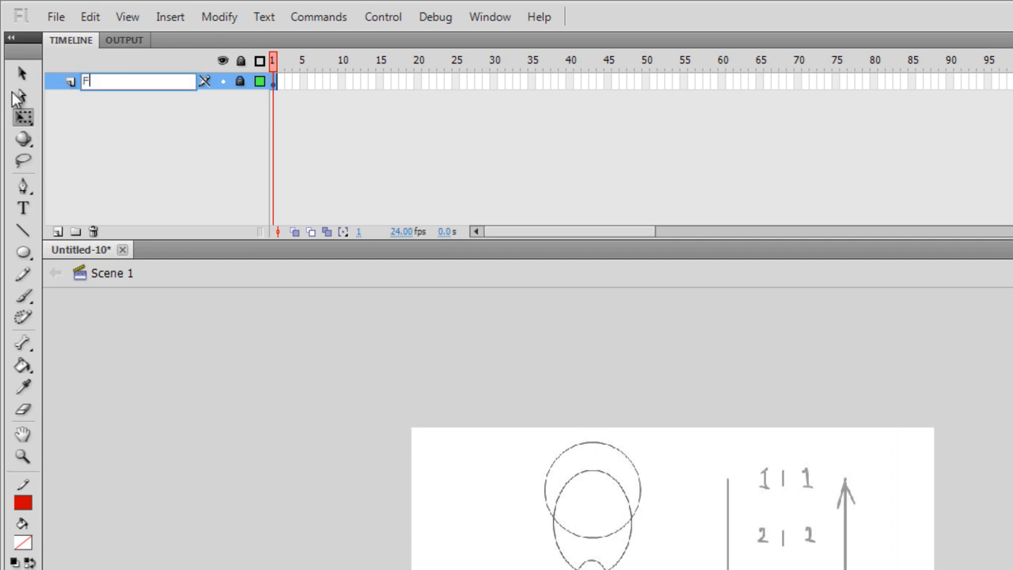
text(Reference)
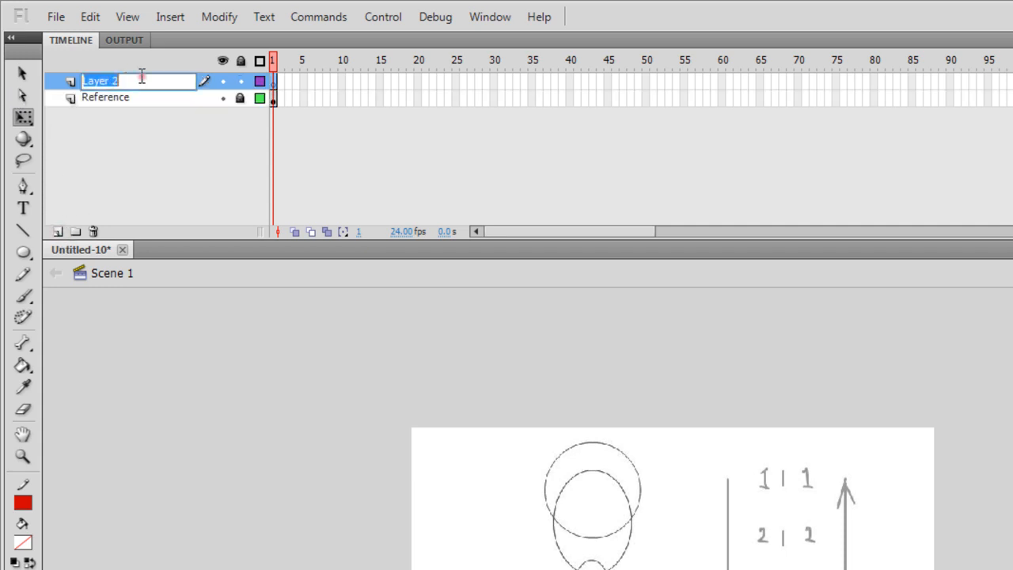
text(Ball)
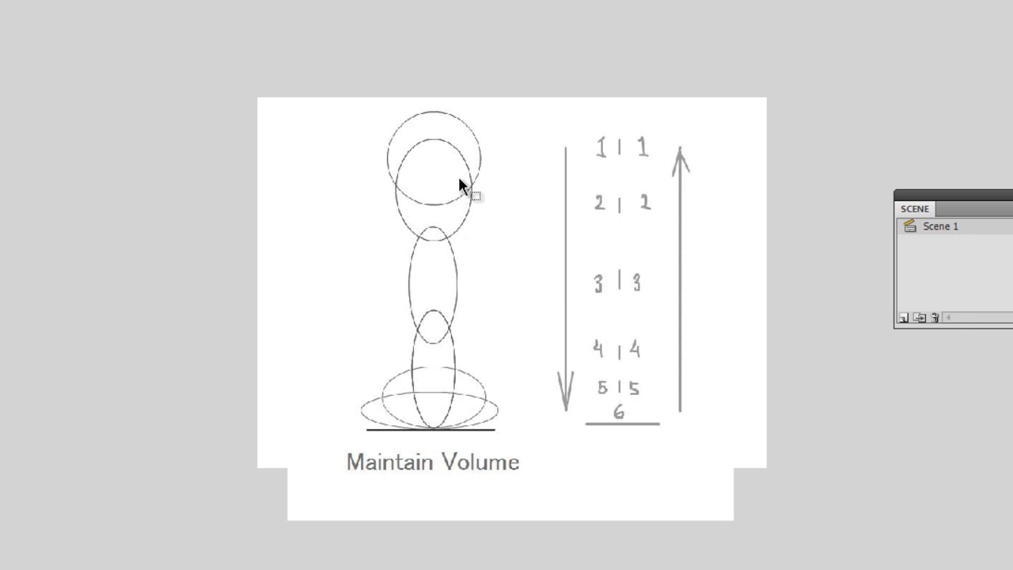
mouse_move(433, 140)
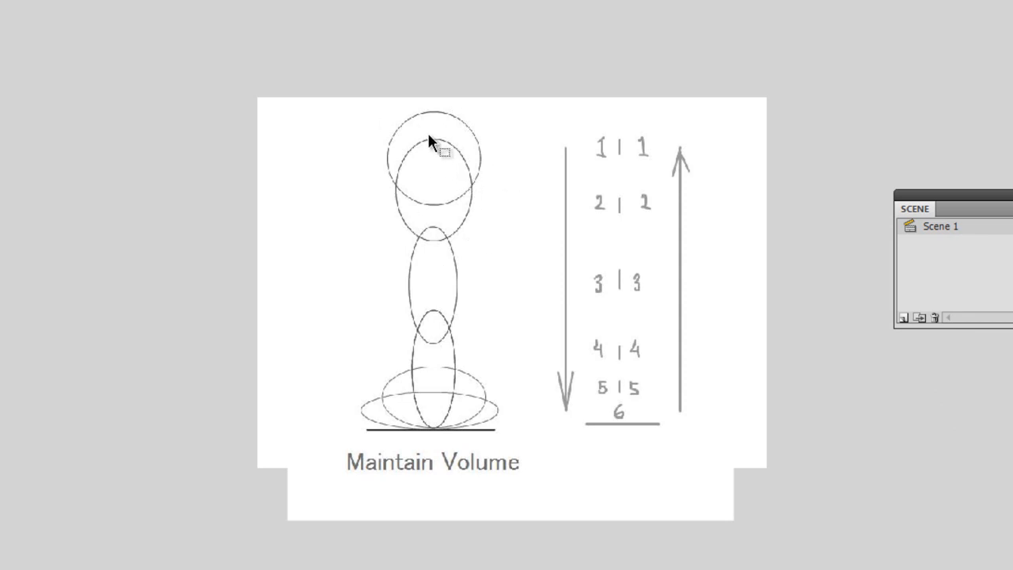
mouse_move(438, 360)
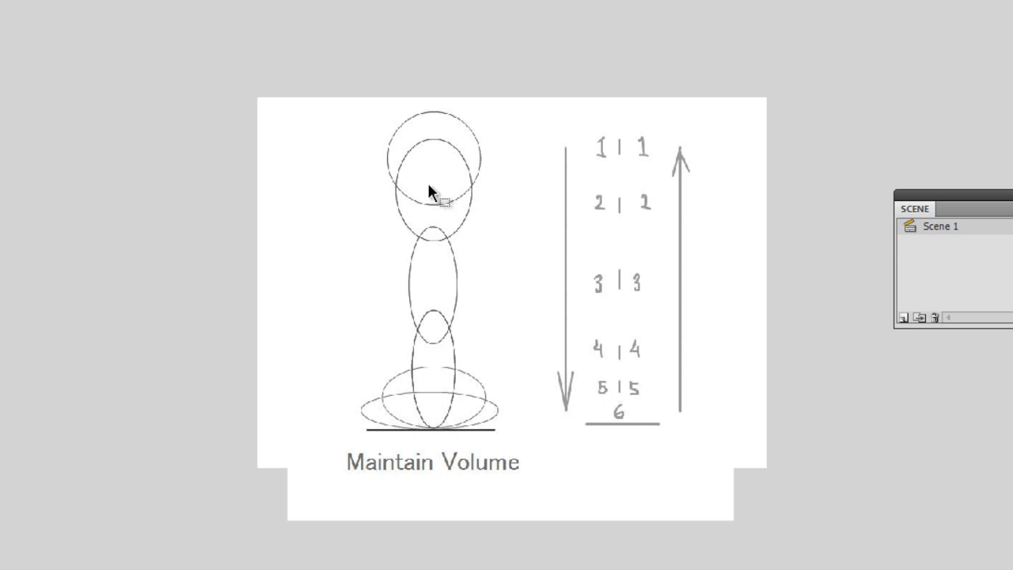
mouse_move(424, 155)
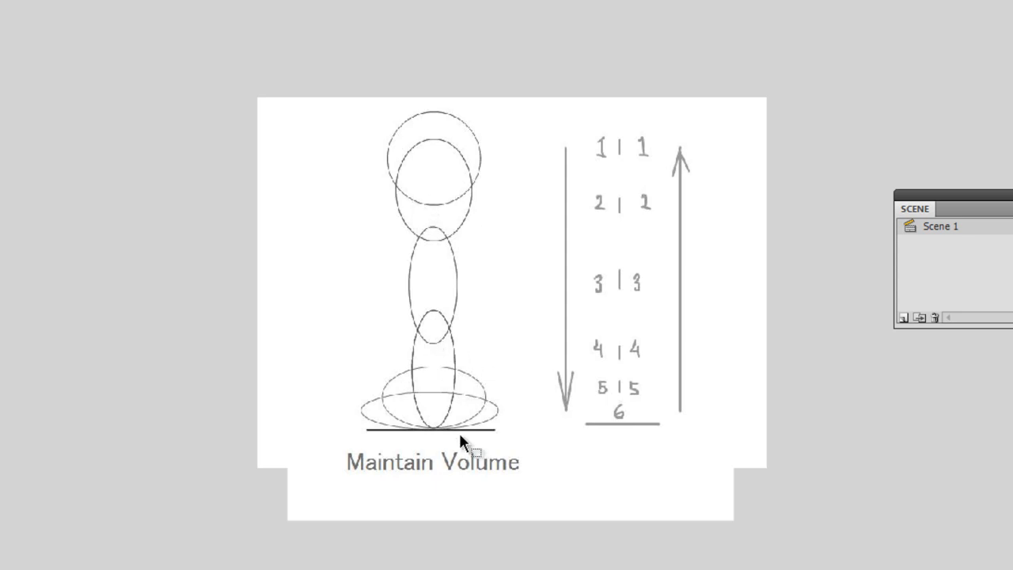
Zoom in on the reference sketch showing the bounce circles, timing numbers and 'Maintain Volume' caption
click(433, 462)
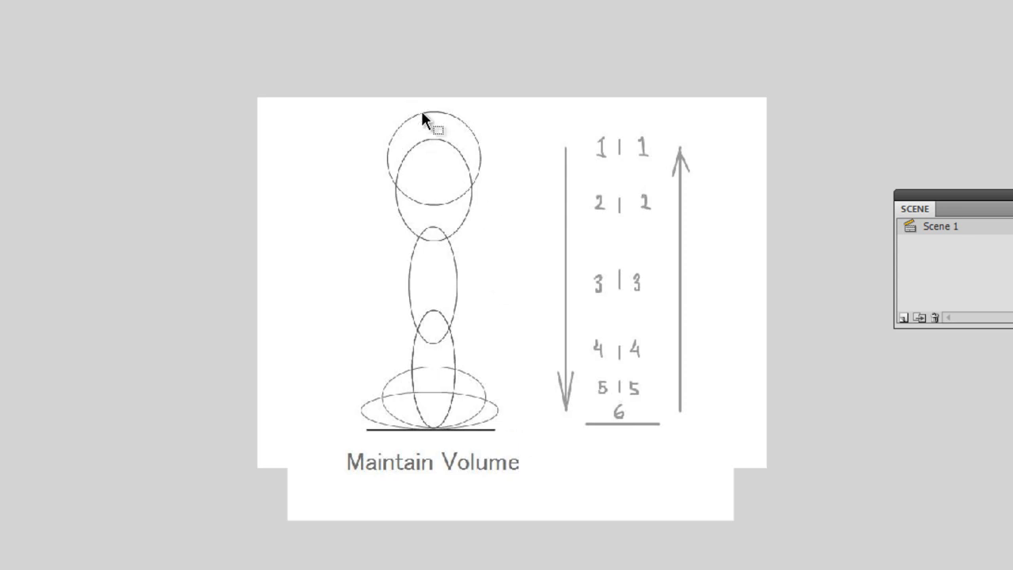
mouse_move(455, 194)
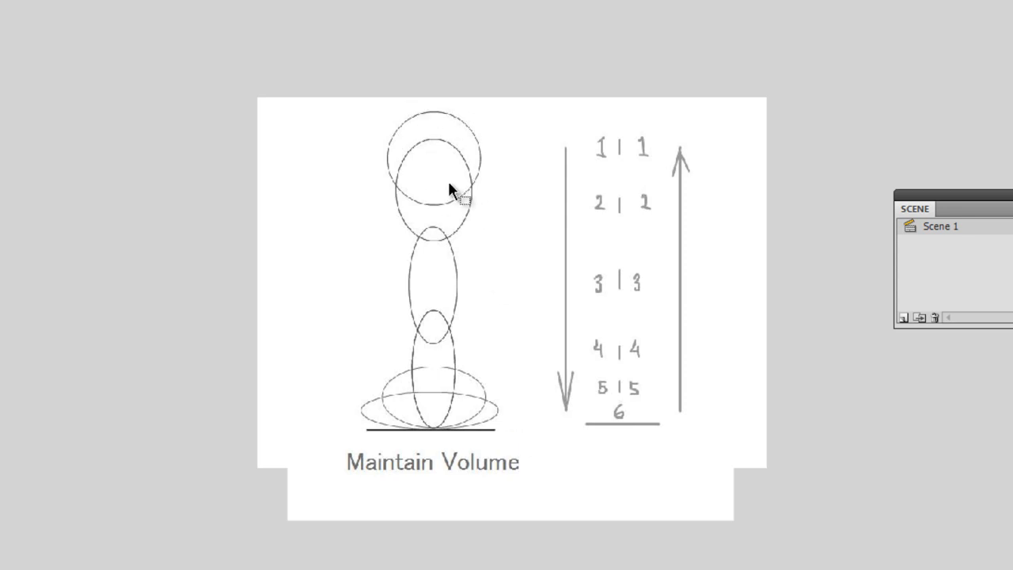
mouse_move(436, 155)
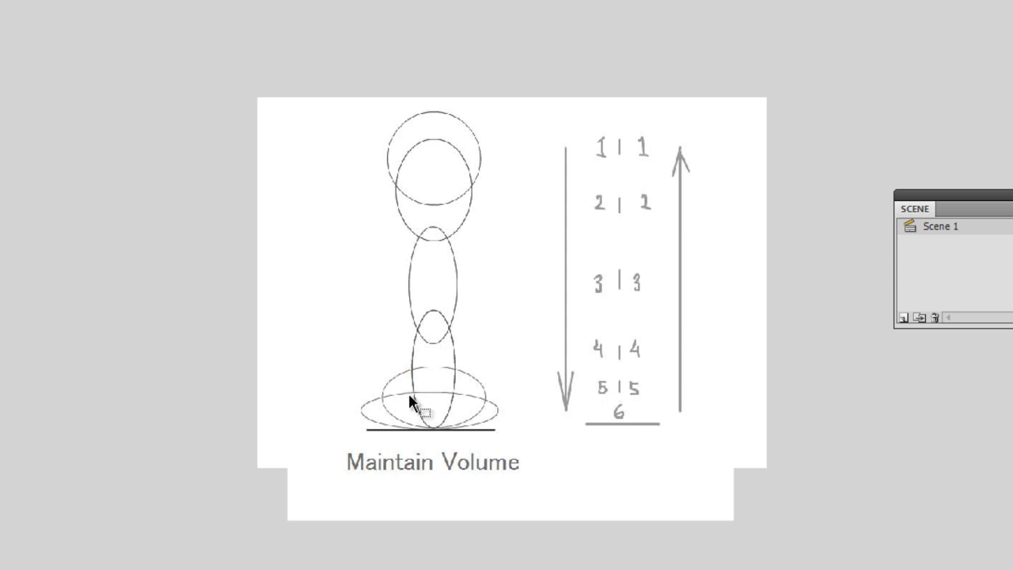
mouse_move(451, 395)
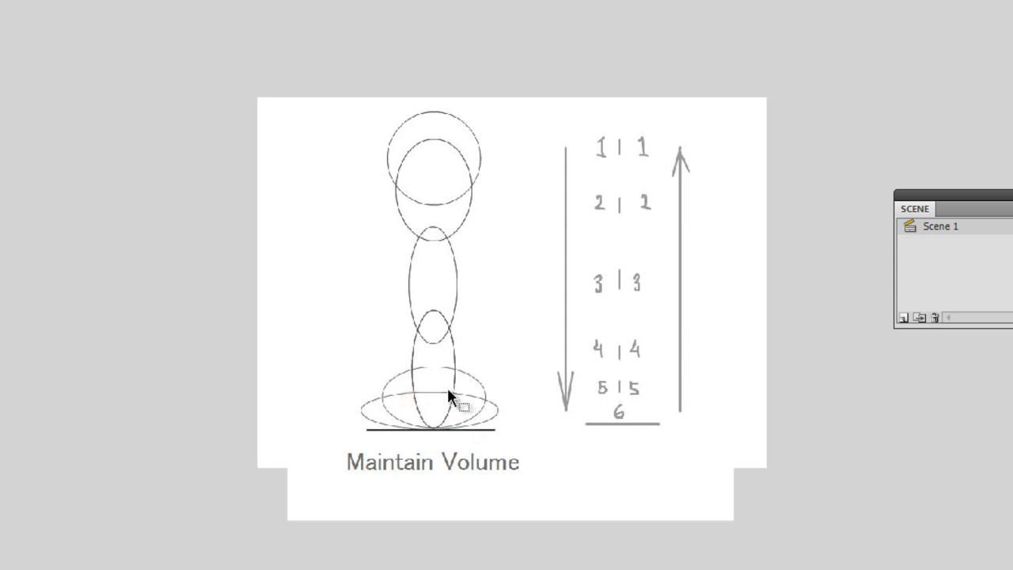
mouse_move(435, 376)
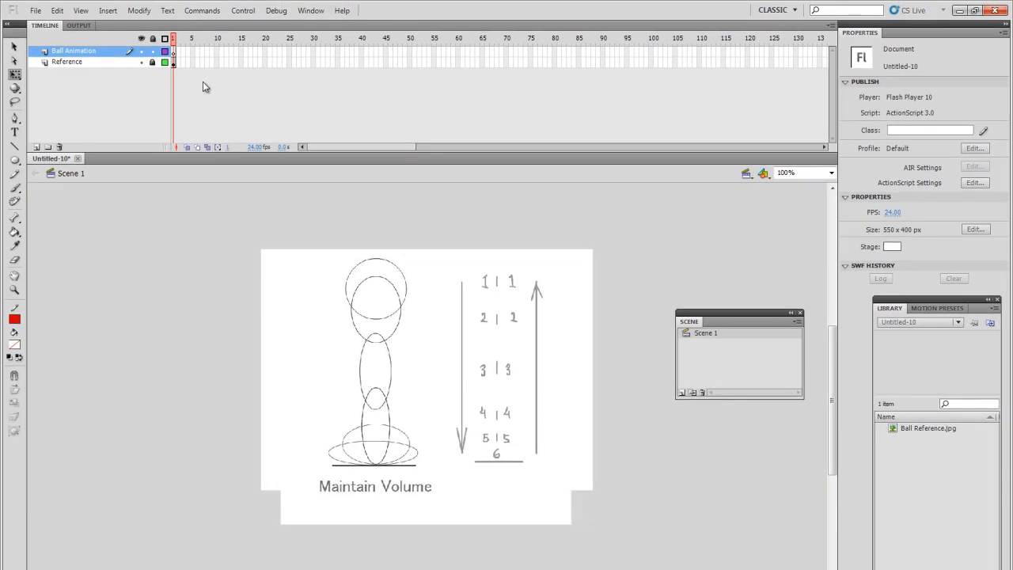
mouse_move(372, 344)
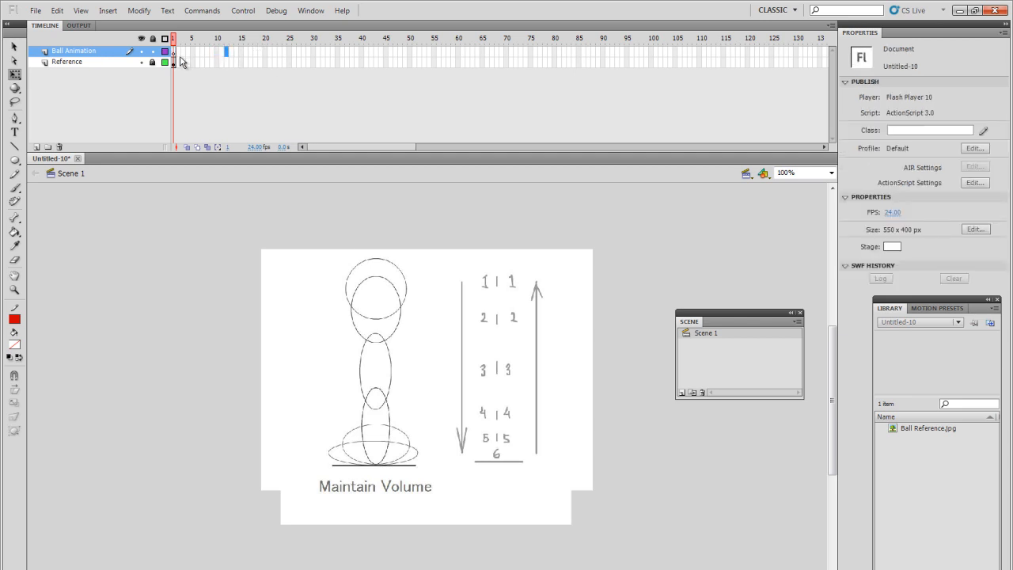
Extend the Ball Animation and Reference layers out to frame 12 with Insert Frame
click(228, 52)
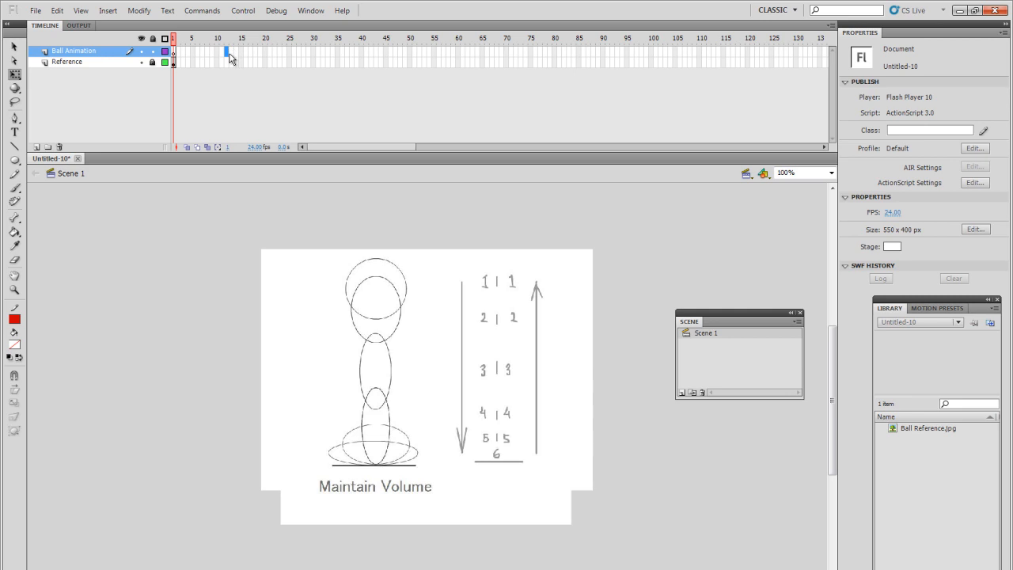
mouse_move(230, 55)
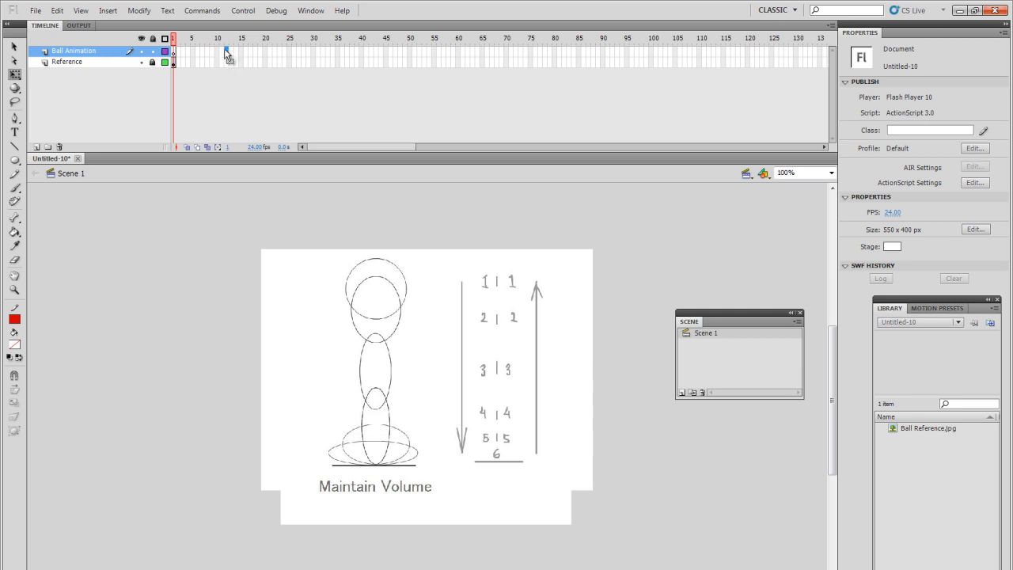
click(225, 38)
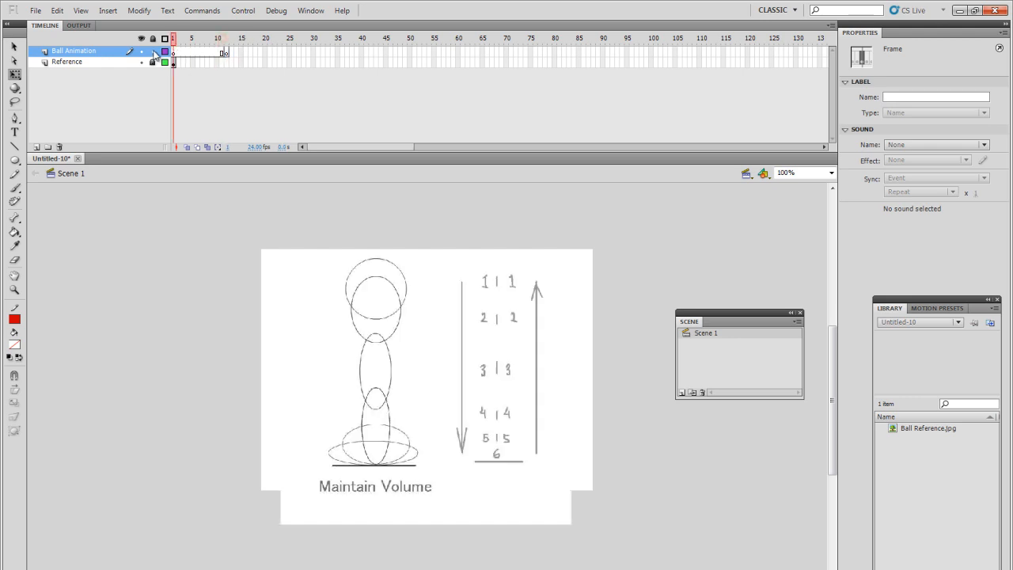
click(225, 52)
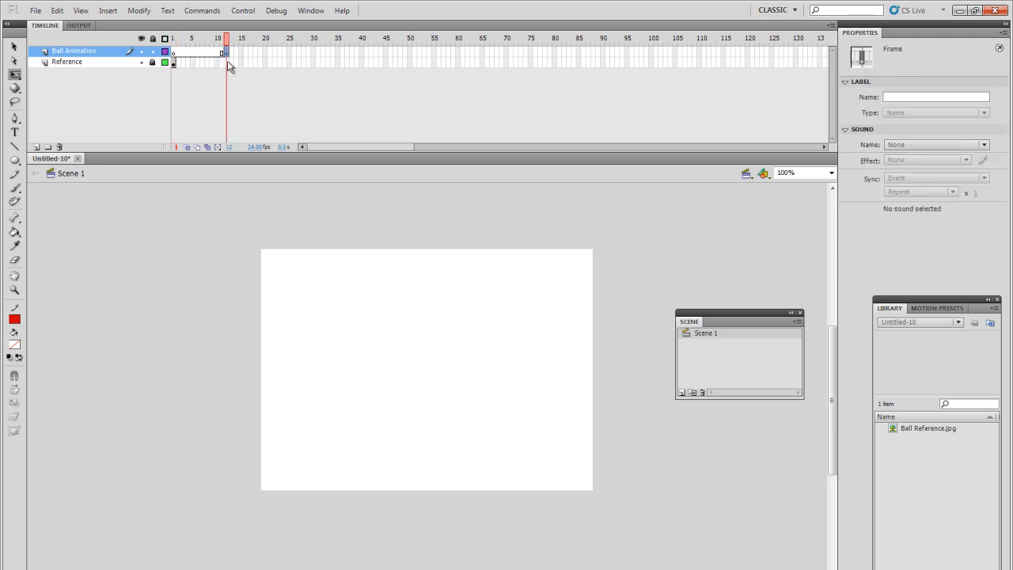
click(67, 62)
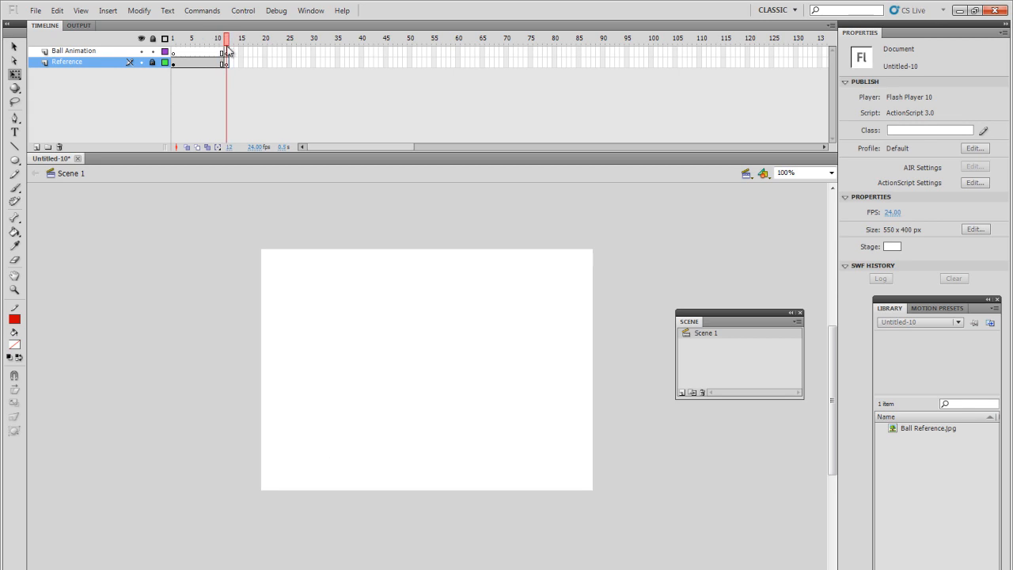
Stretch the reference sketch through frame 12 and return the playhead to frame 1 on the Ball Animation layer
click(226, 61)
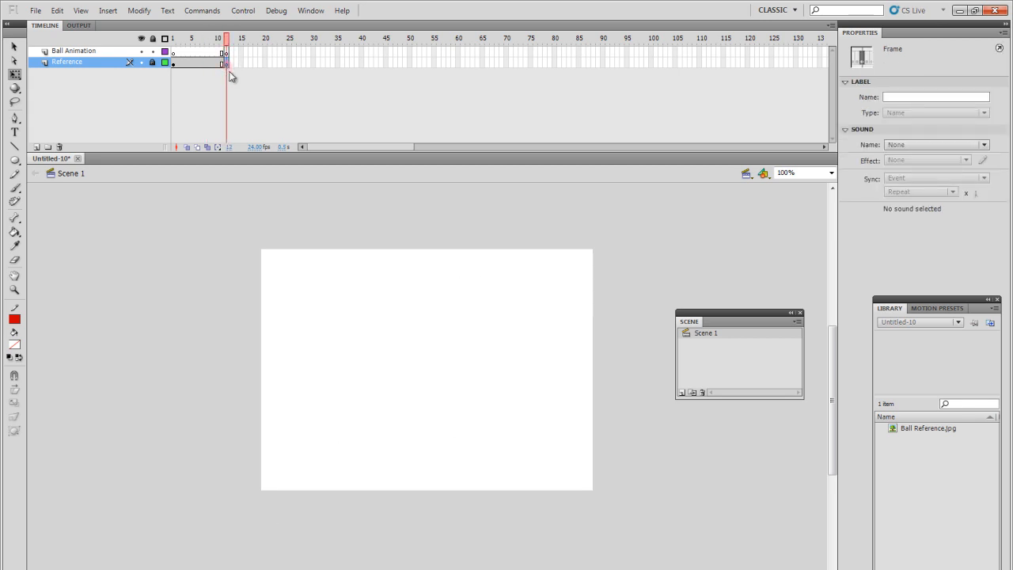
click(204, 71)
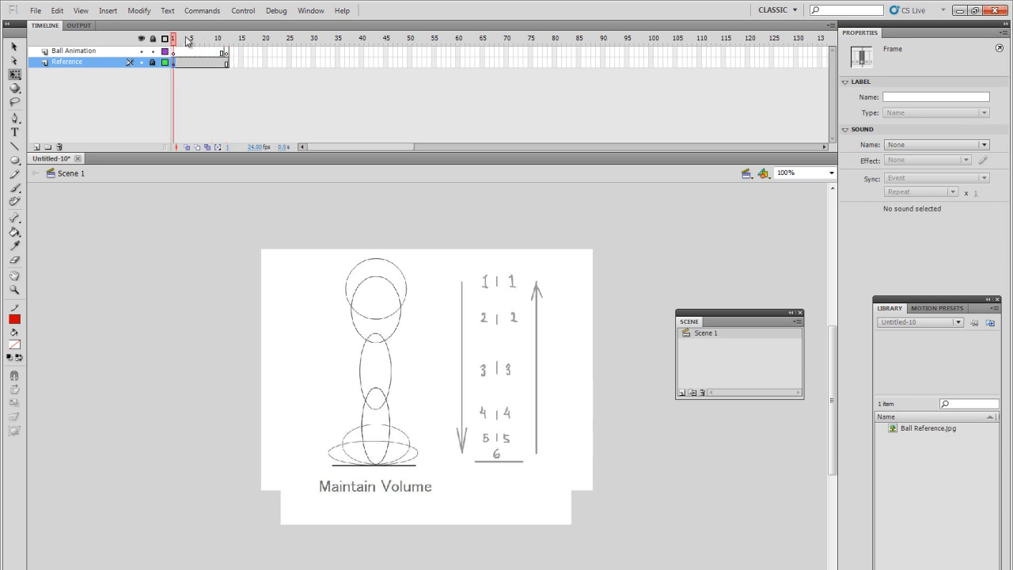
click(224, 65)
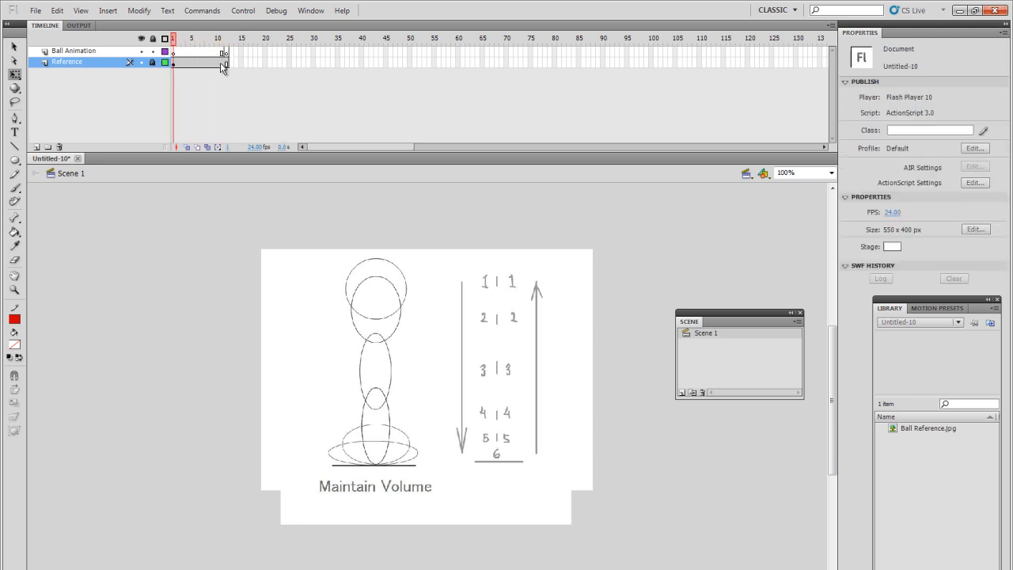
click(218, 61)
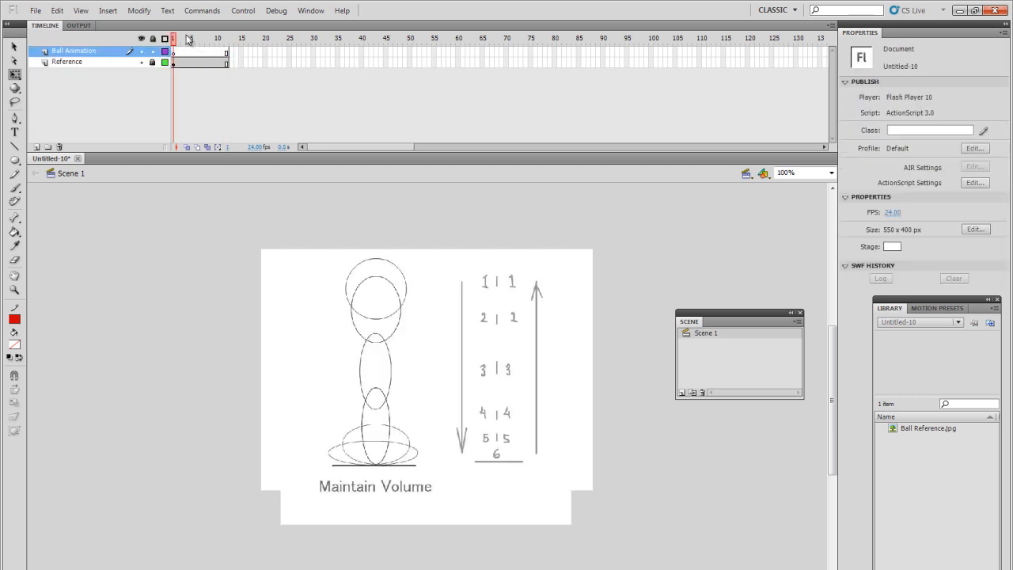
On frame 1 of Ball Animation, choose the Oval Tool with red stroke and no fill
click(172, 61)
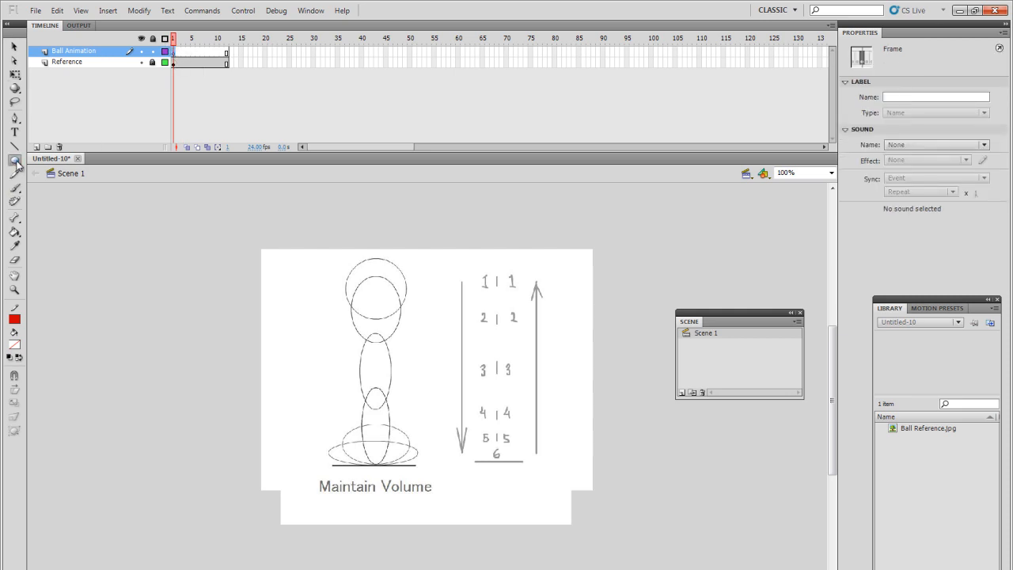
click(14, 162)
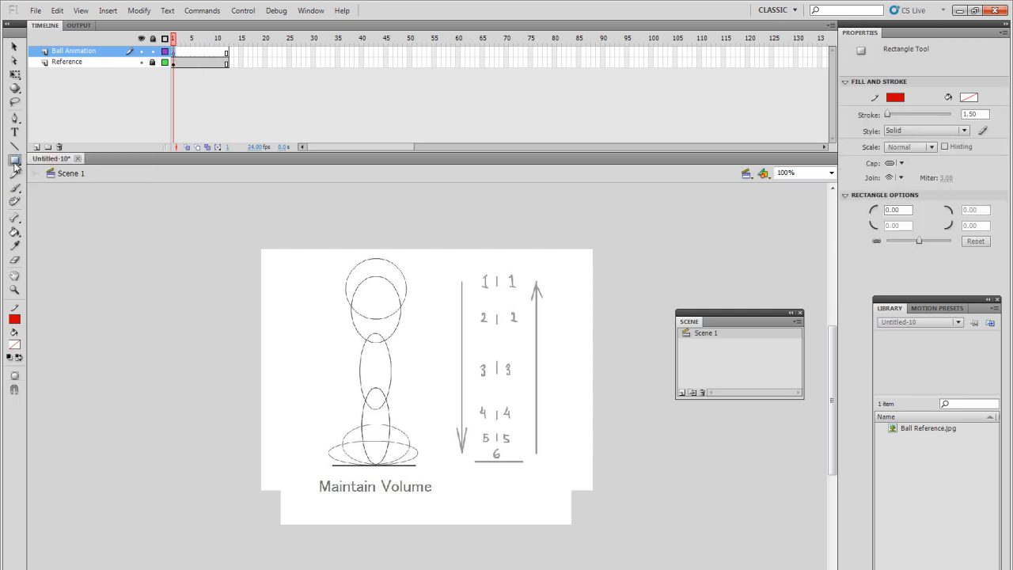
click(15, 160)
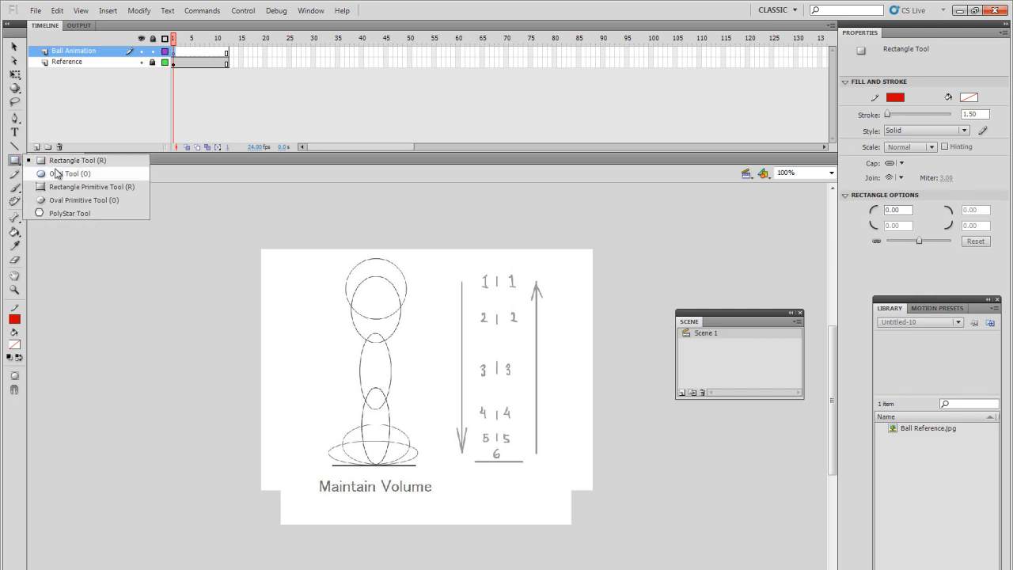
click(67, 173)
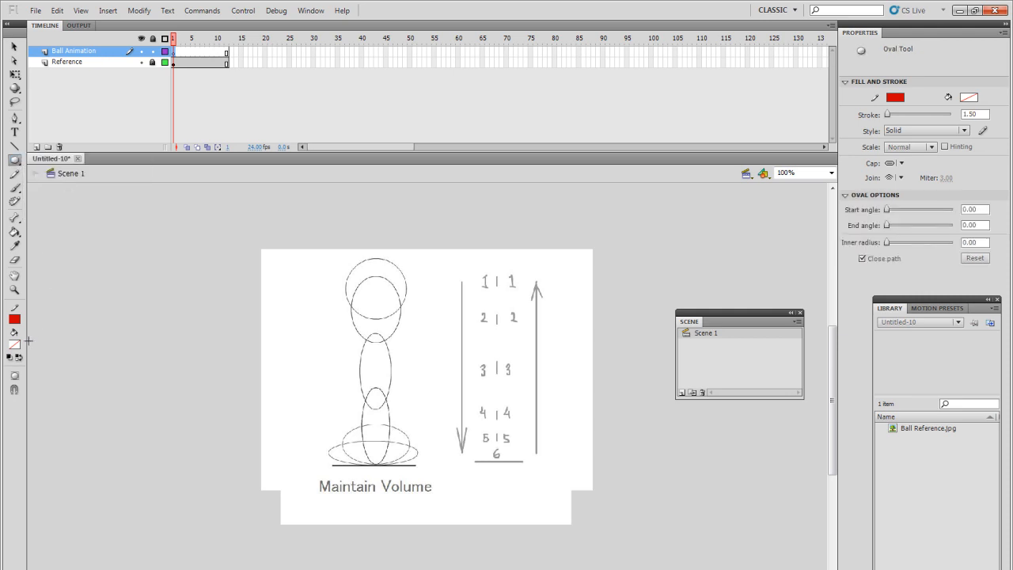
mouse_move(365, 279)
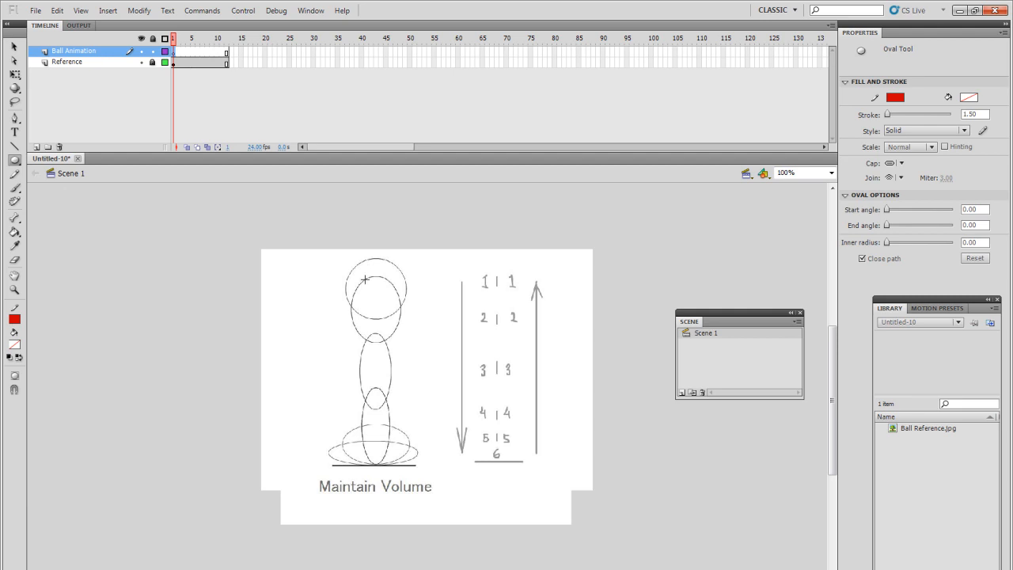
mouse_move(374, 269)
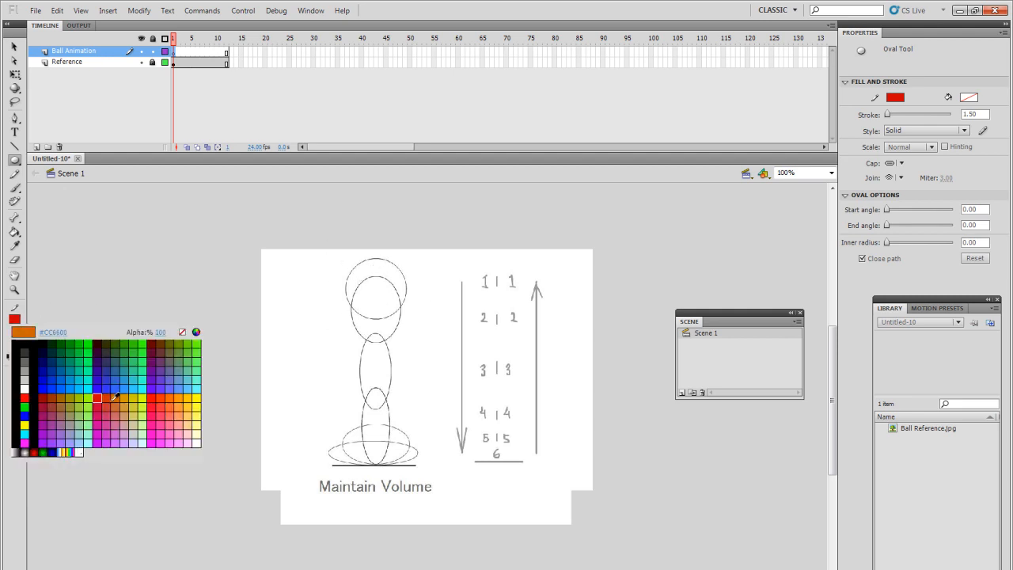
click(96, 397)
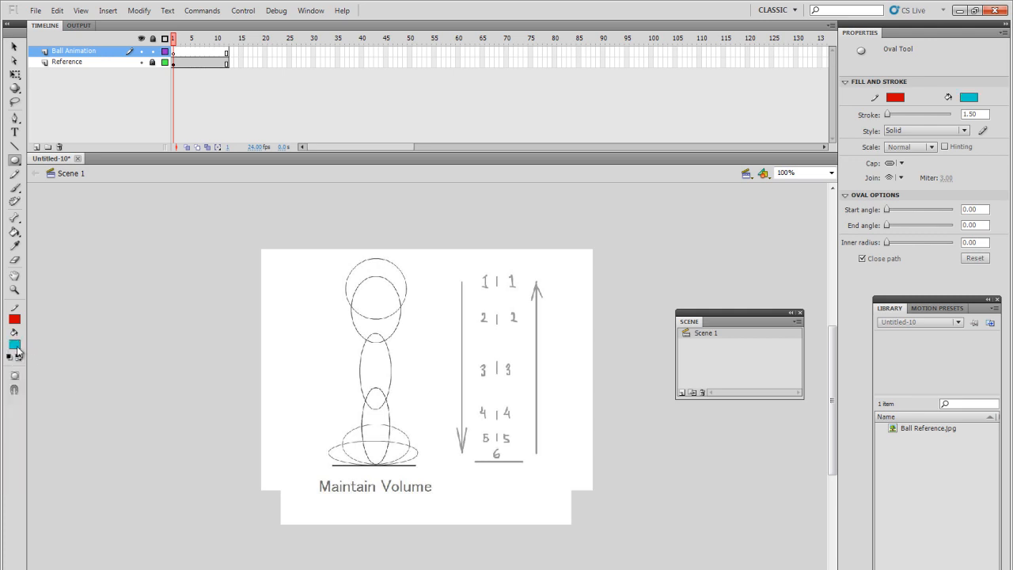
click(14, 344)
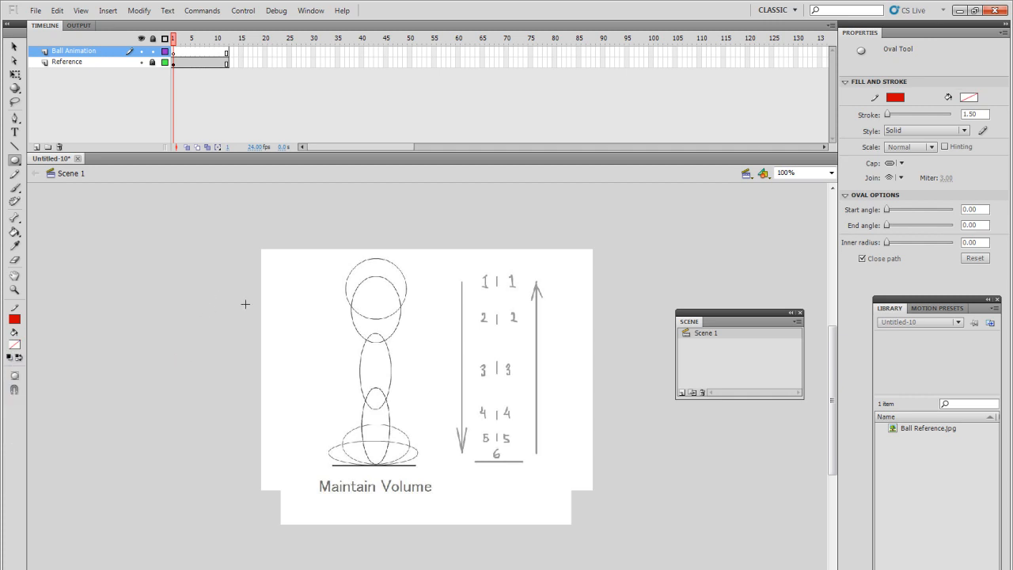
mouse_move(174, 59)
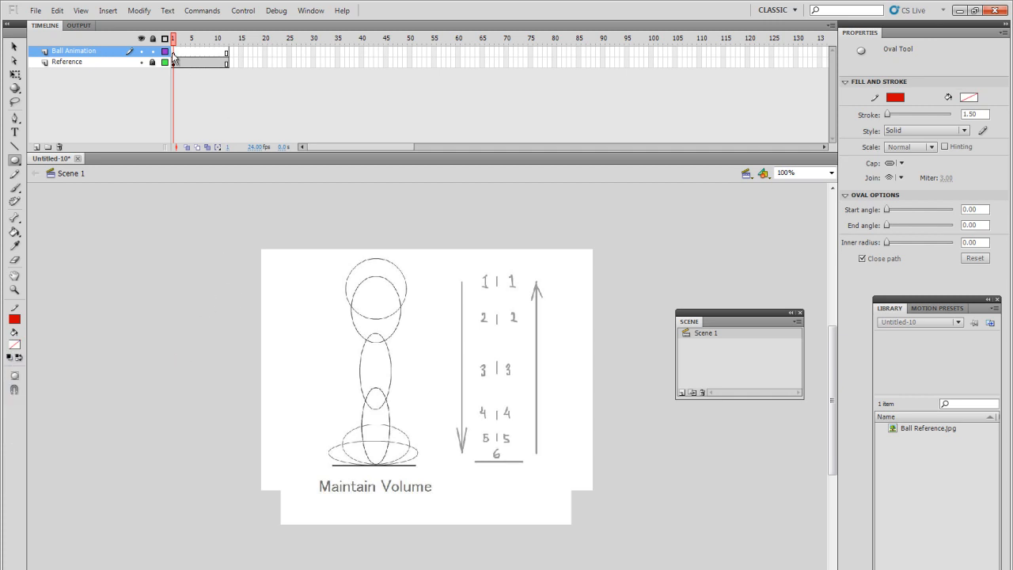
Draw a red circle over the top sketched ball on frame 1 and add a keyframe at frame 2
click(174, 52)
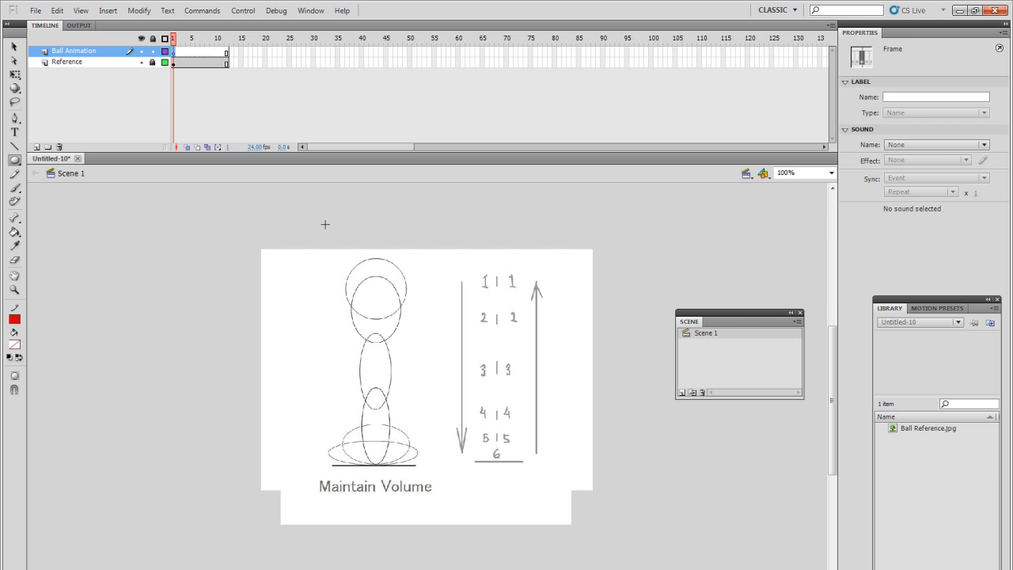
mouse_move(346, 261)
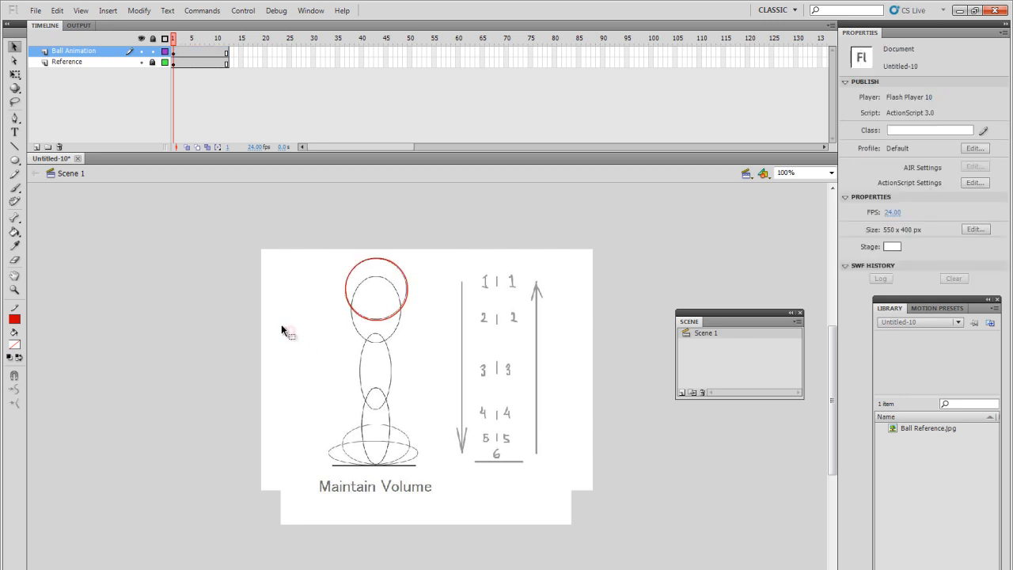
click(172, 52)
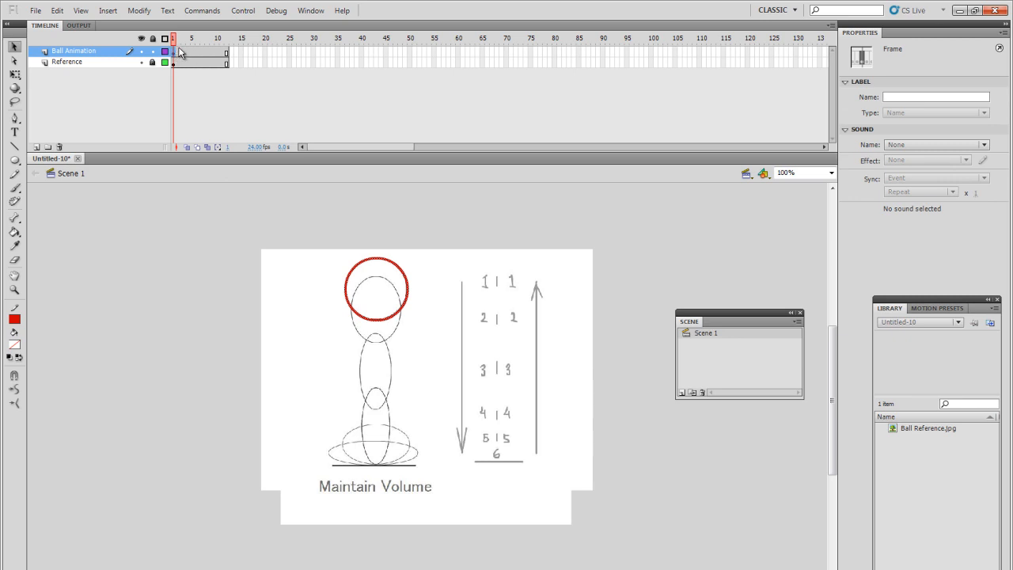
click(178, 38)
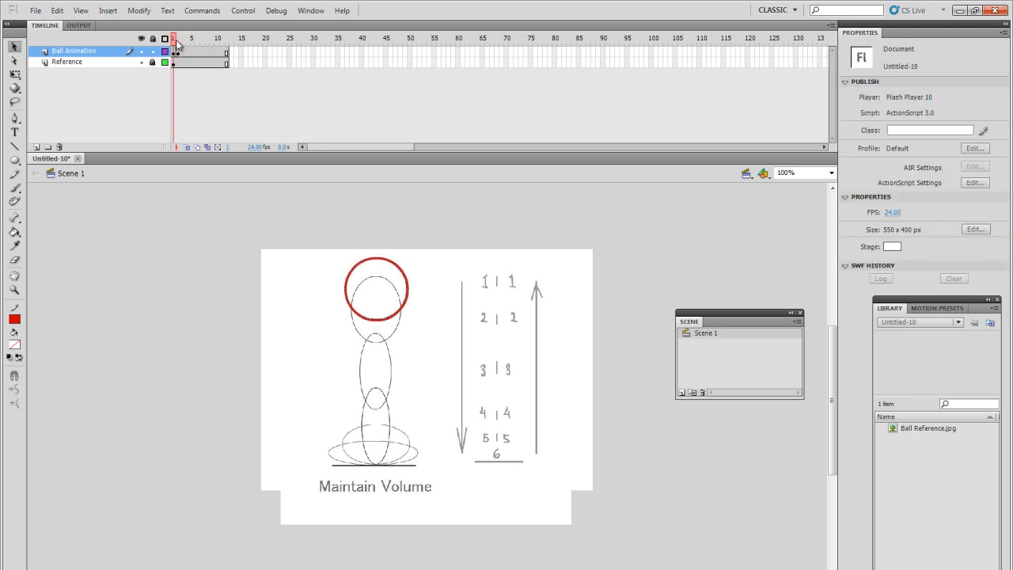
click(172, 52)
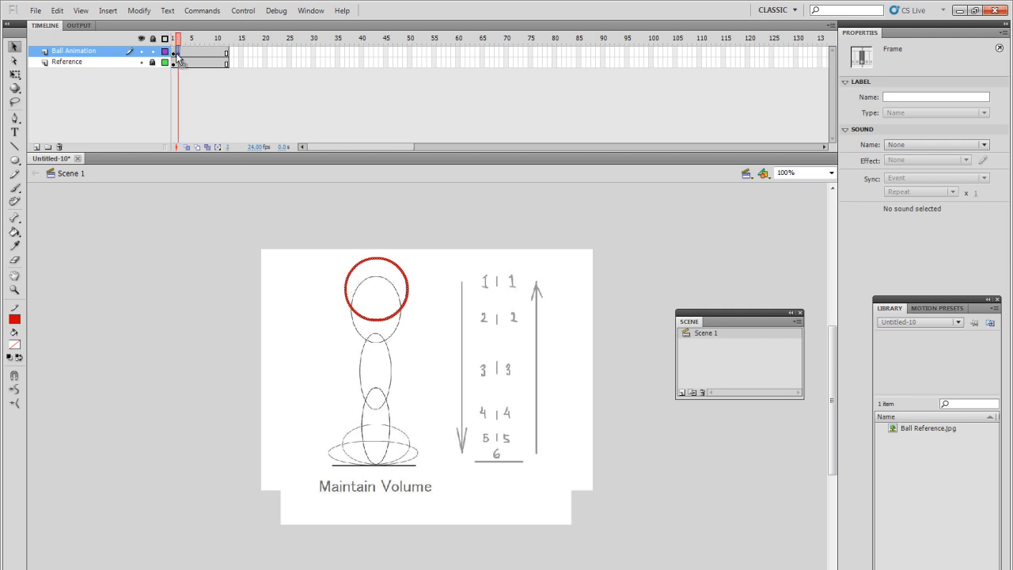
click(173, 38)
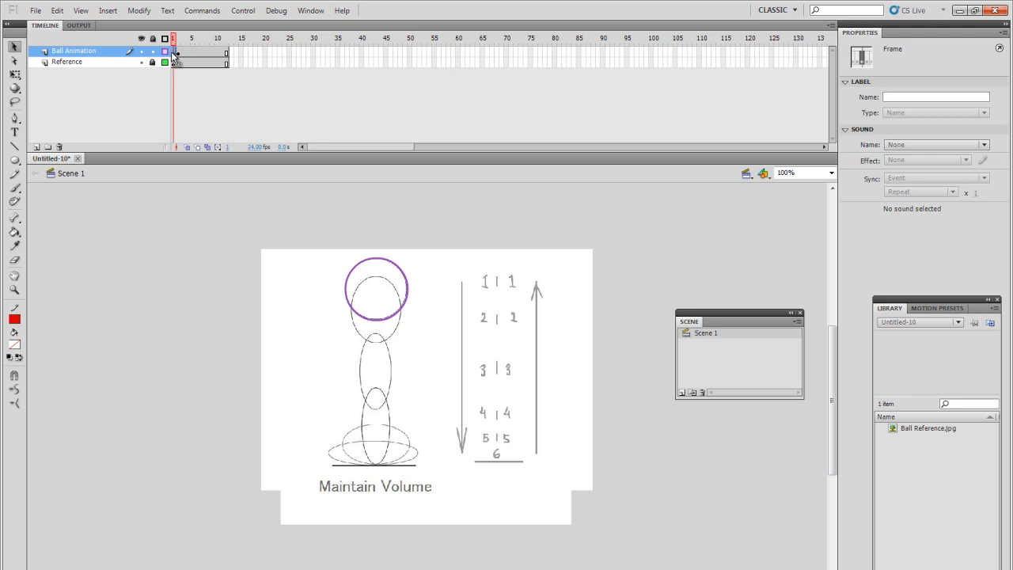
click(178, 38)
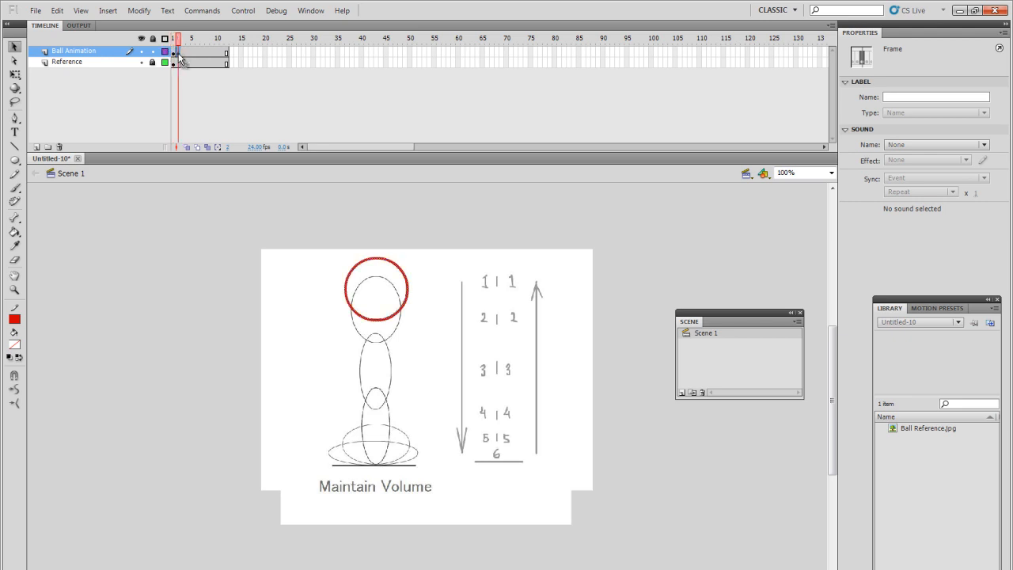
mouse_move(208, 121)
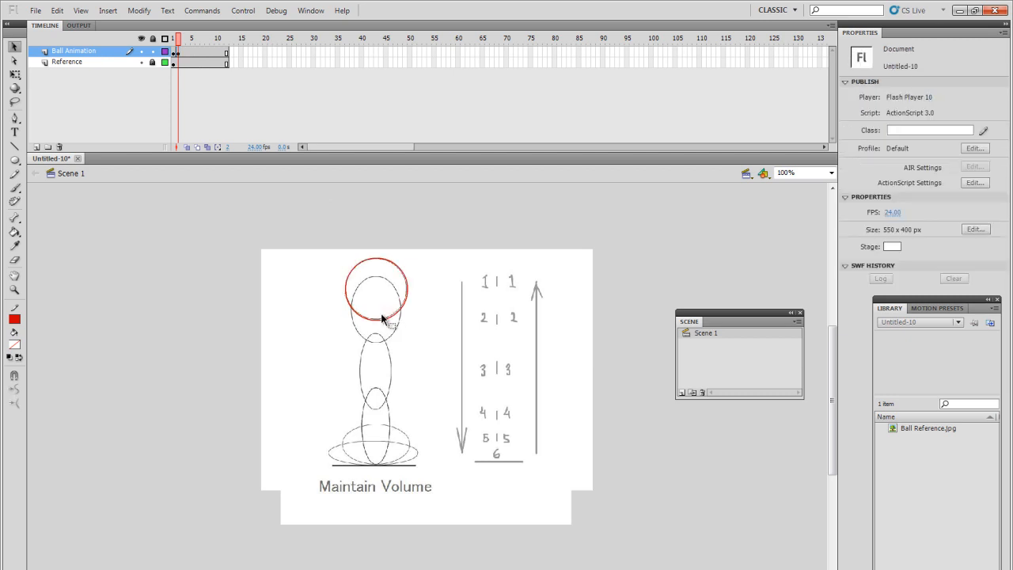
On frame 2, move the circle down to the second sketched ball and squeeze it narrower and taller
click(384, 308)
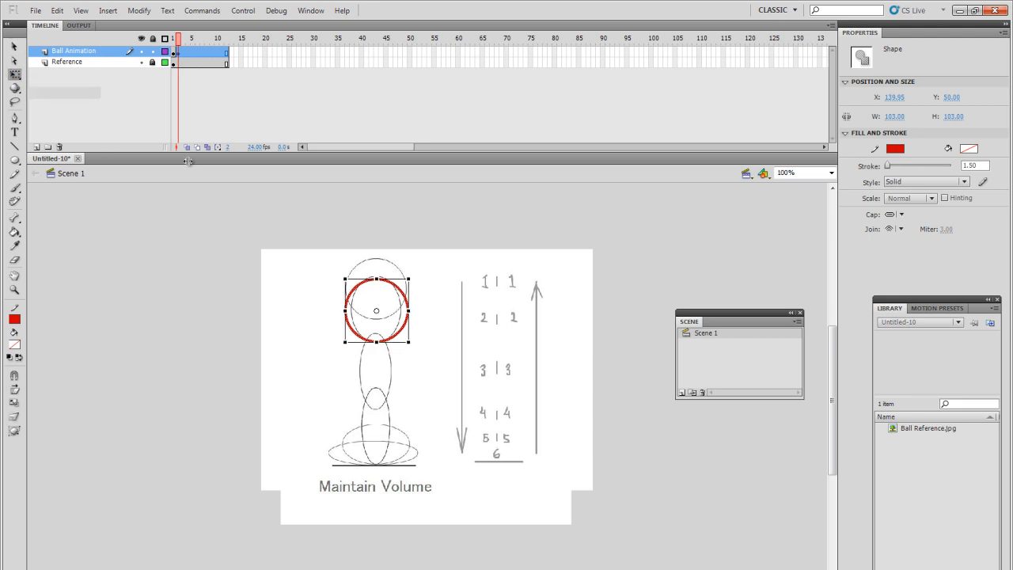
drag(411, 311, 398, 310)
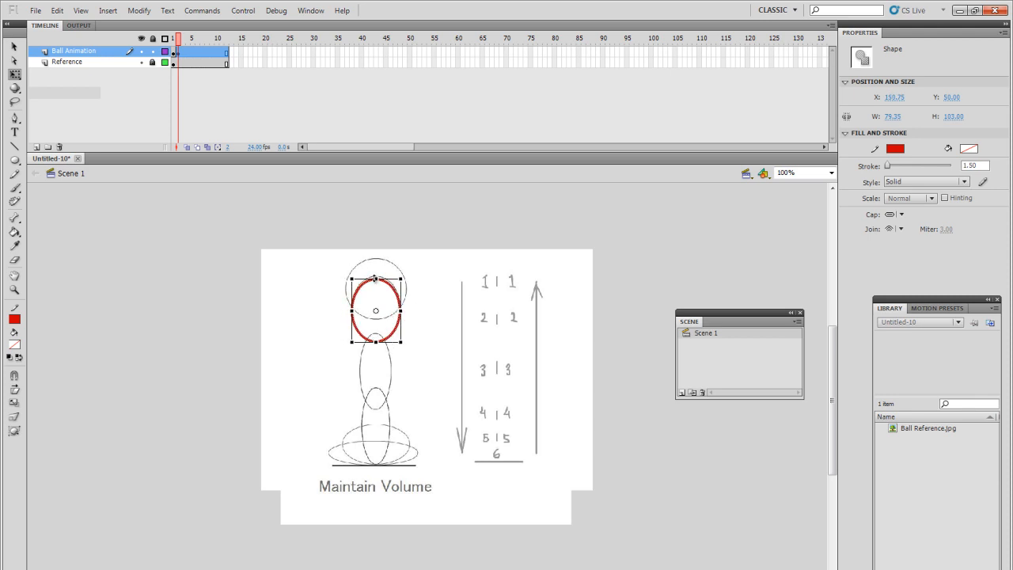
drag(376, 277, 375, 269)
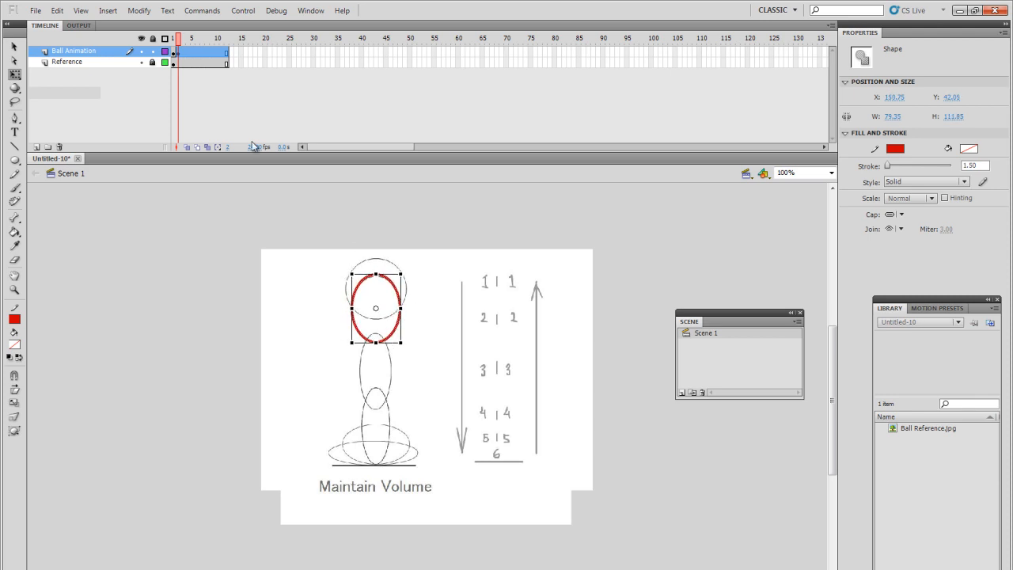
Keyframe frames 3 and 5: drop the oval lower and stretch it, then widen it as it reaches the floor
click(202, 52)
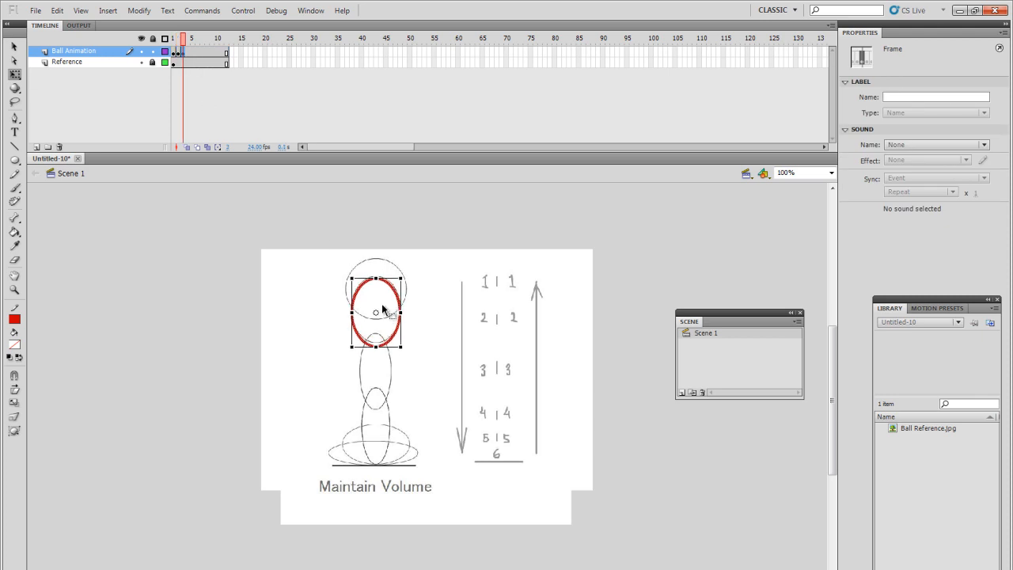
drag(376, 309, 375, 348)
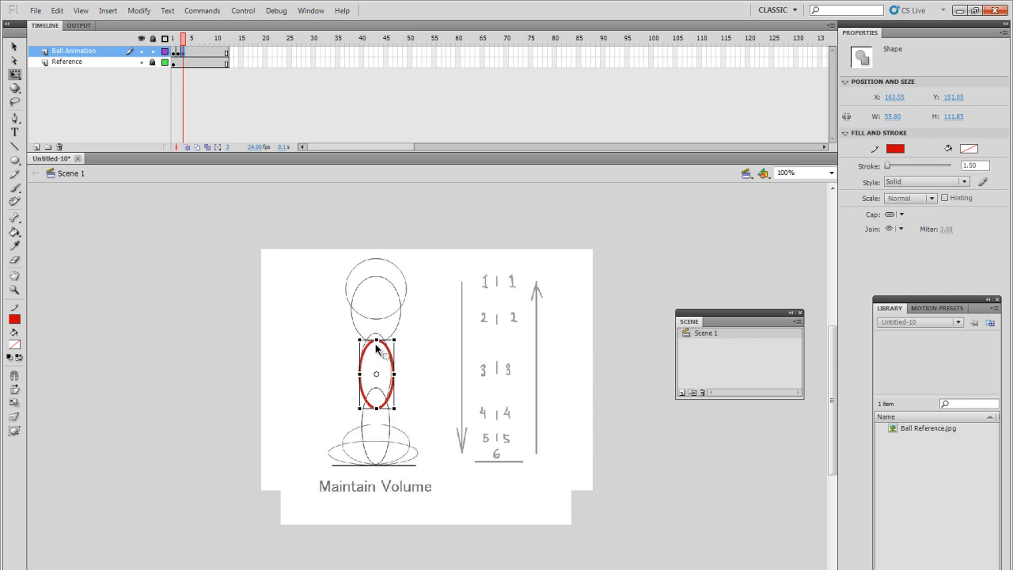
drag(377, 341, 376, 333)
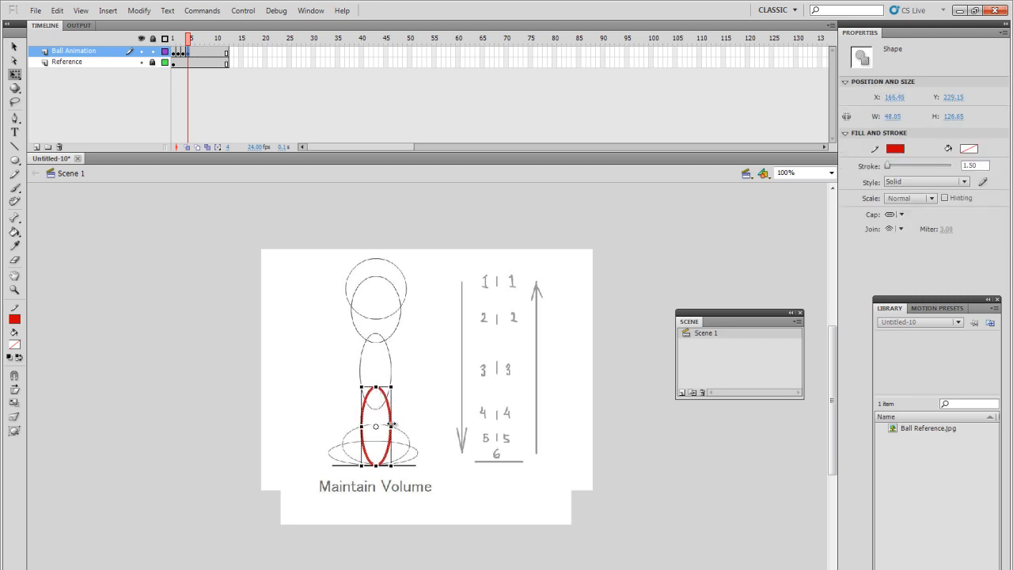
click(189, 53)
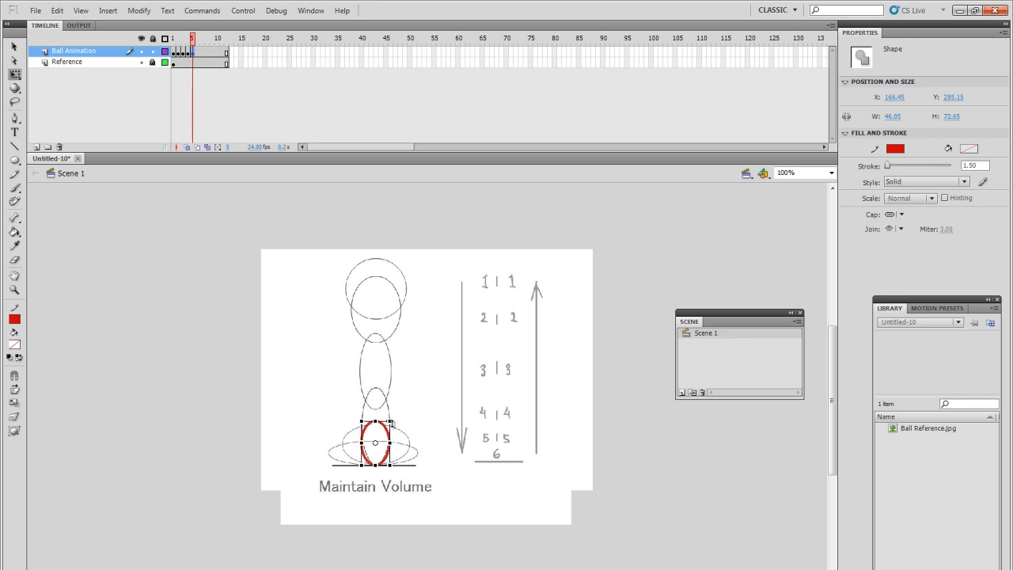
drag(389, 444, 424, 445)
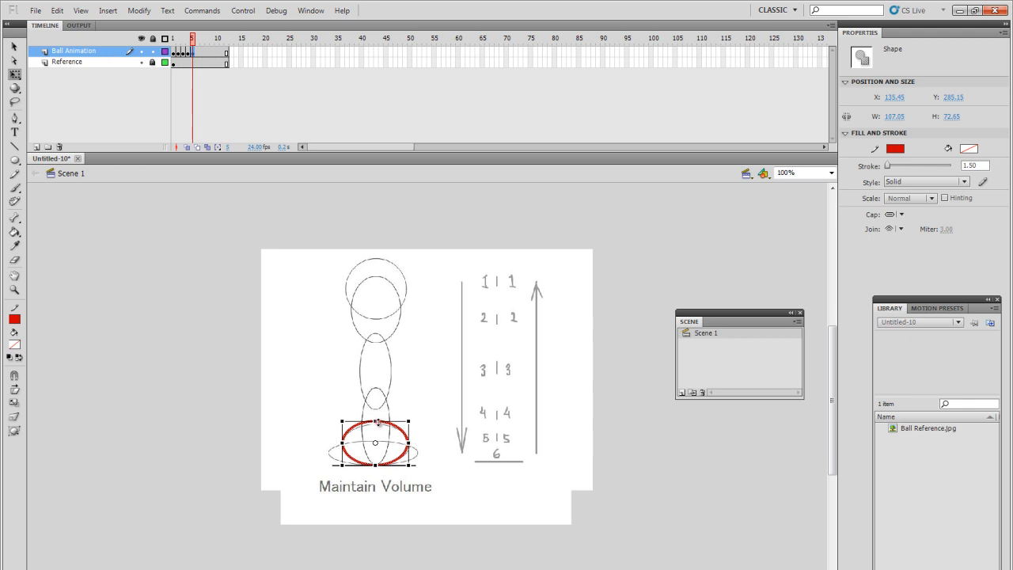
Keyframe frame 6 and flatten the ball into a wide squash ellipse along the floor line
click(192, 52)
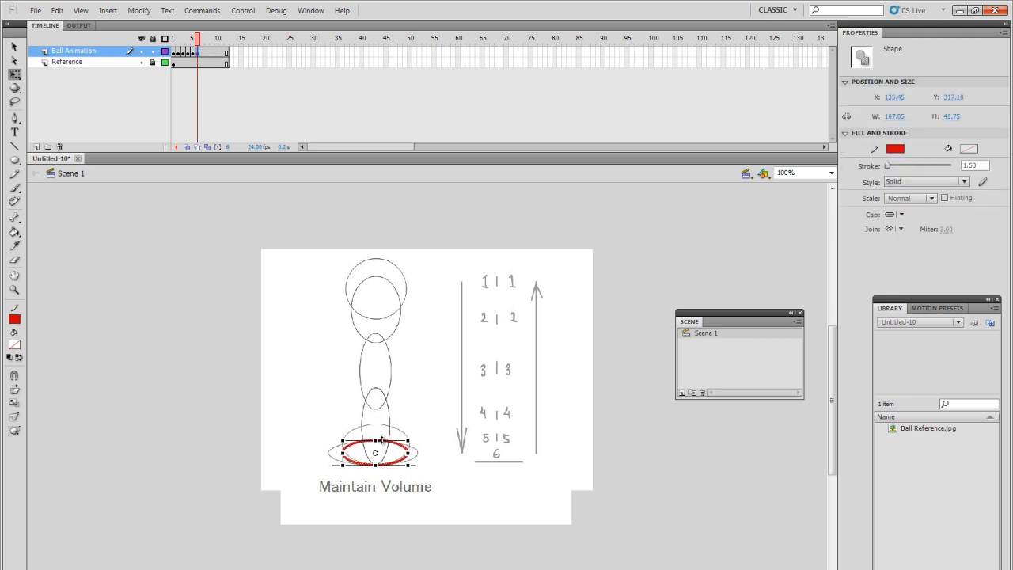
drag(378, 452, 366, 454)
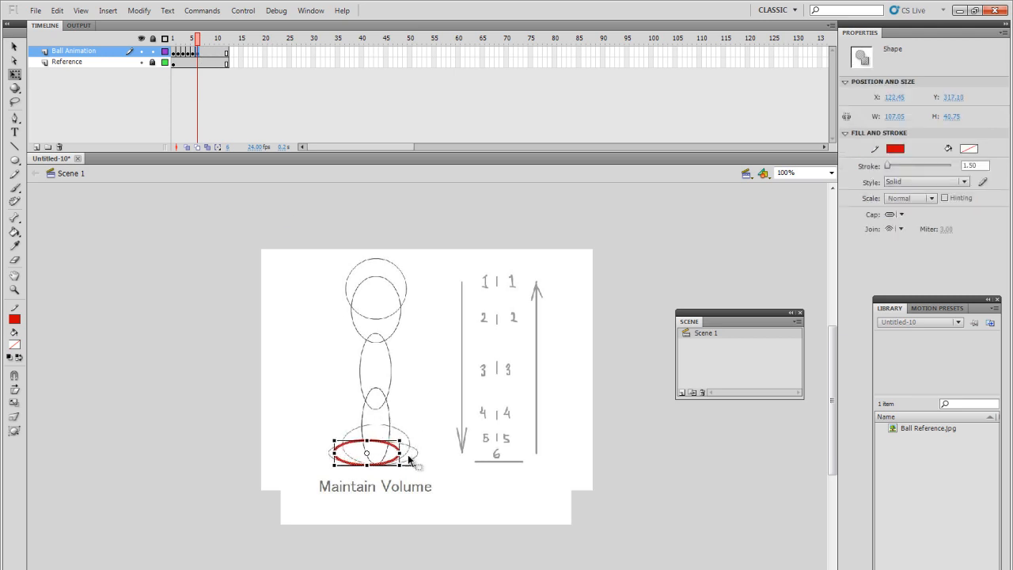
drag(408, 453, 420, 452)
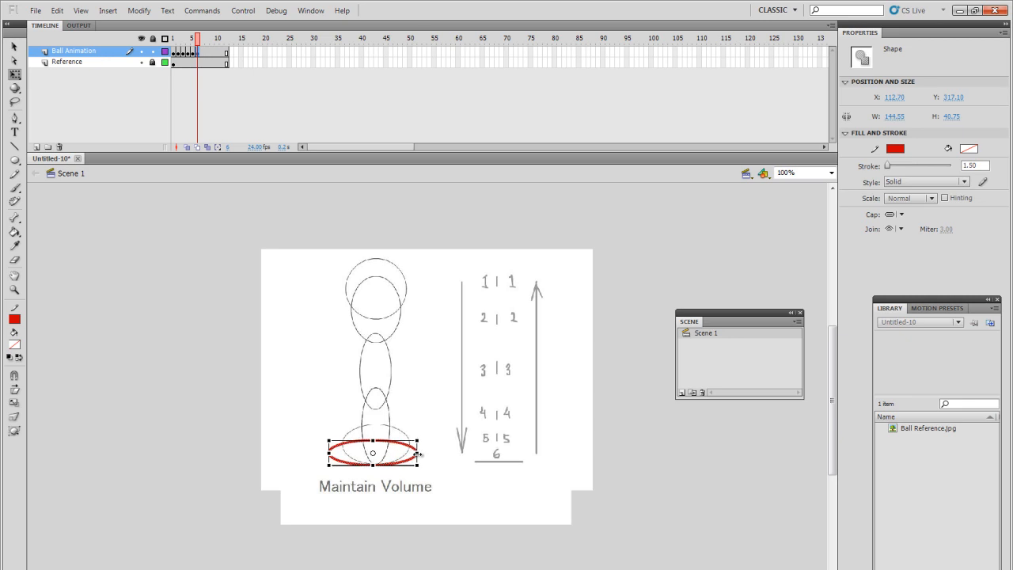
click(196, 38)
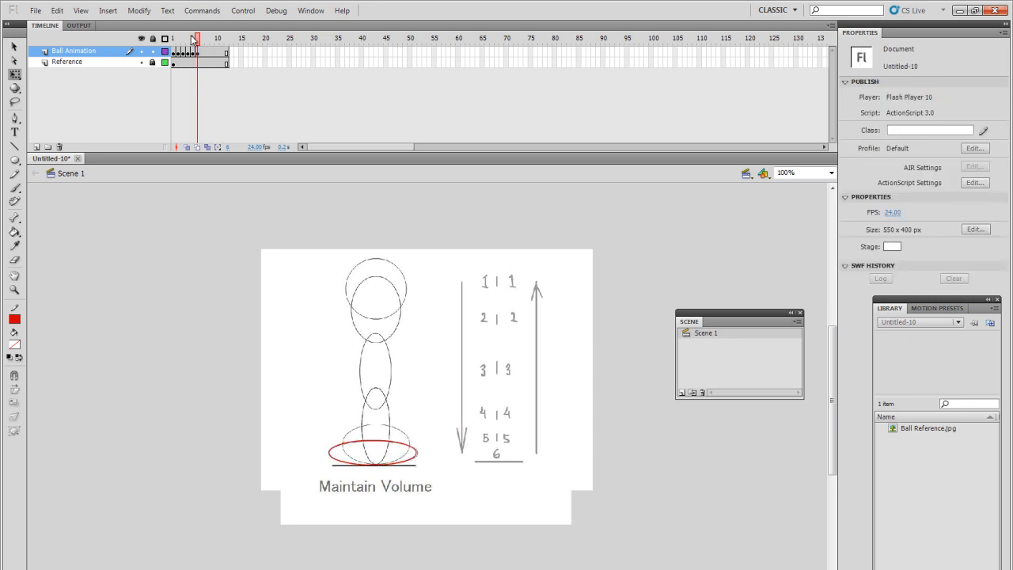
Duplicate frame 6's squashed ellipse into a new keyframe at frame 7 and check it
click(173, 38)
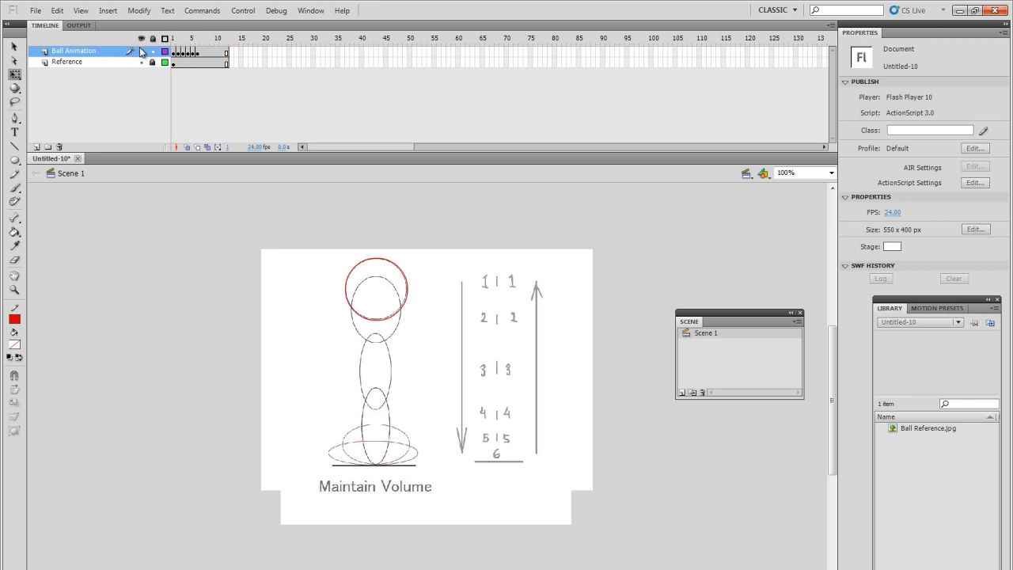
click(172, 38)
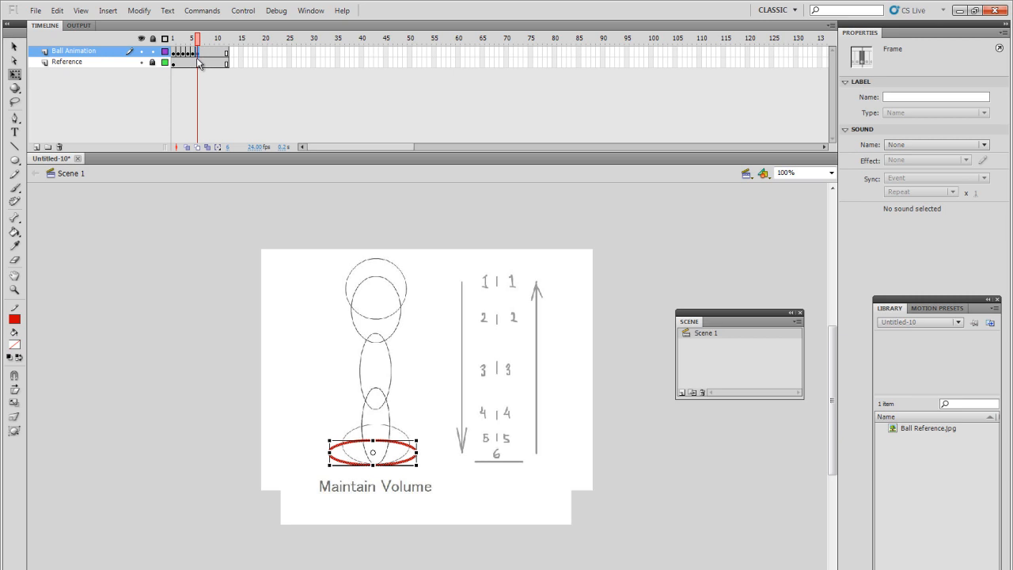
mouse_move(210, 65)
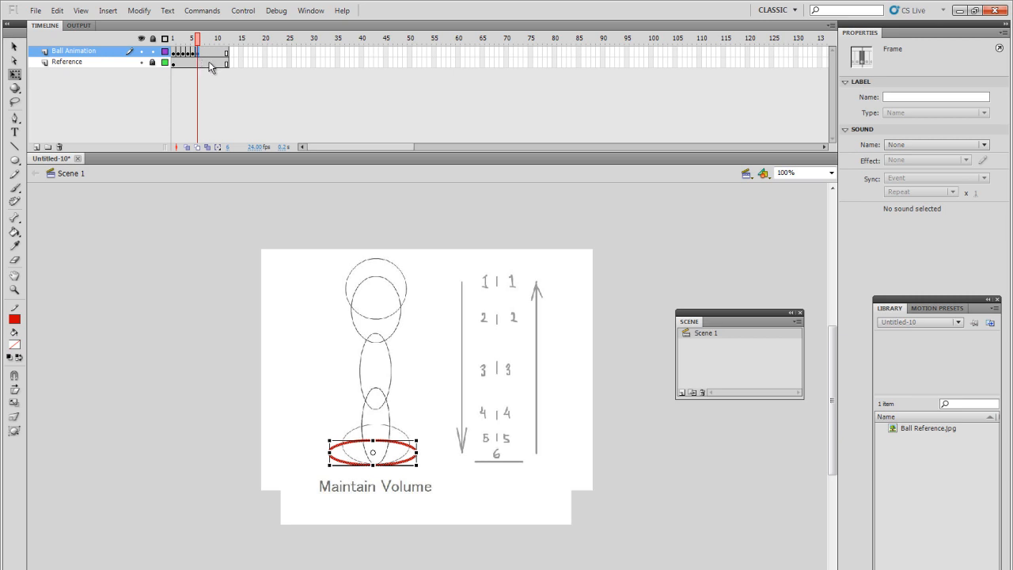
mouse_move(267, 65)
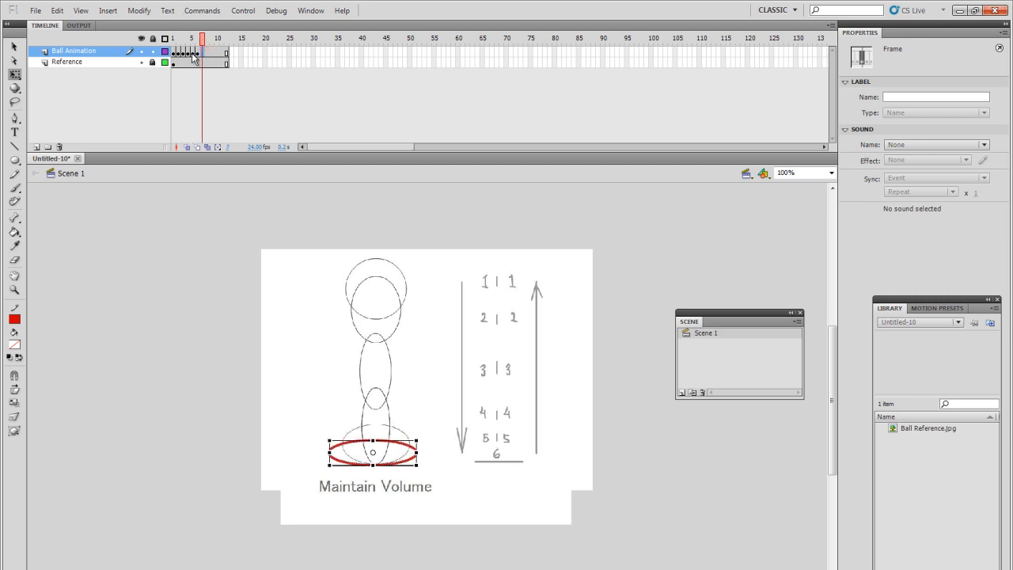
click(207, 38)
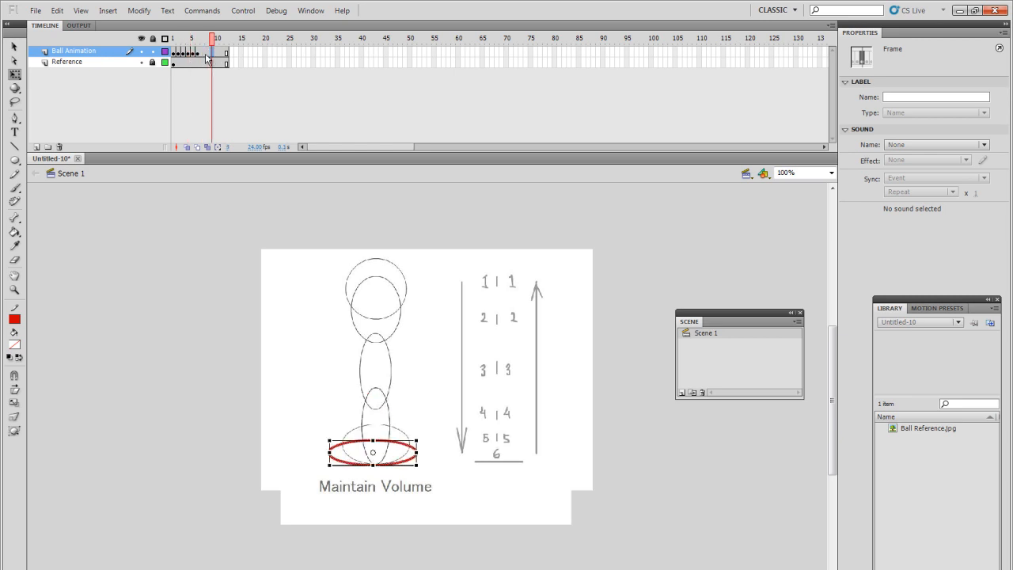
click(197, 38)
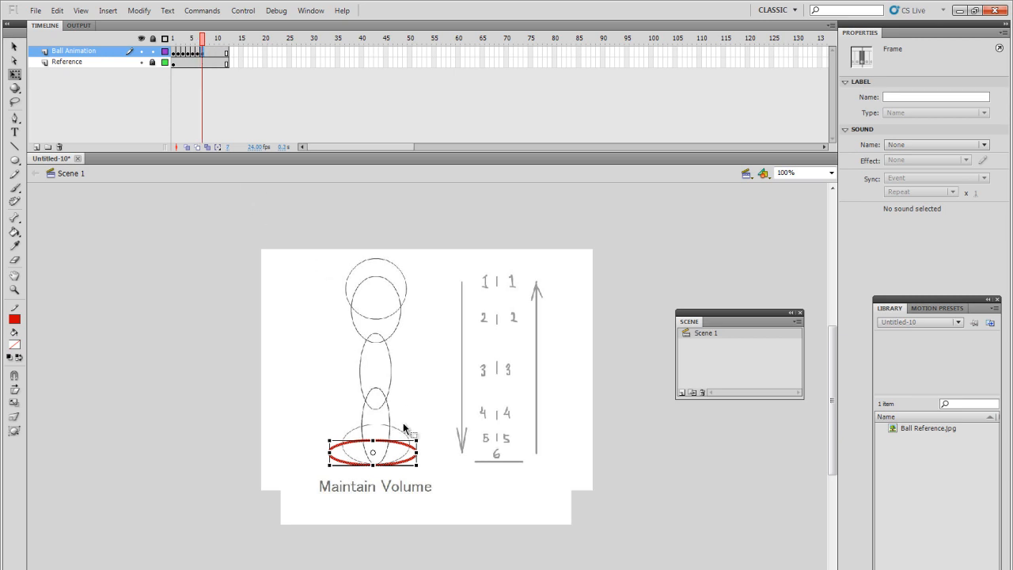
Slim the frame 7 squash ellipse into a milder squash as the ball eases out
click(372, 443)
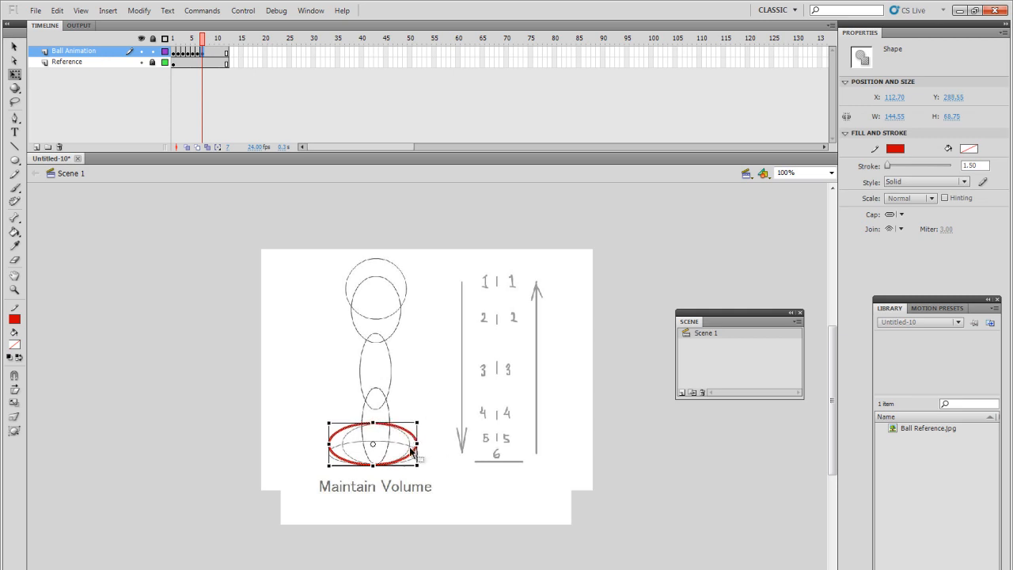
drag(419, 459, 399, 451)
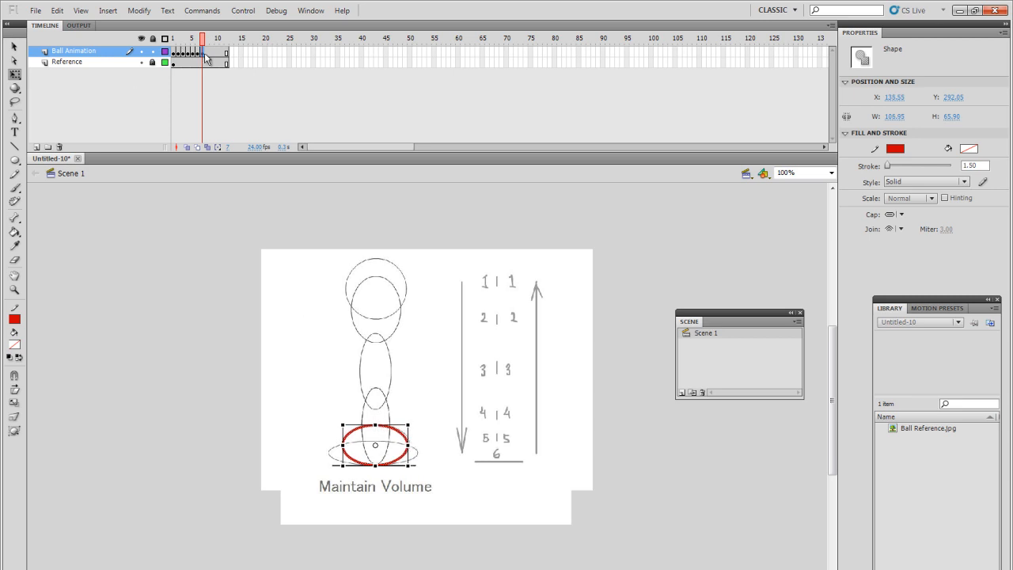
Shape the ball into a tall narrow ellipse on frames 8–9, then round it near the top by frame 10
click(207, 51)
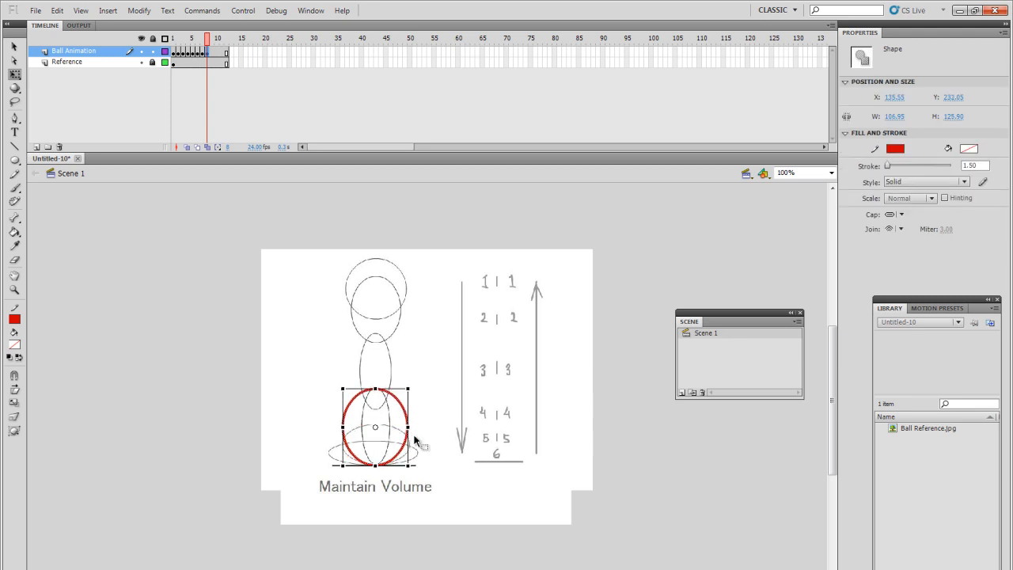
drag(410, 426, 388, 427)
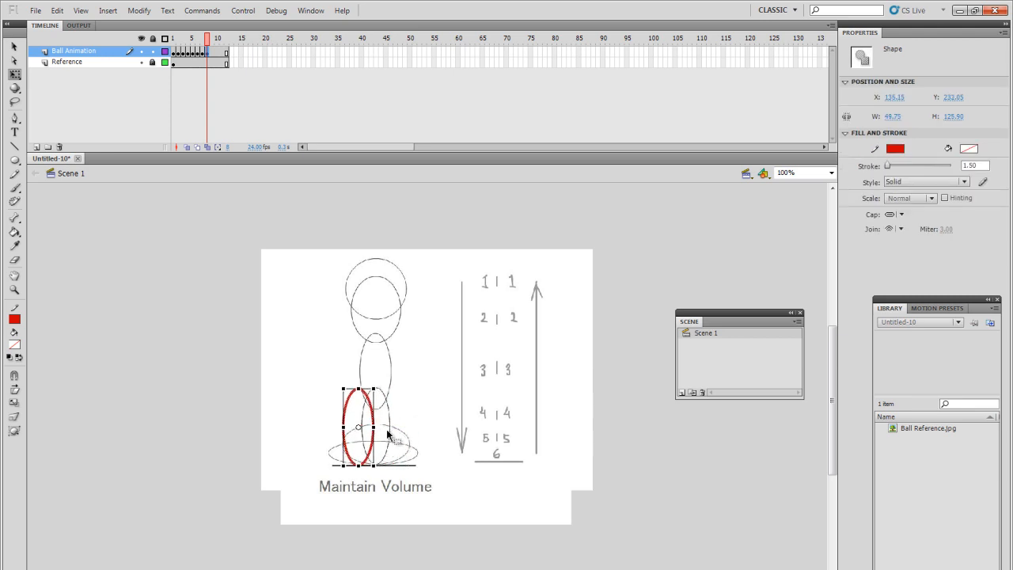
drag(358, 428, 391, 428)
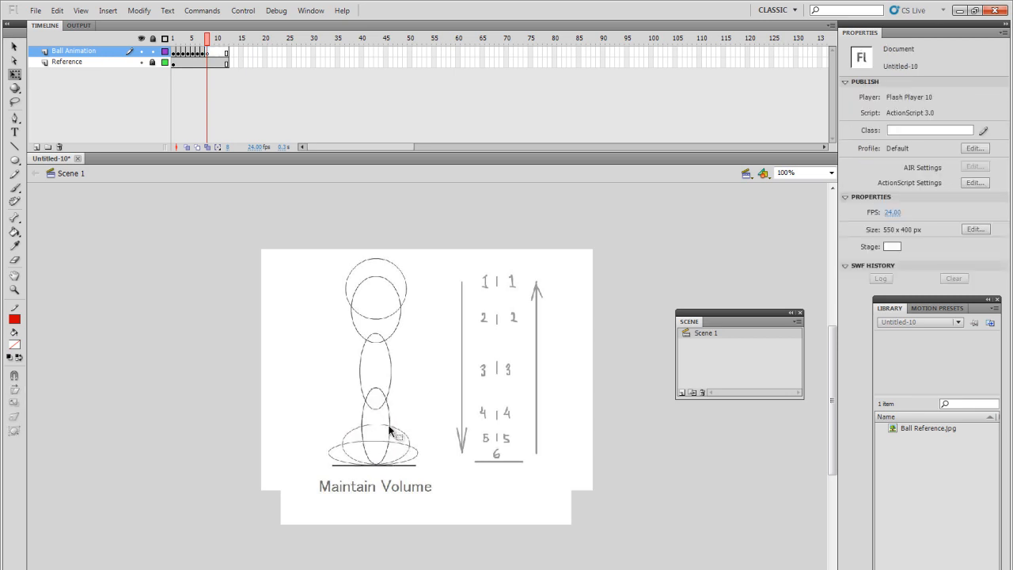
click(376, 423)
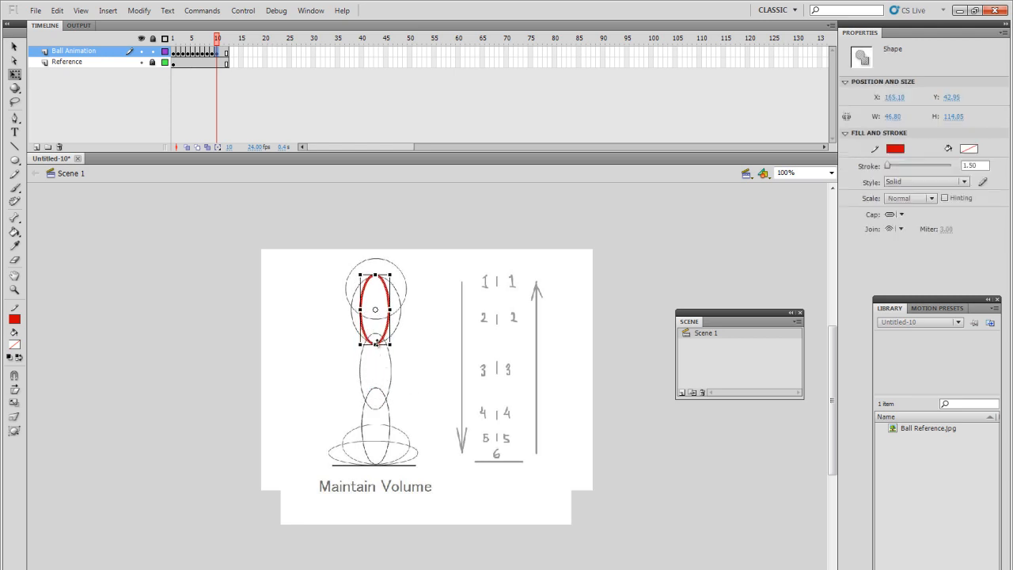
drag(364, 309, 406, 309)
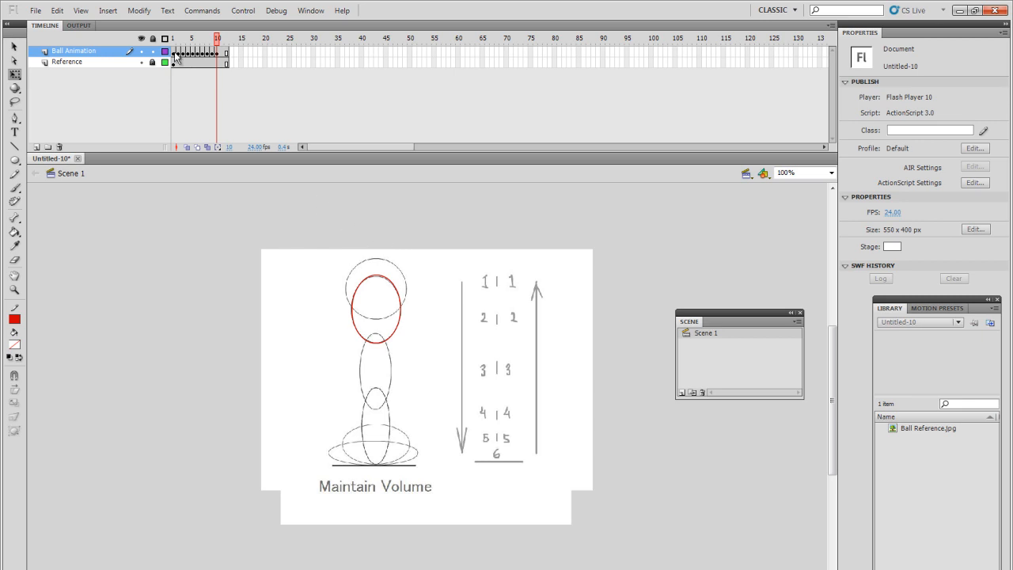
Add frame 11 holding the round ball near the top and an empty keyframe 12, then return to frame 1
click(172, 38)
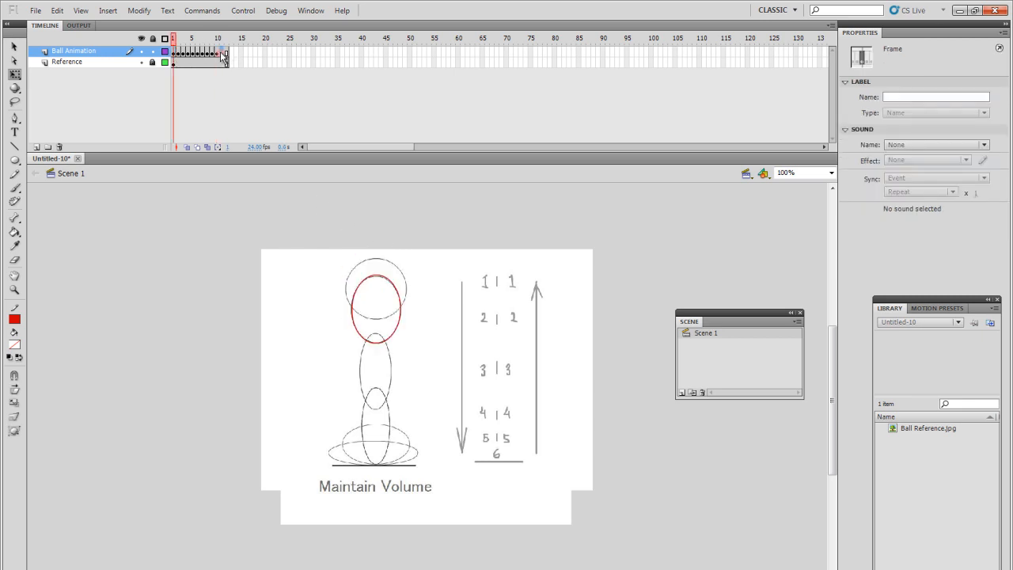
click(221, 37)
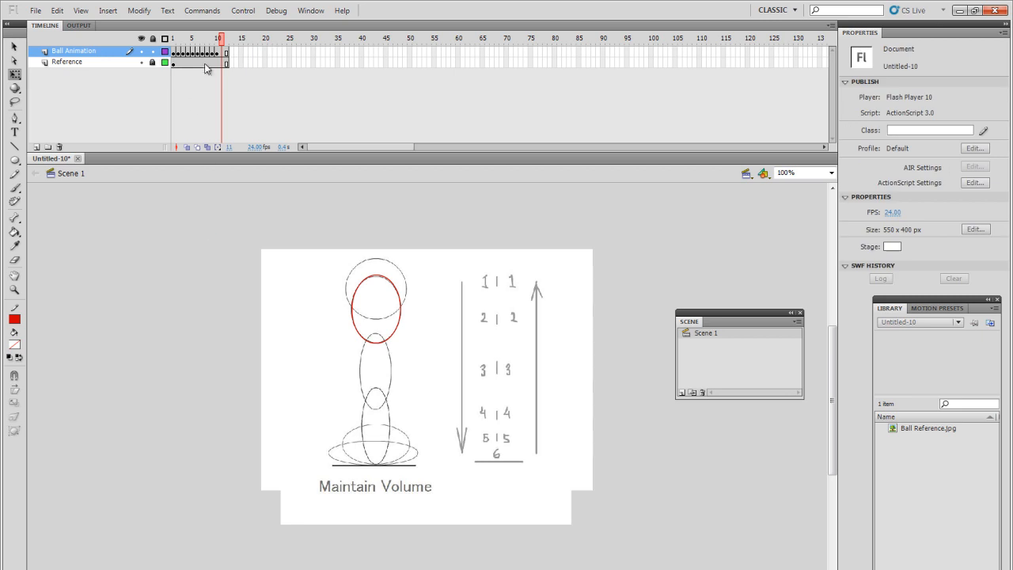
click(217, 38)
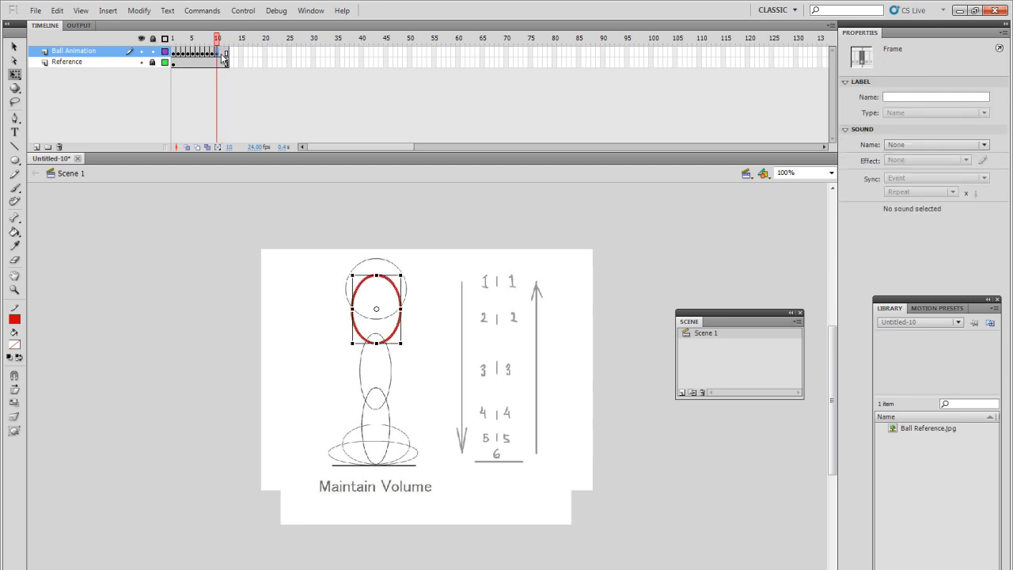
click(222, 38)
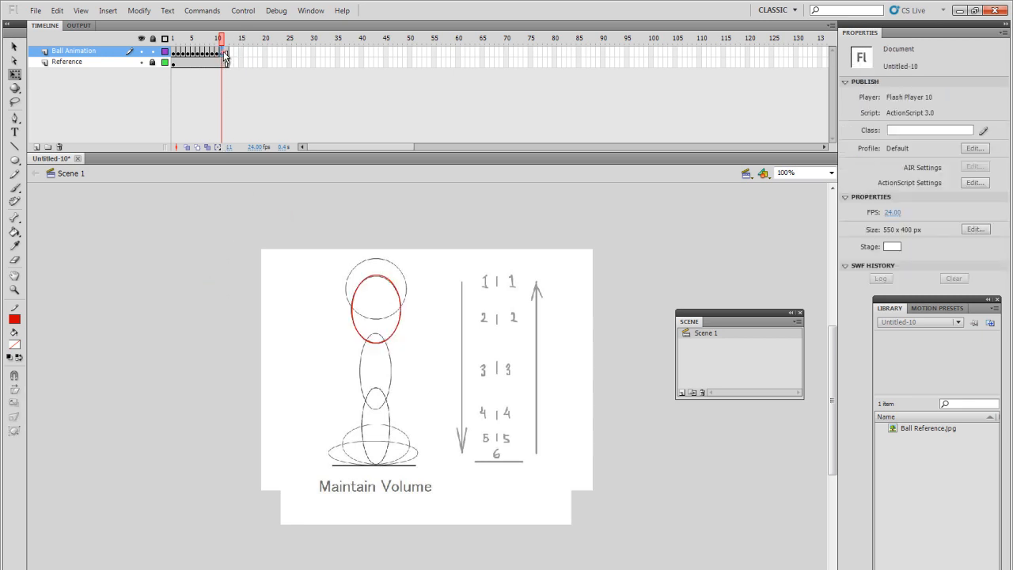
click(216, 53)
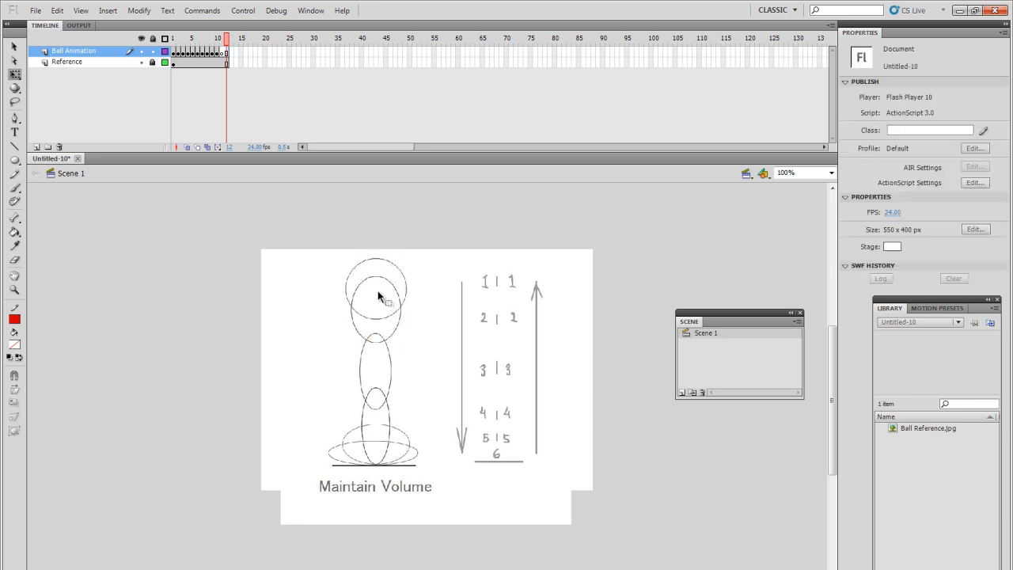
click(224, 55)
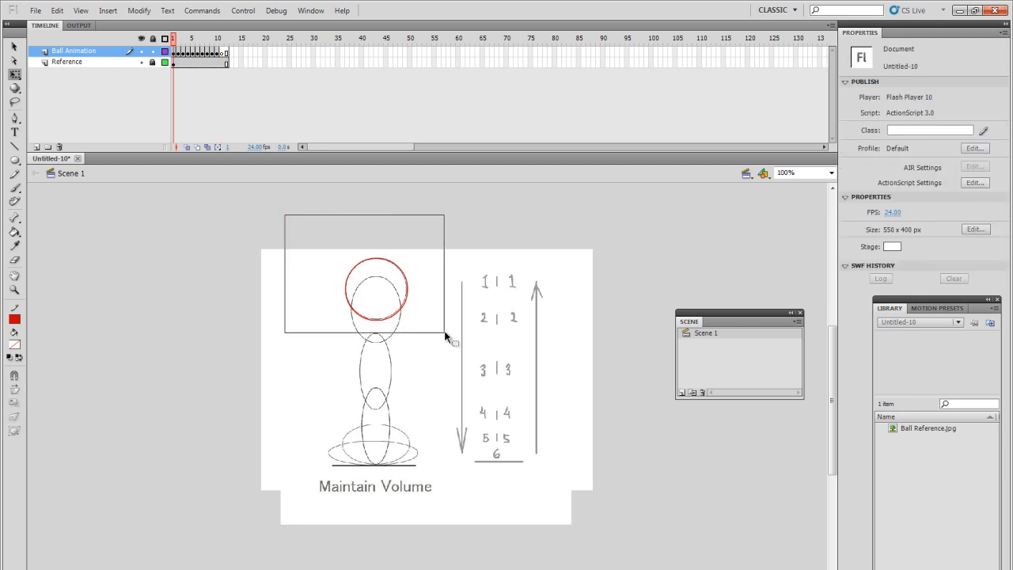
Copy the frame 1 ball circle and Paste in Place on frame 12 so the top positions match
click(375, 289)
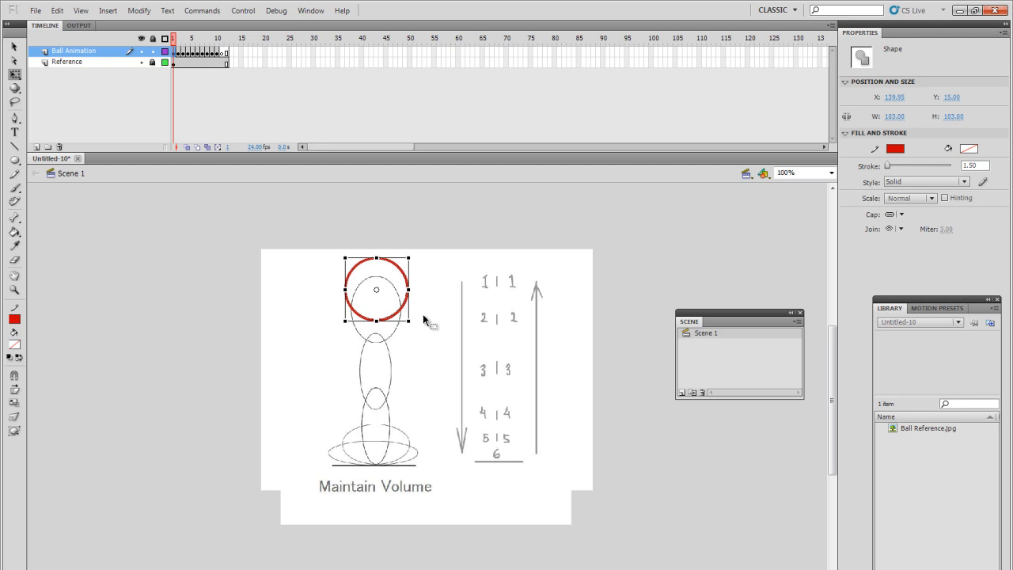
mouse_move(299, 239)
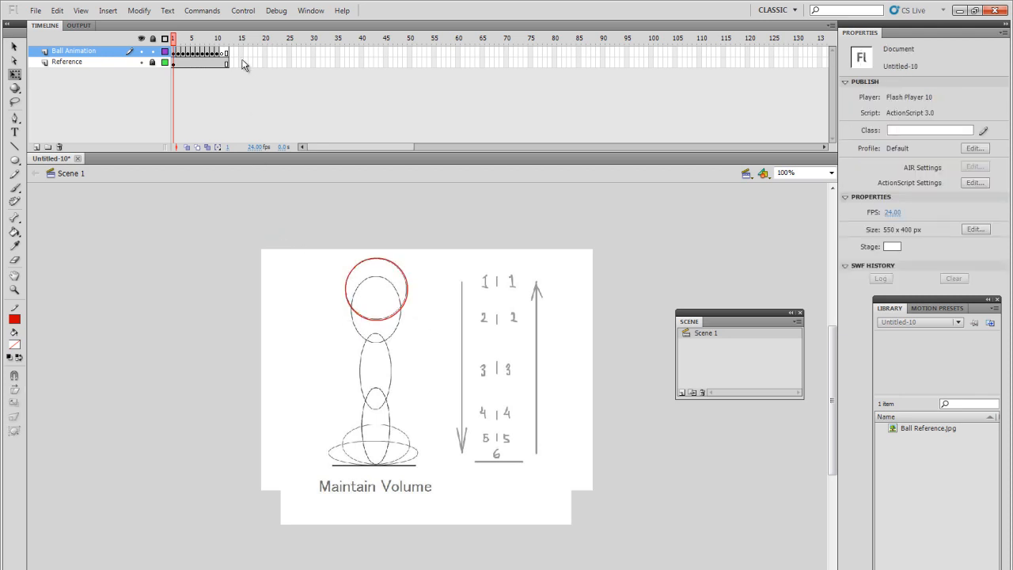
click(225, 37)
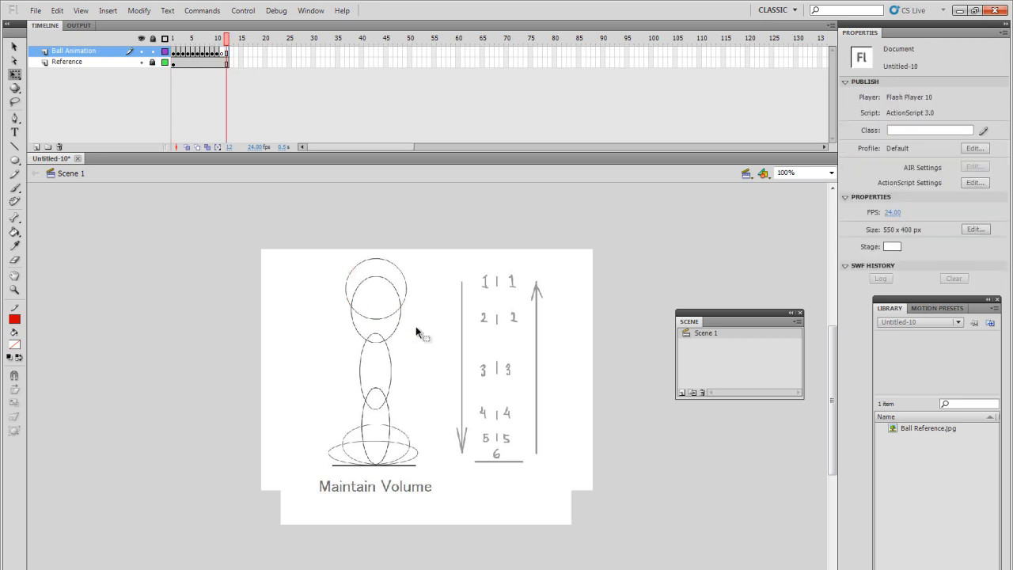
mouse_move(419, 328)
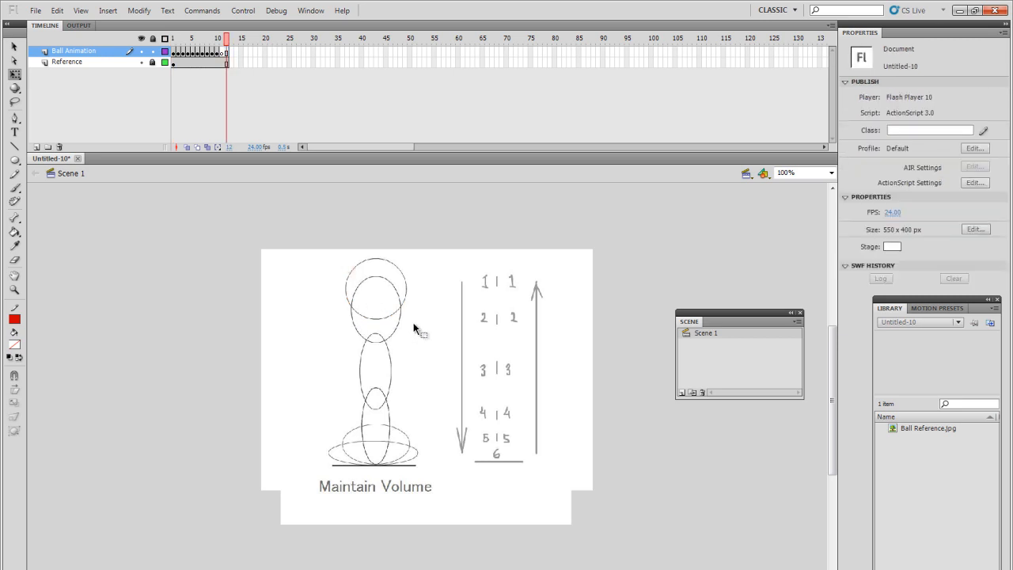
mouse_move(406, 345)
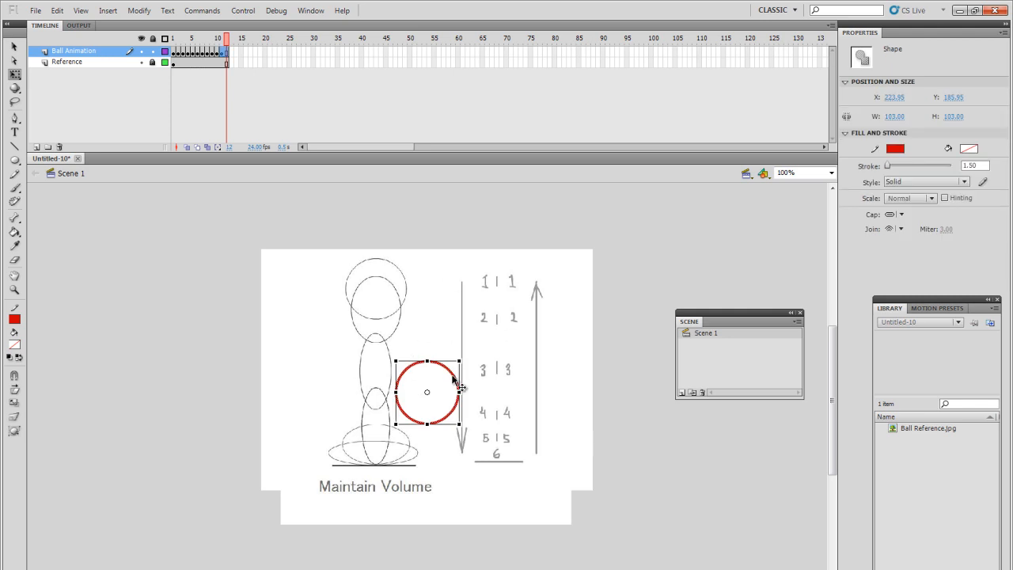
right_click(455, 383)
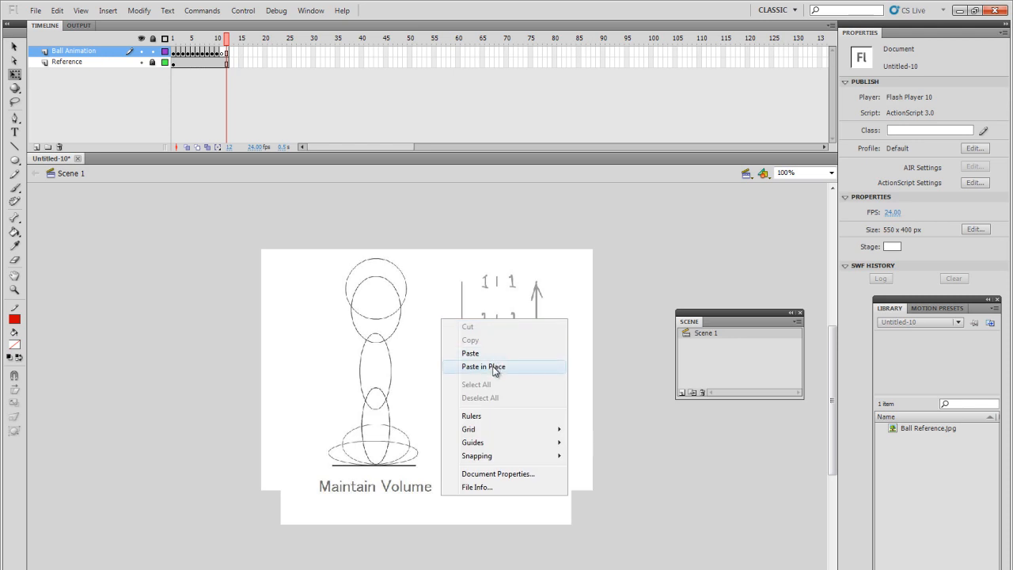
click(483, 366)
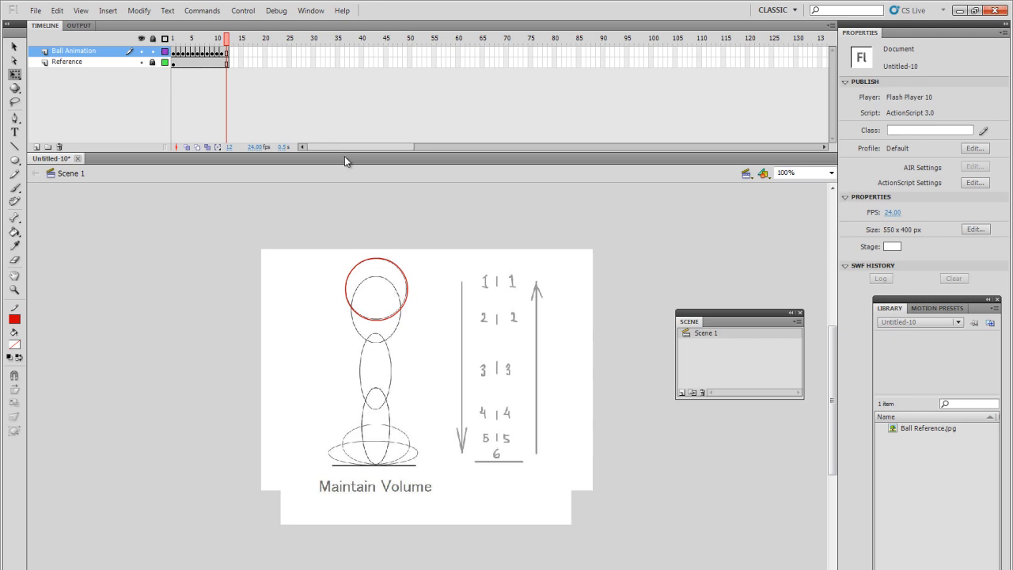
Scrub frames 1–12 to check the bounce, then hide the Reference layer
click(191, 38)
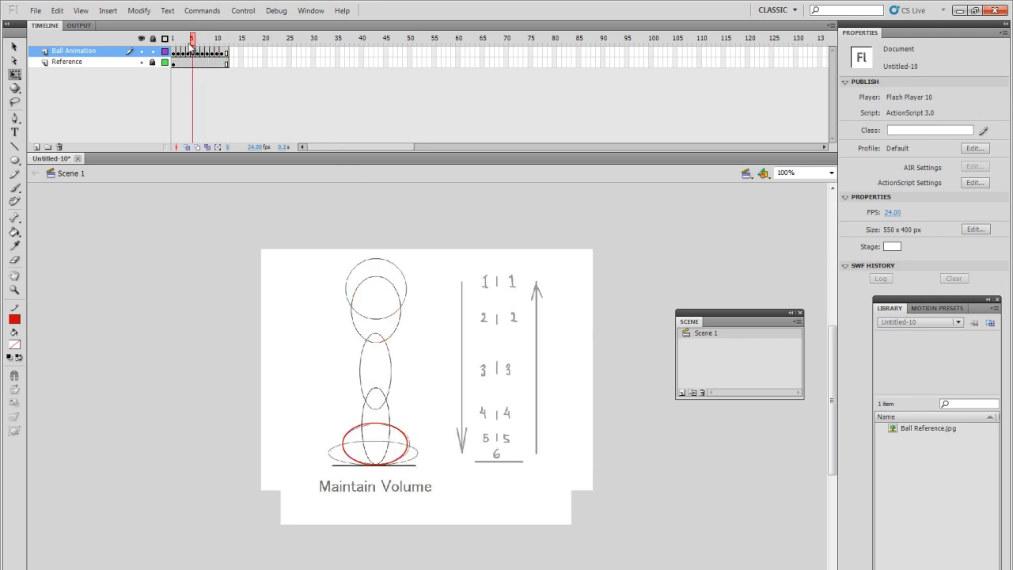
click(172, 37)
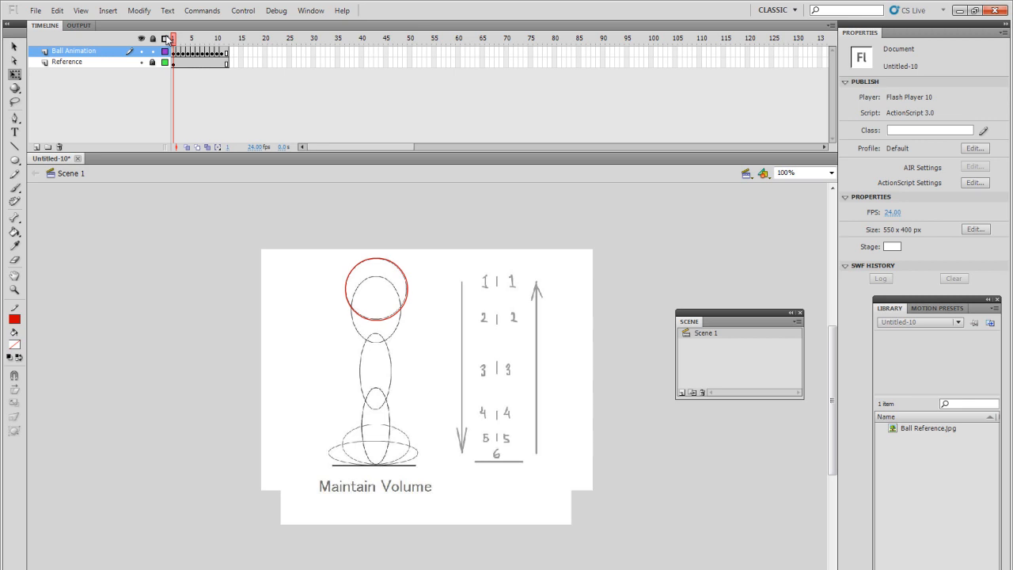
click(223, 38)
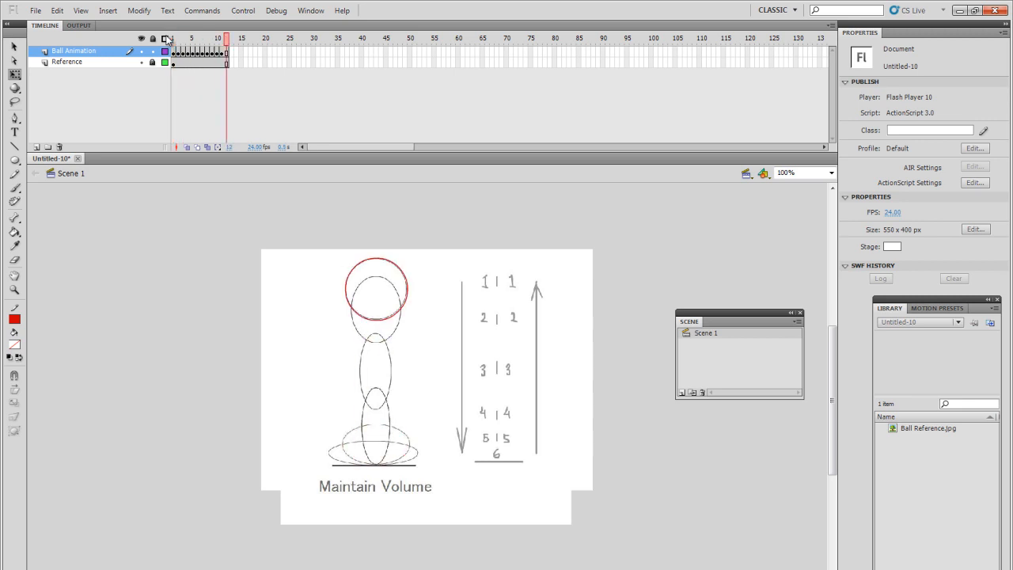
click(173, 38)
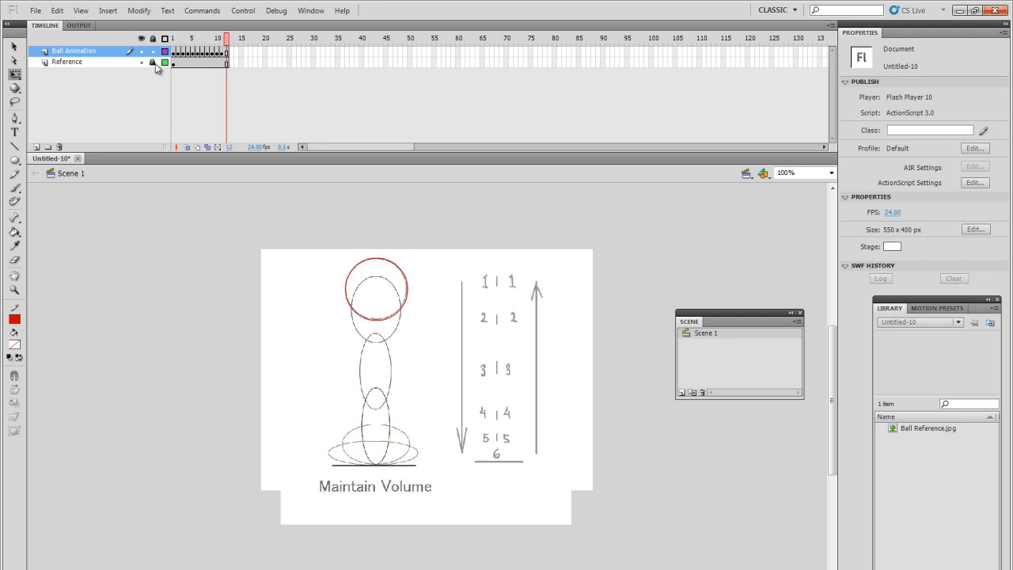
click(141, 61)
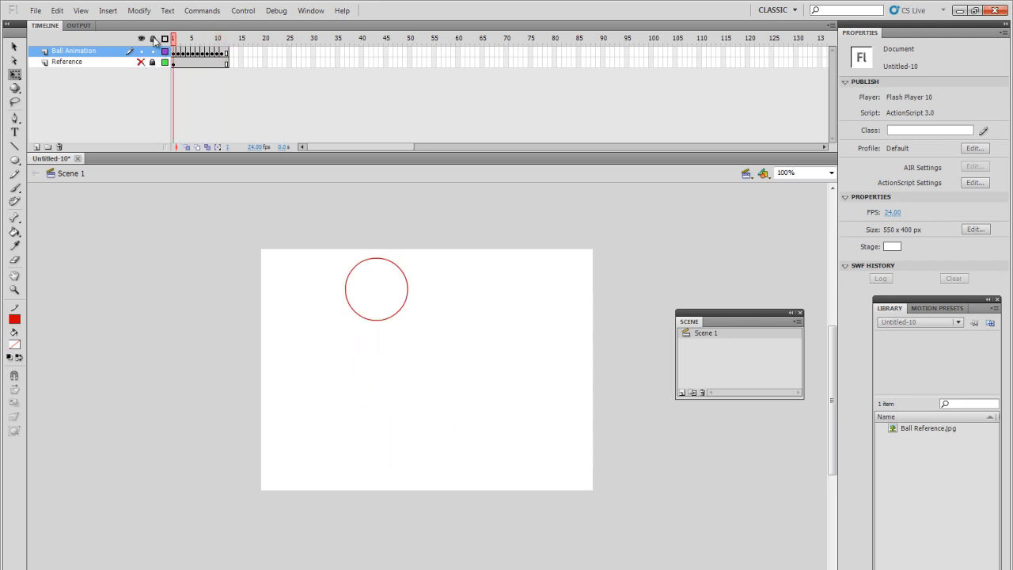
click(226, 38)
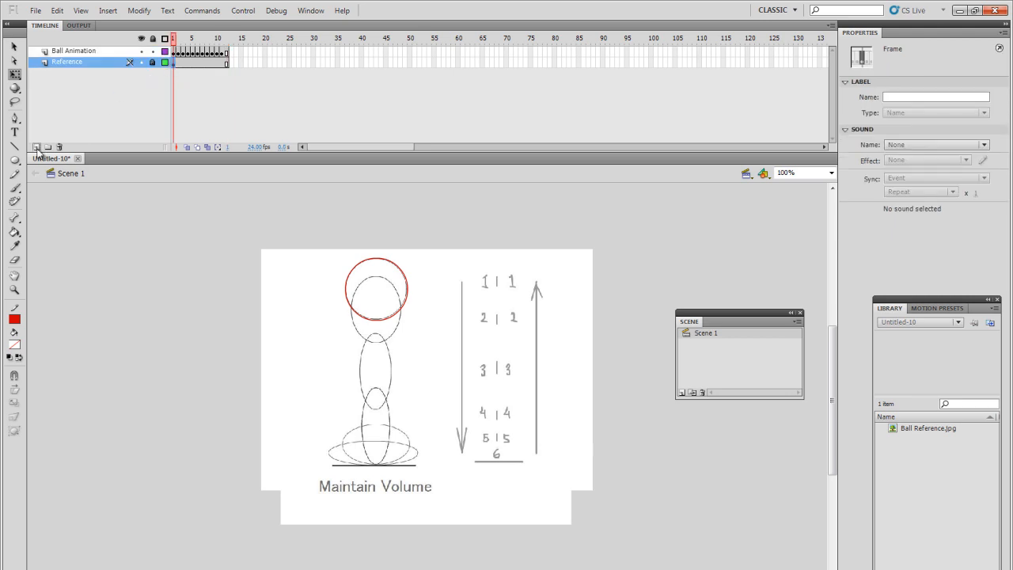
Add a new layer and draw a blue floor line under the squashed ball on frame 6, reference hidden
click(36, 147)
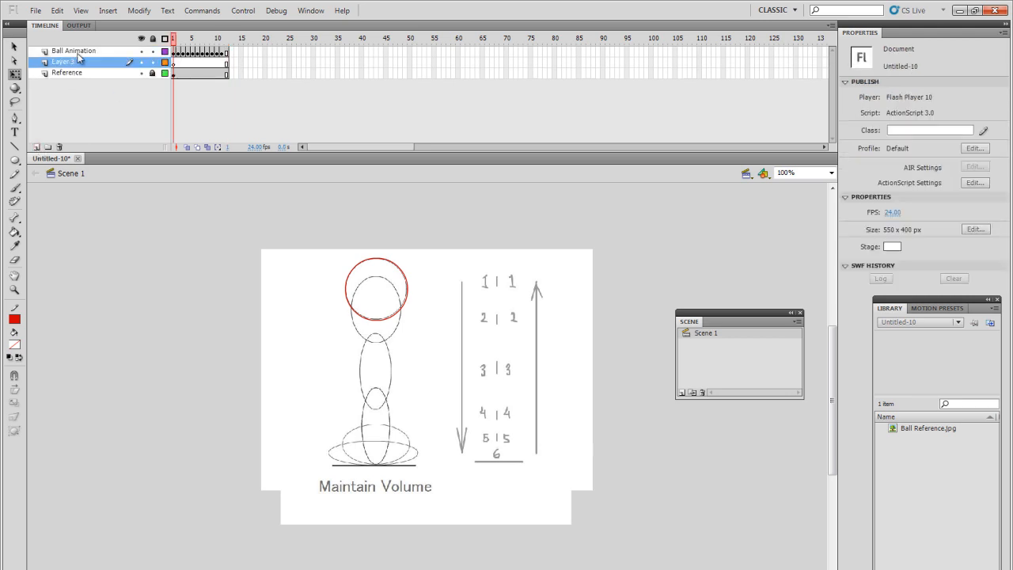
drag(72, 61, 73, 49)
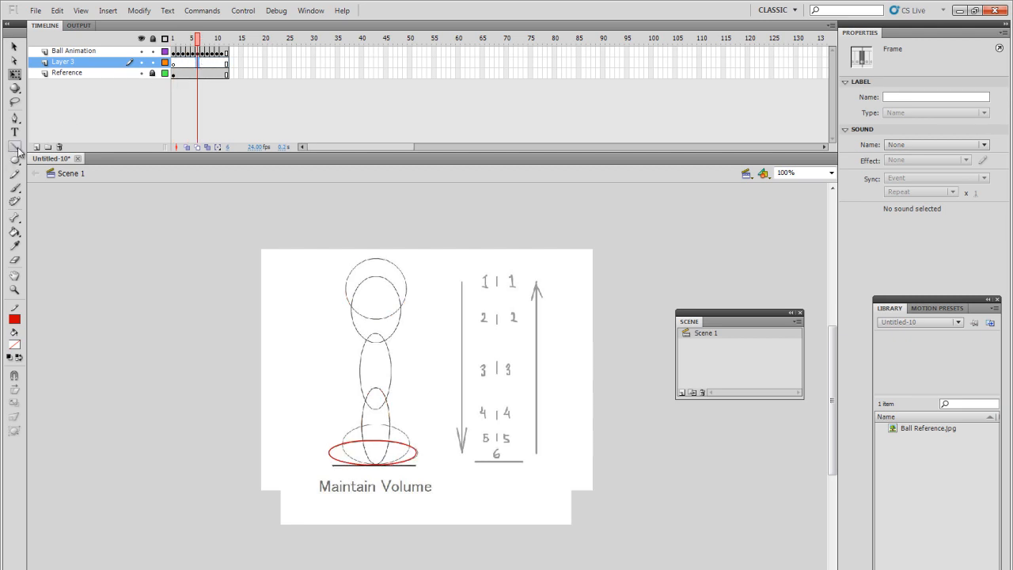
click(14, 146)
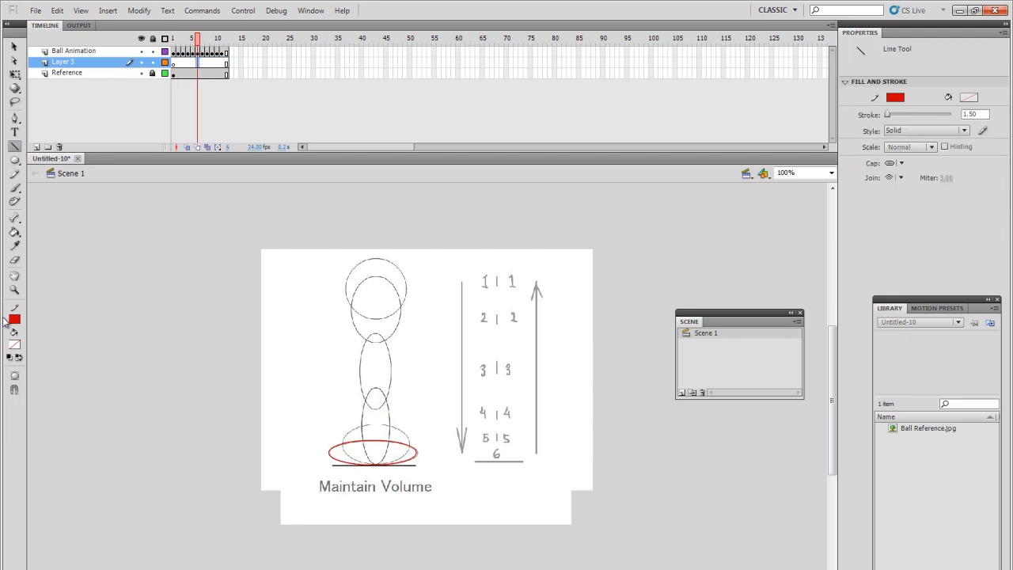
click(15, 319)
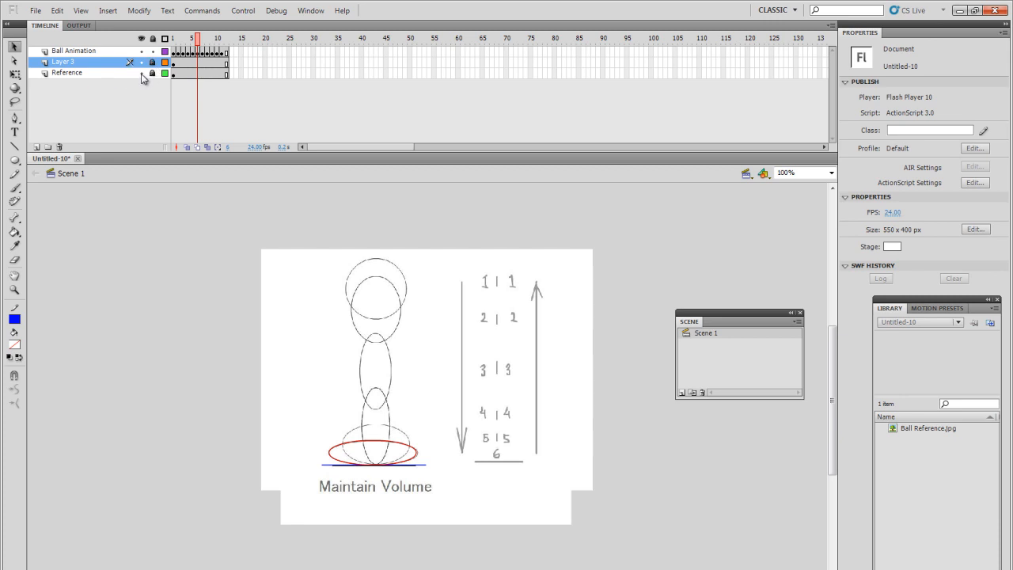
click(140, 72)
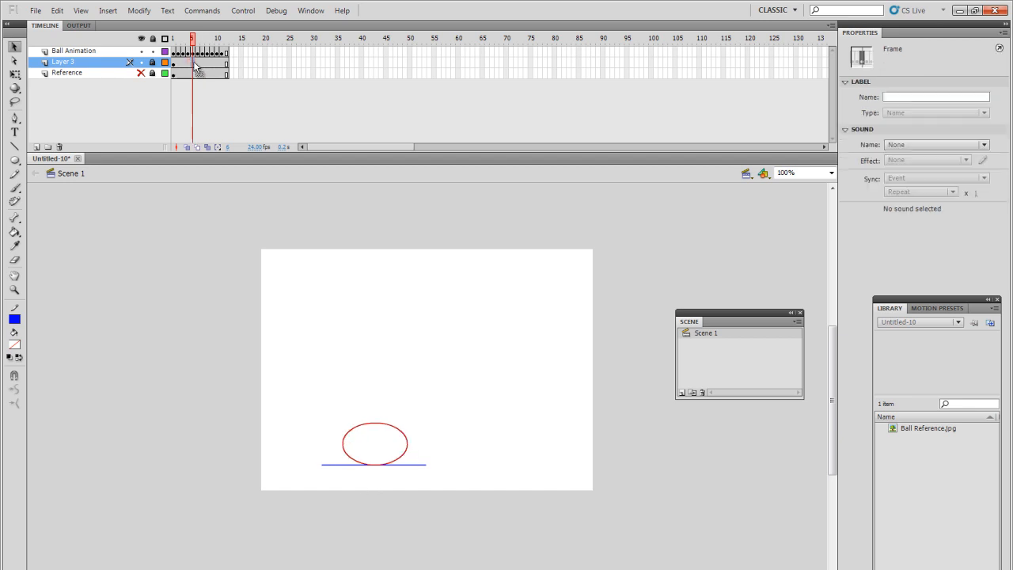
Check frames 1 and 12 on both the floor layer and the ball layer
click(172, 38)
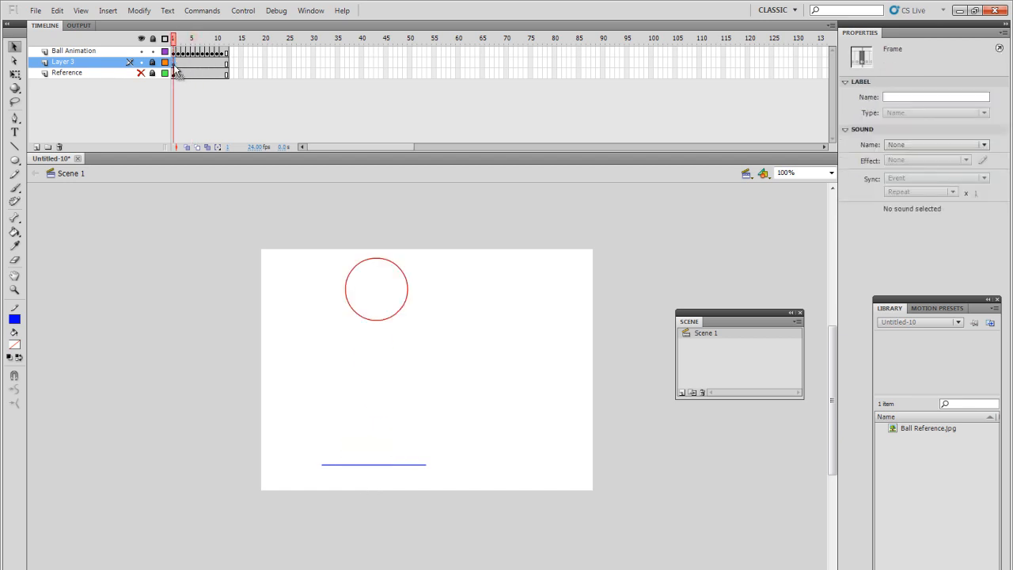
click(225, 37)
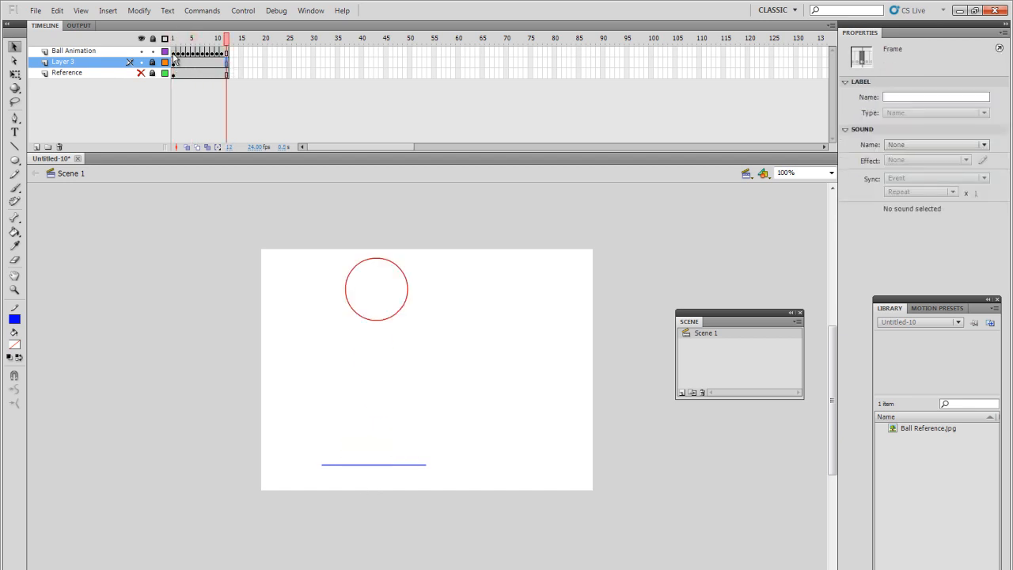
click(73, 51)
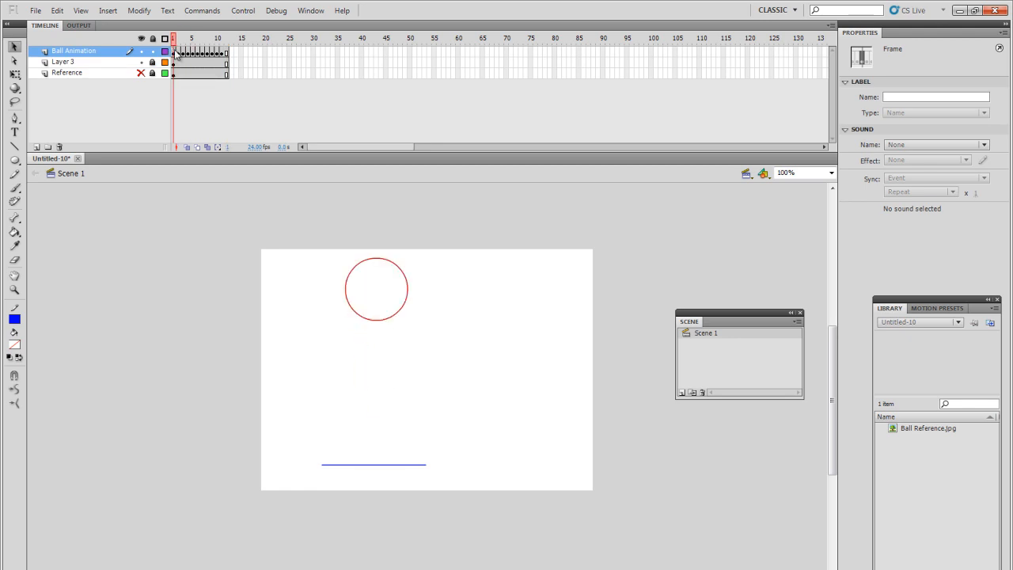
click(225, 38)
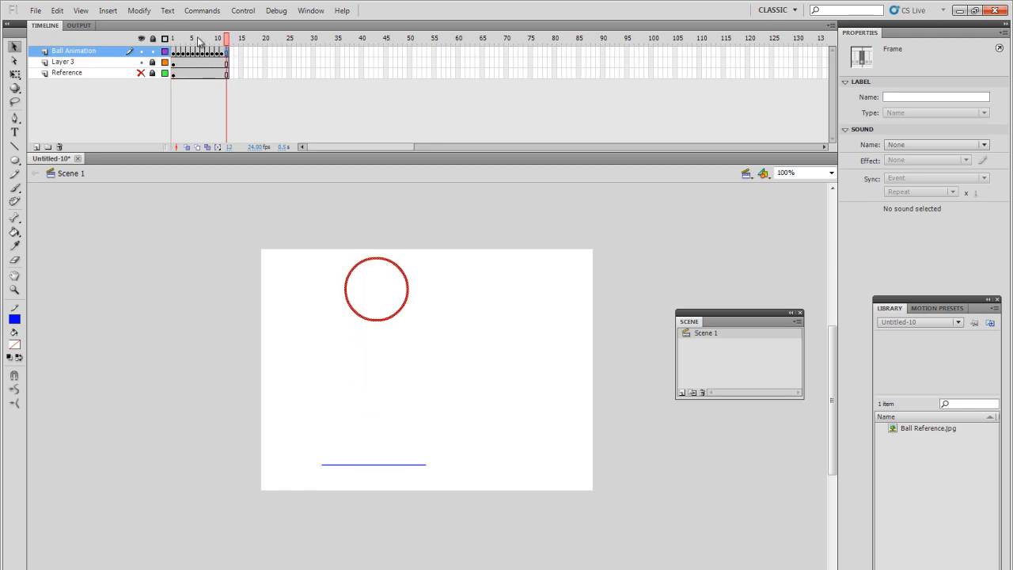
click(227, 38)
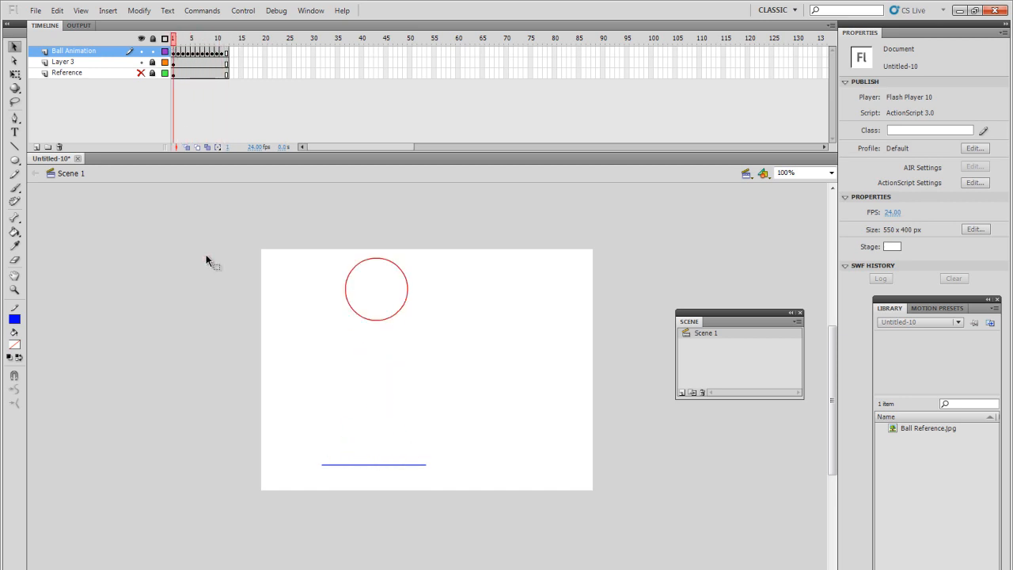
mouse_move(169, 133)
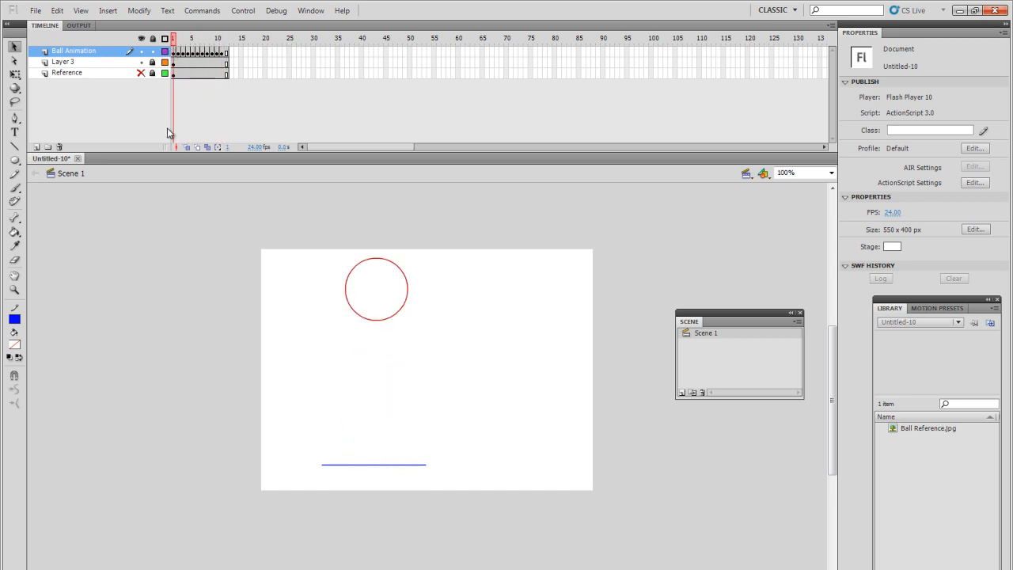
Watch the test playback of the bouncing ball with the Reference layer deleted, then close the preview
click(376, 289)
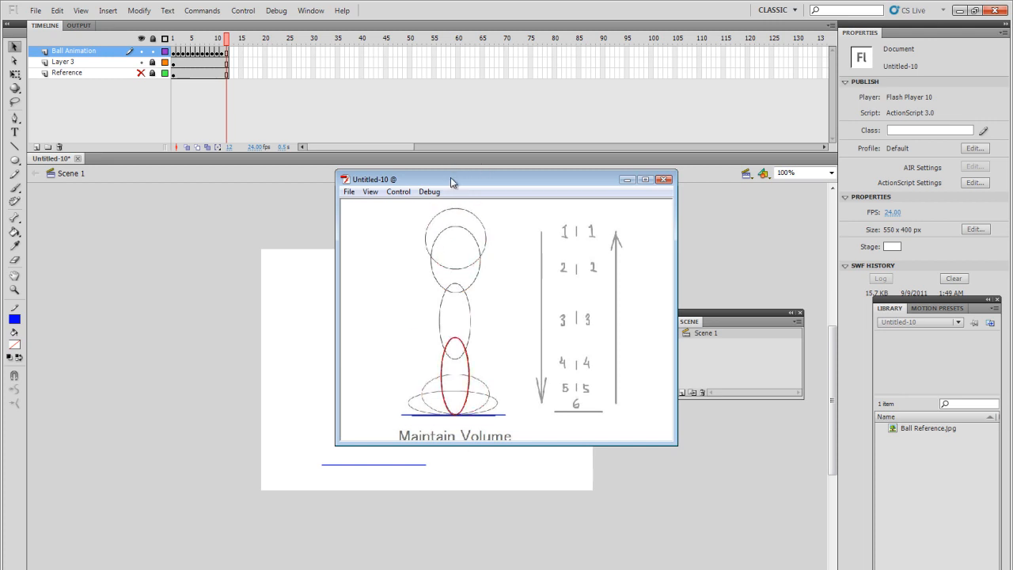
click(663, 179)
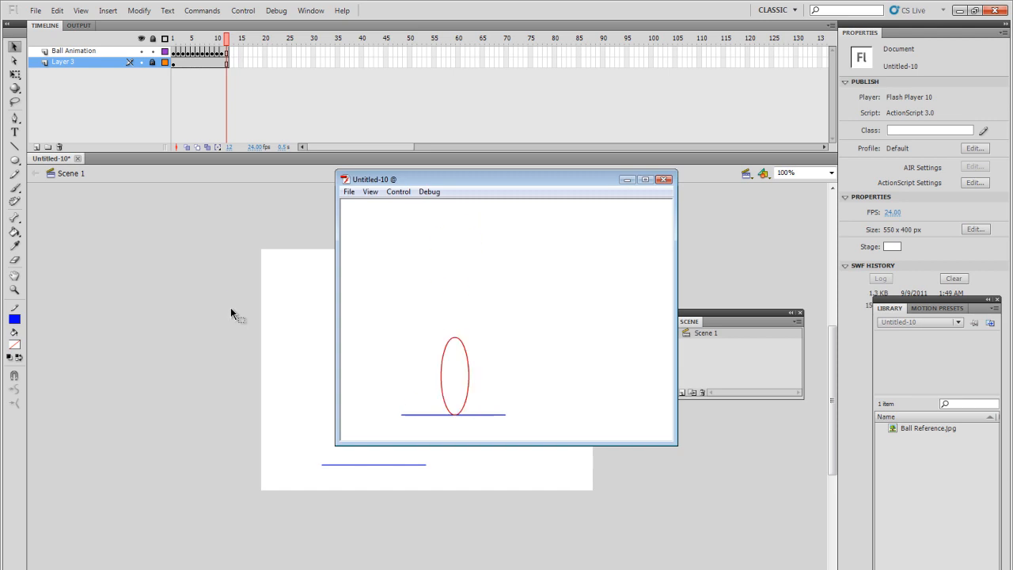
mouse_move(455, 289)
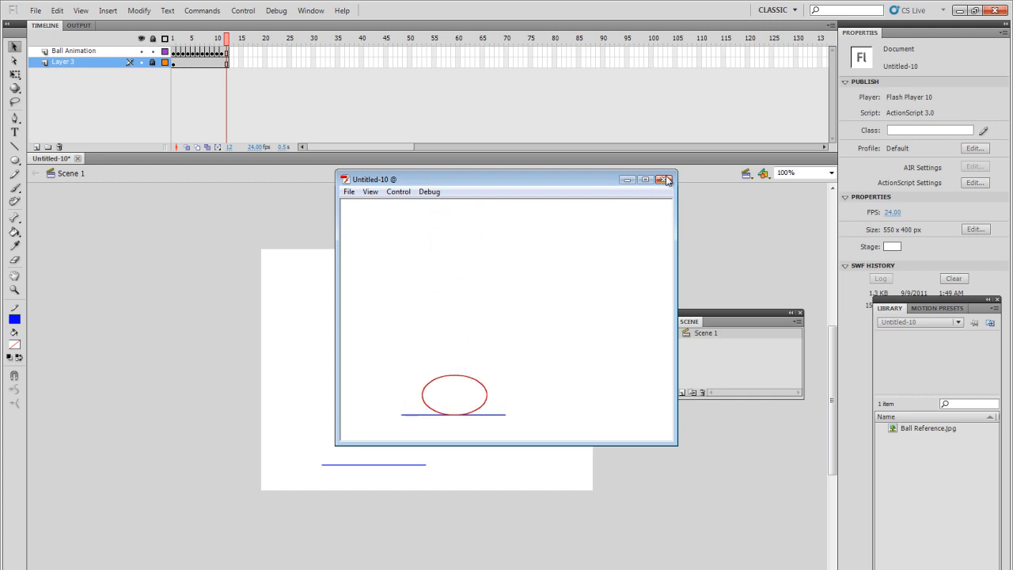
mouse_move(666, 180)
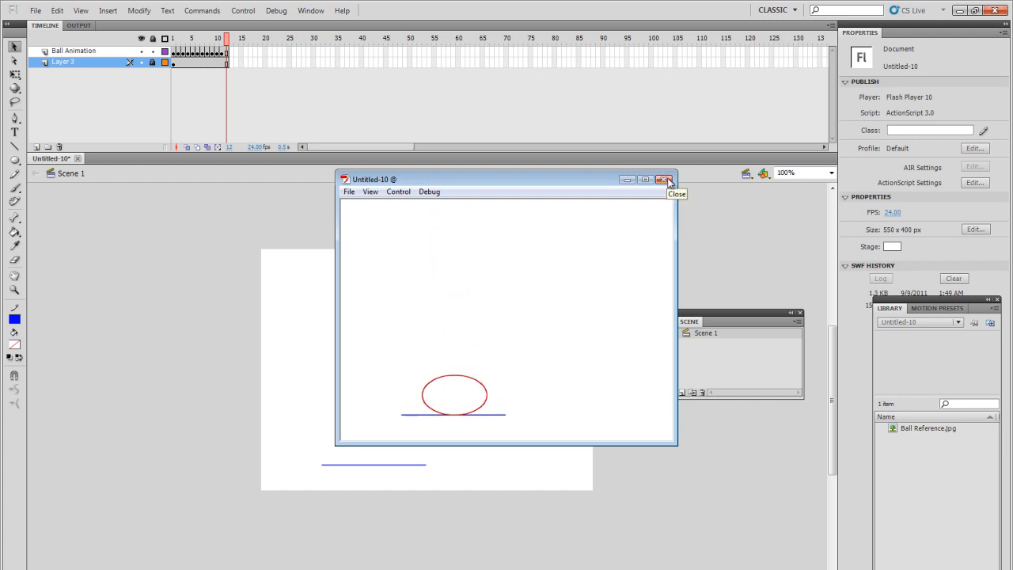
click(665, 178)
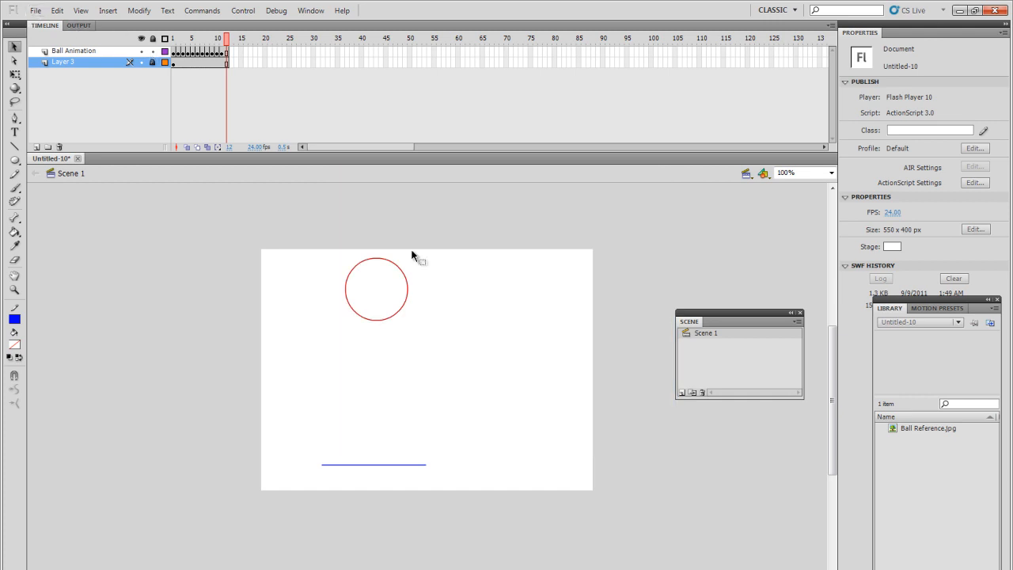
mouse_move(324, 233)
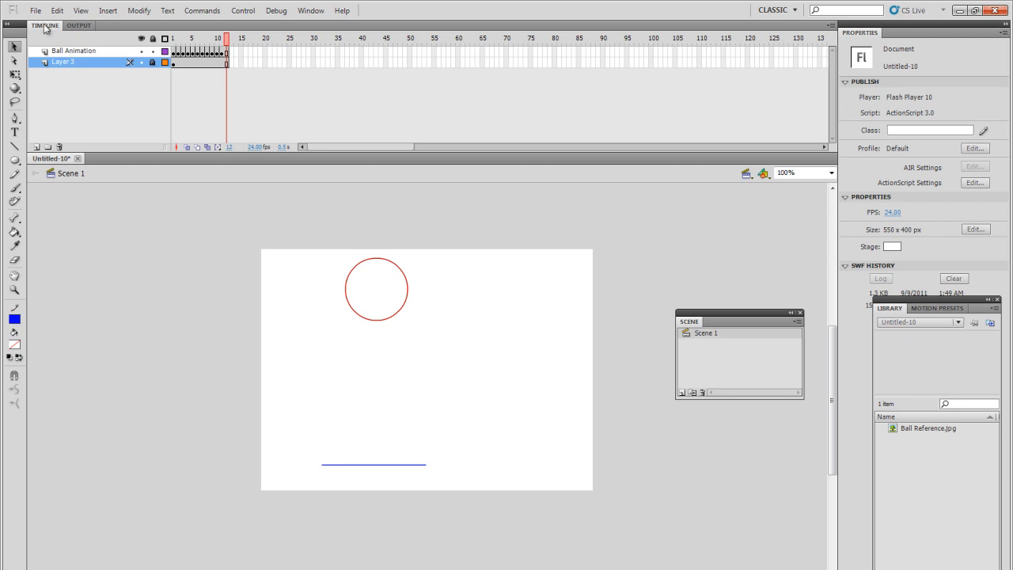
Save the animation on the Desktop as ball1 via Save As
click(36, 10)
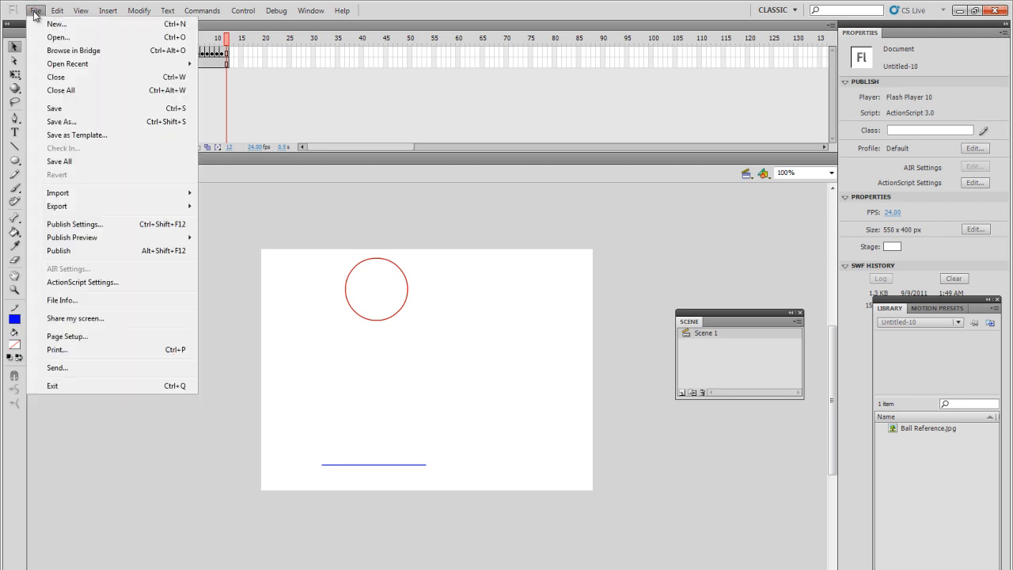
click(61, 121)
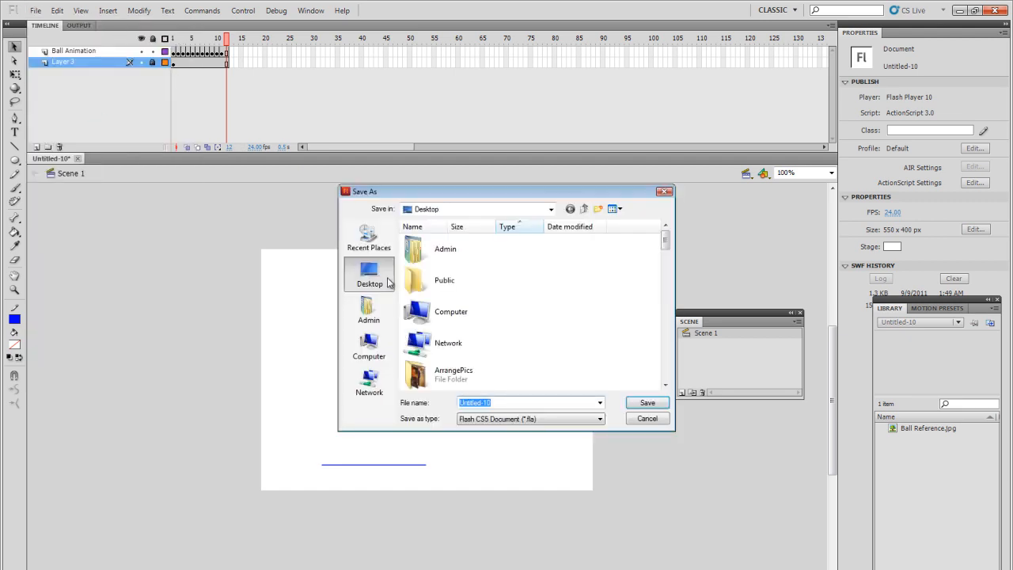
text(ball)
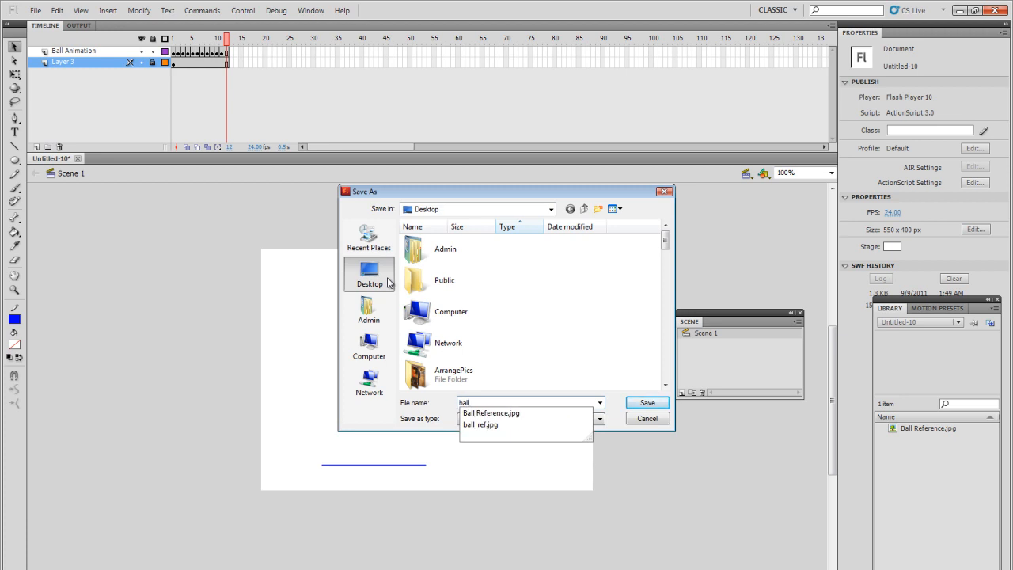
click(647, 402)
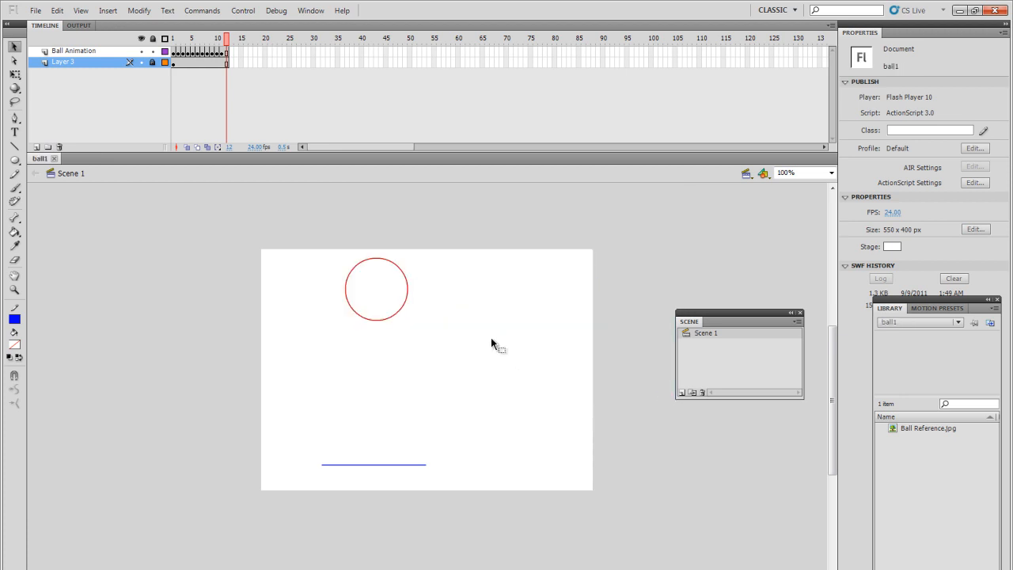
mouse_move(328, 261)
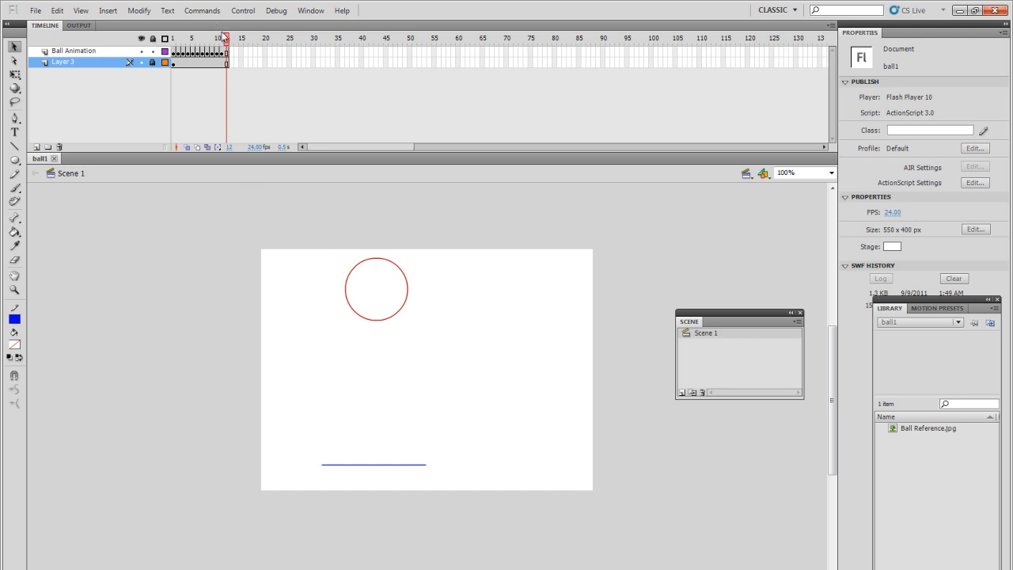
Insert a frame after frame 12 on the Ball Animation layer to hold the top pose
click(172, 38)
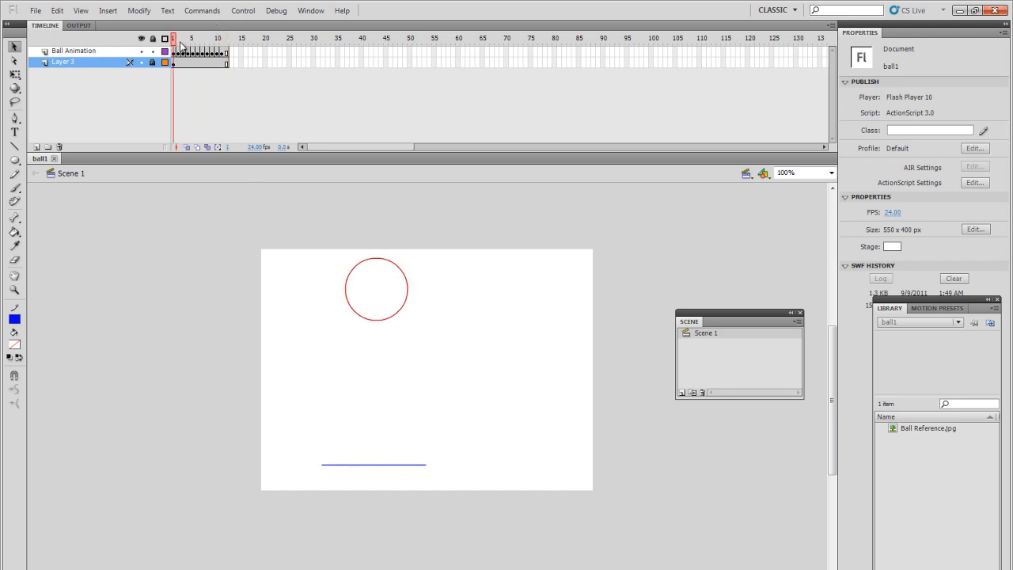
mouse_move(357, 198)
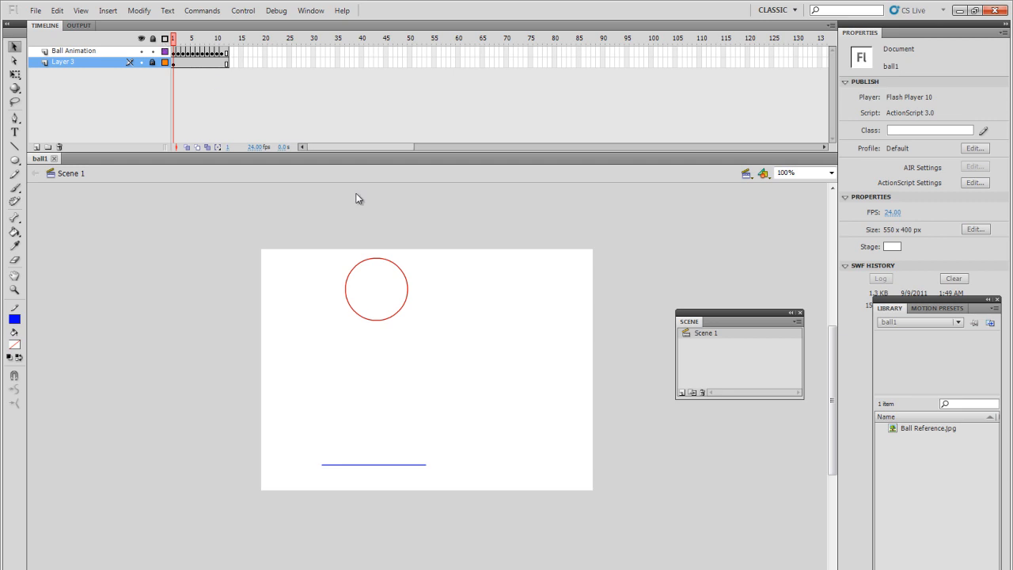
mouse_move(366, 265)
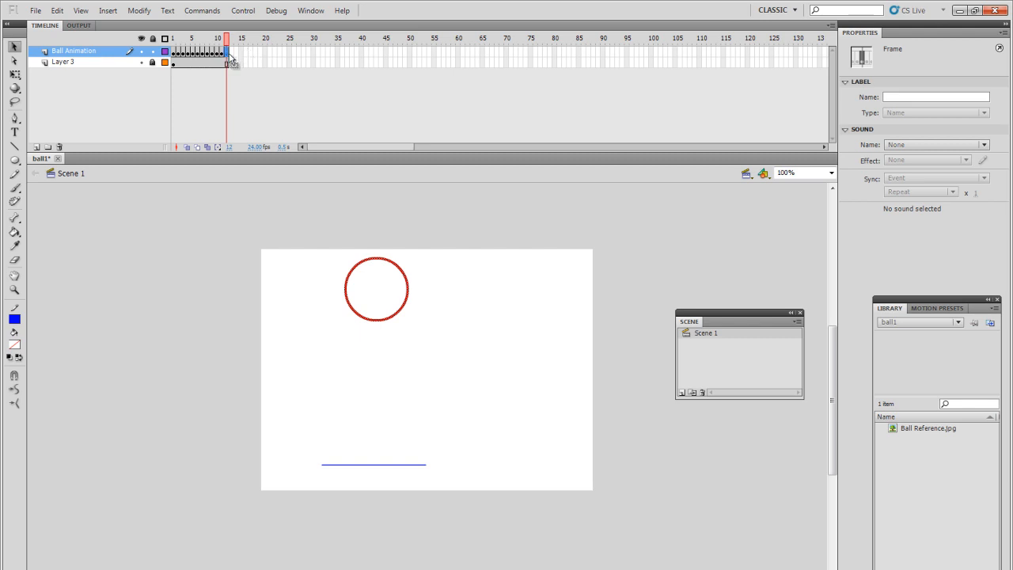
click(224, 38)
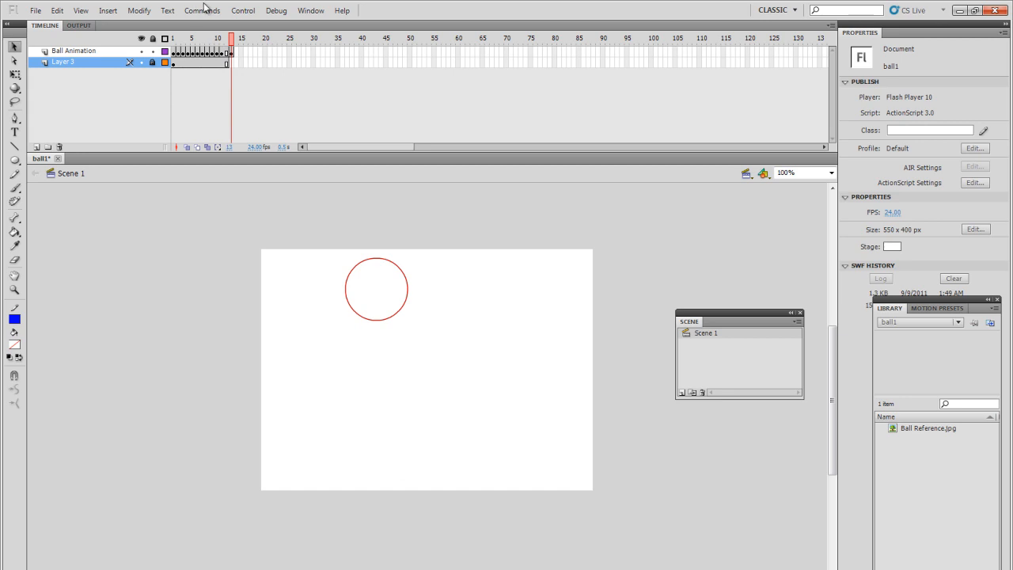
click(227, 63)
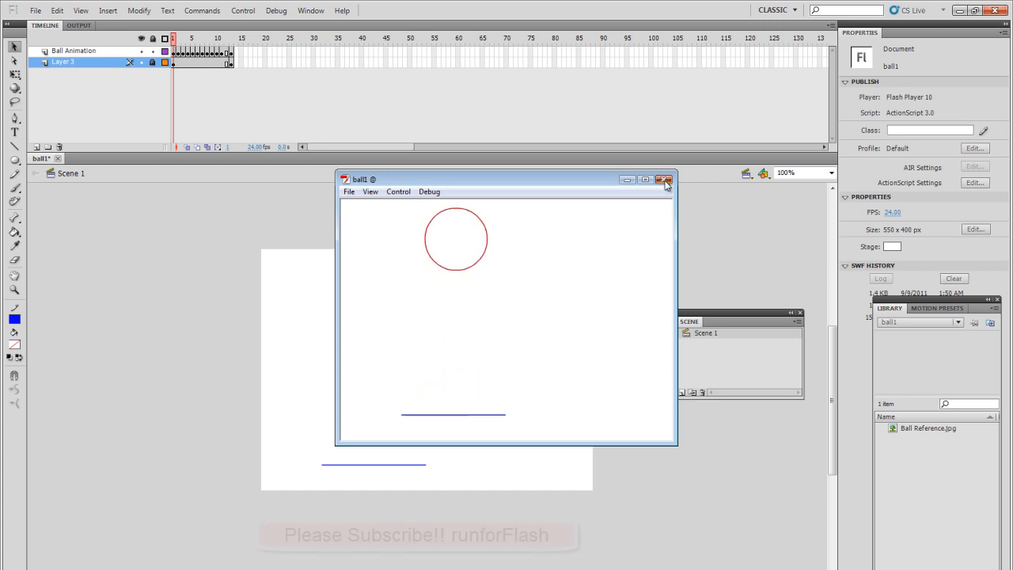
Close the ball1 test playback window after checking the extended floor line
click(665, 180)
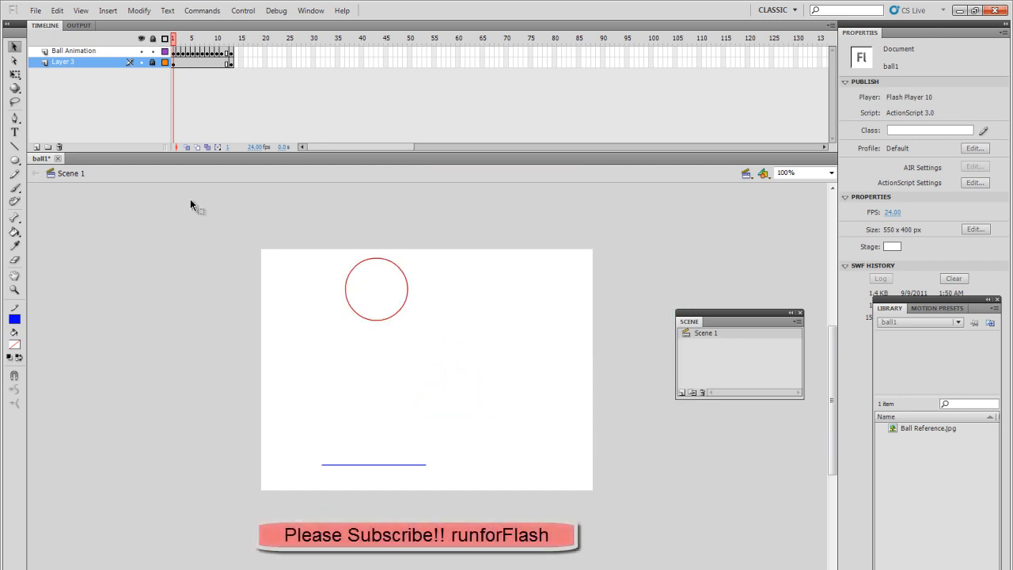